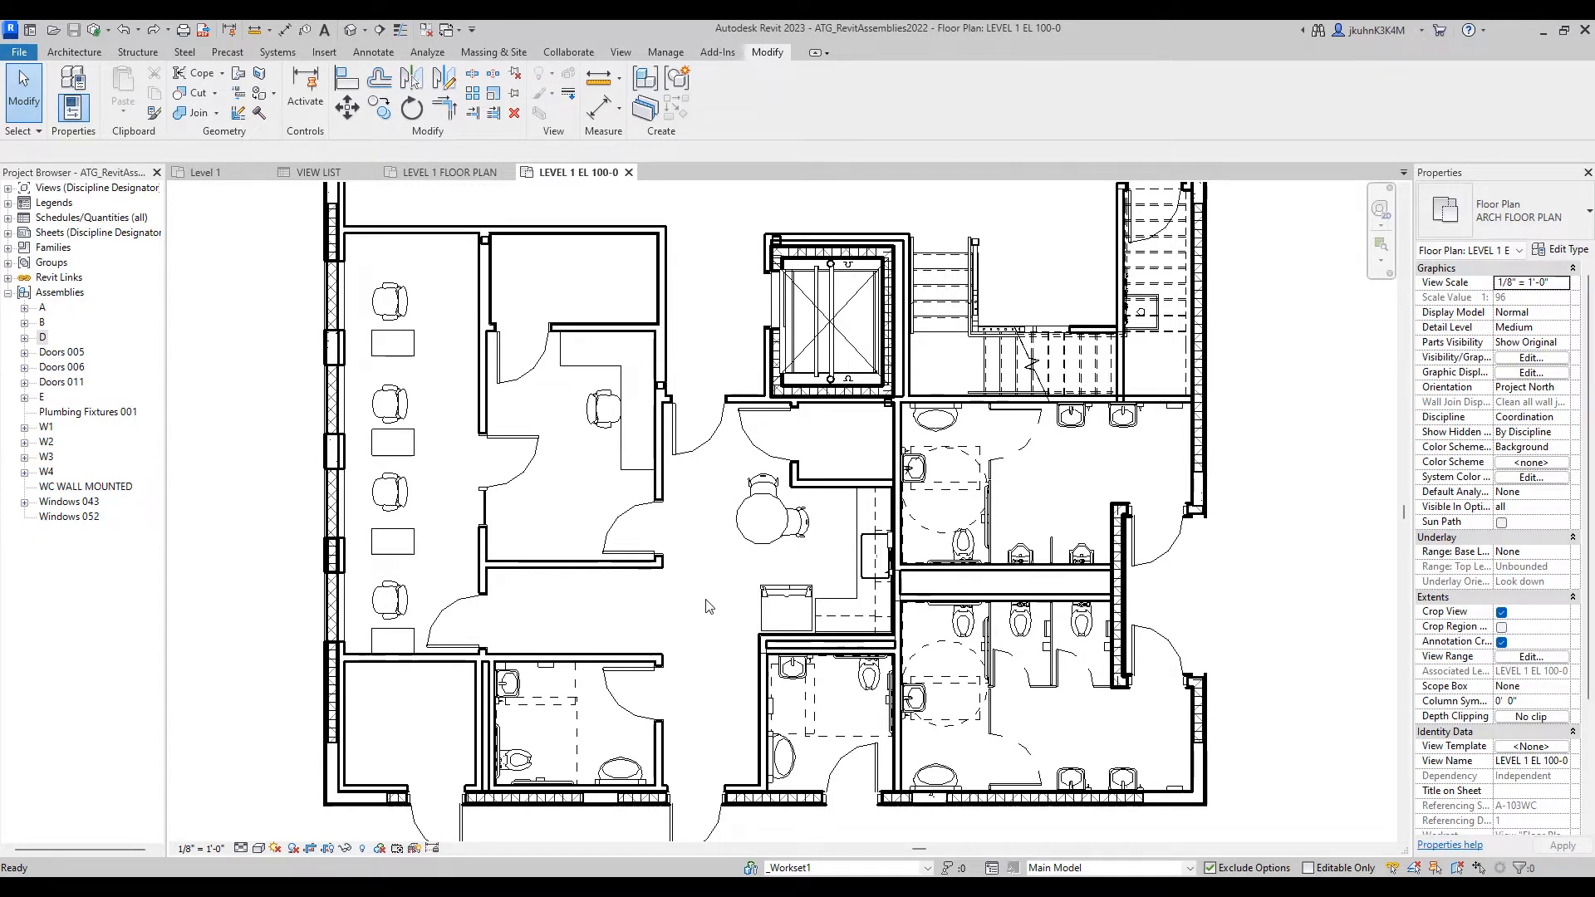
mouse_move(695, 609)
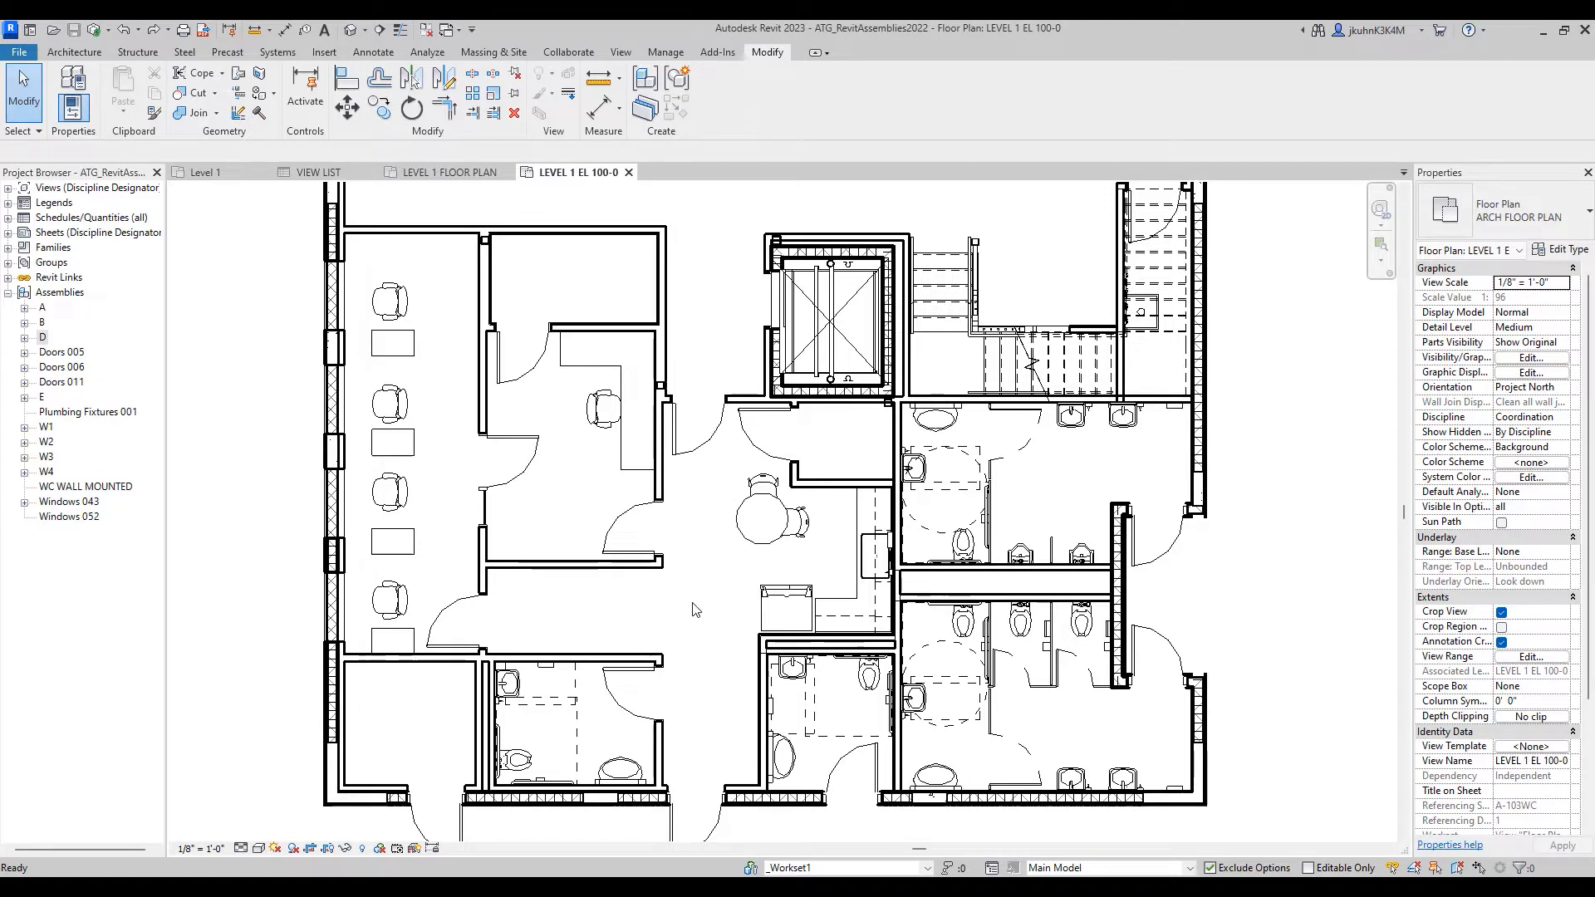
- Select the upper-left room door and make it an assembly named 'Door Type 1'
click(631, 529)
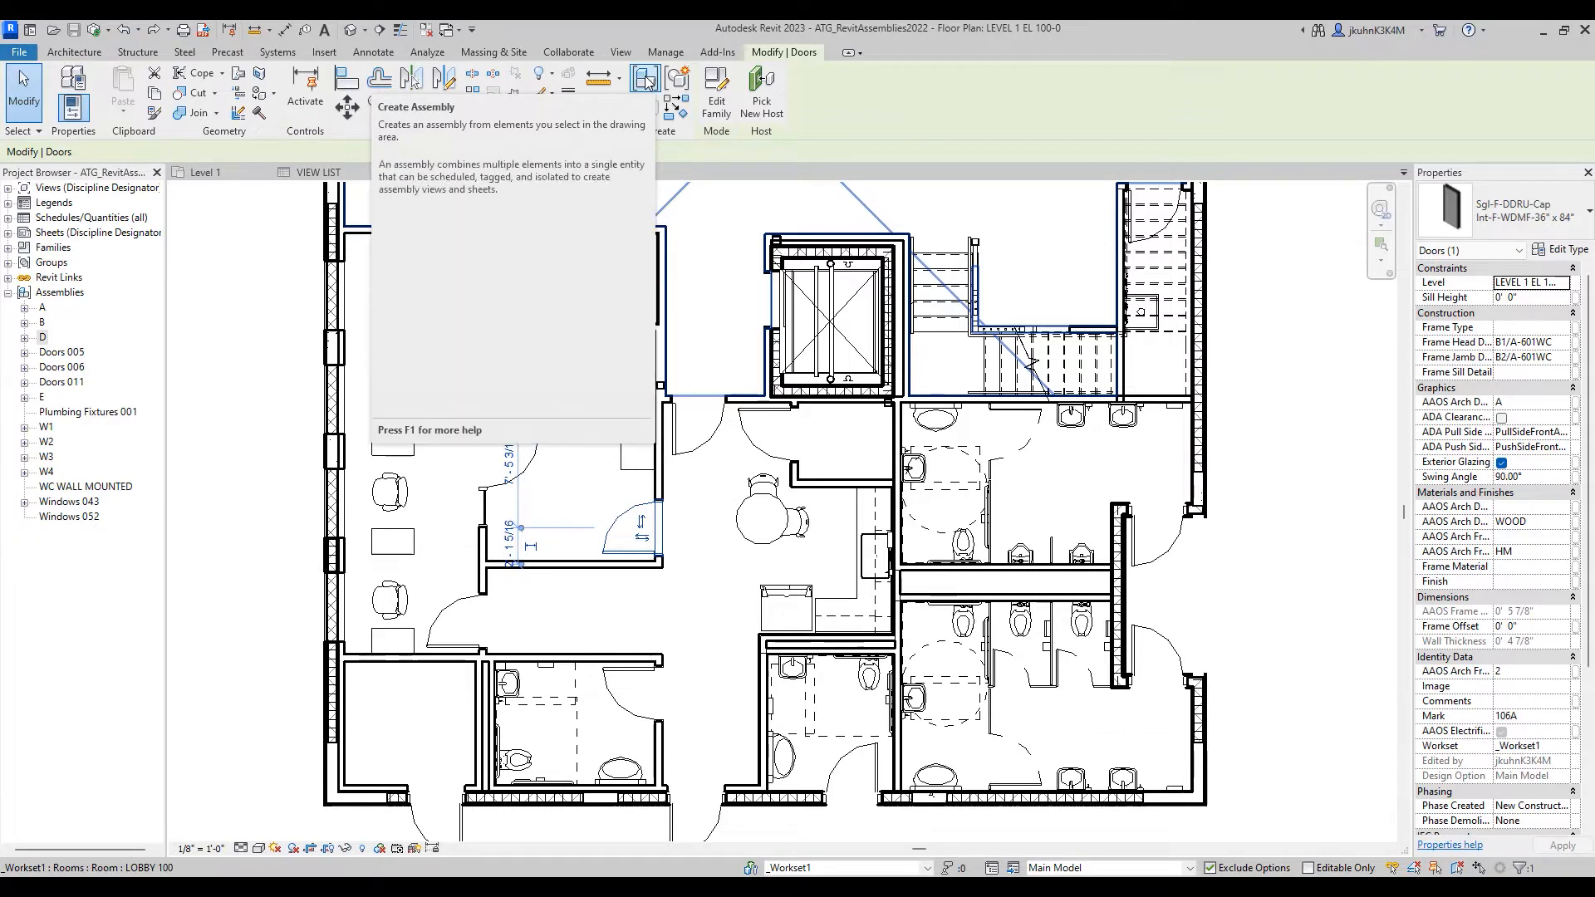
click(645, 78)
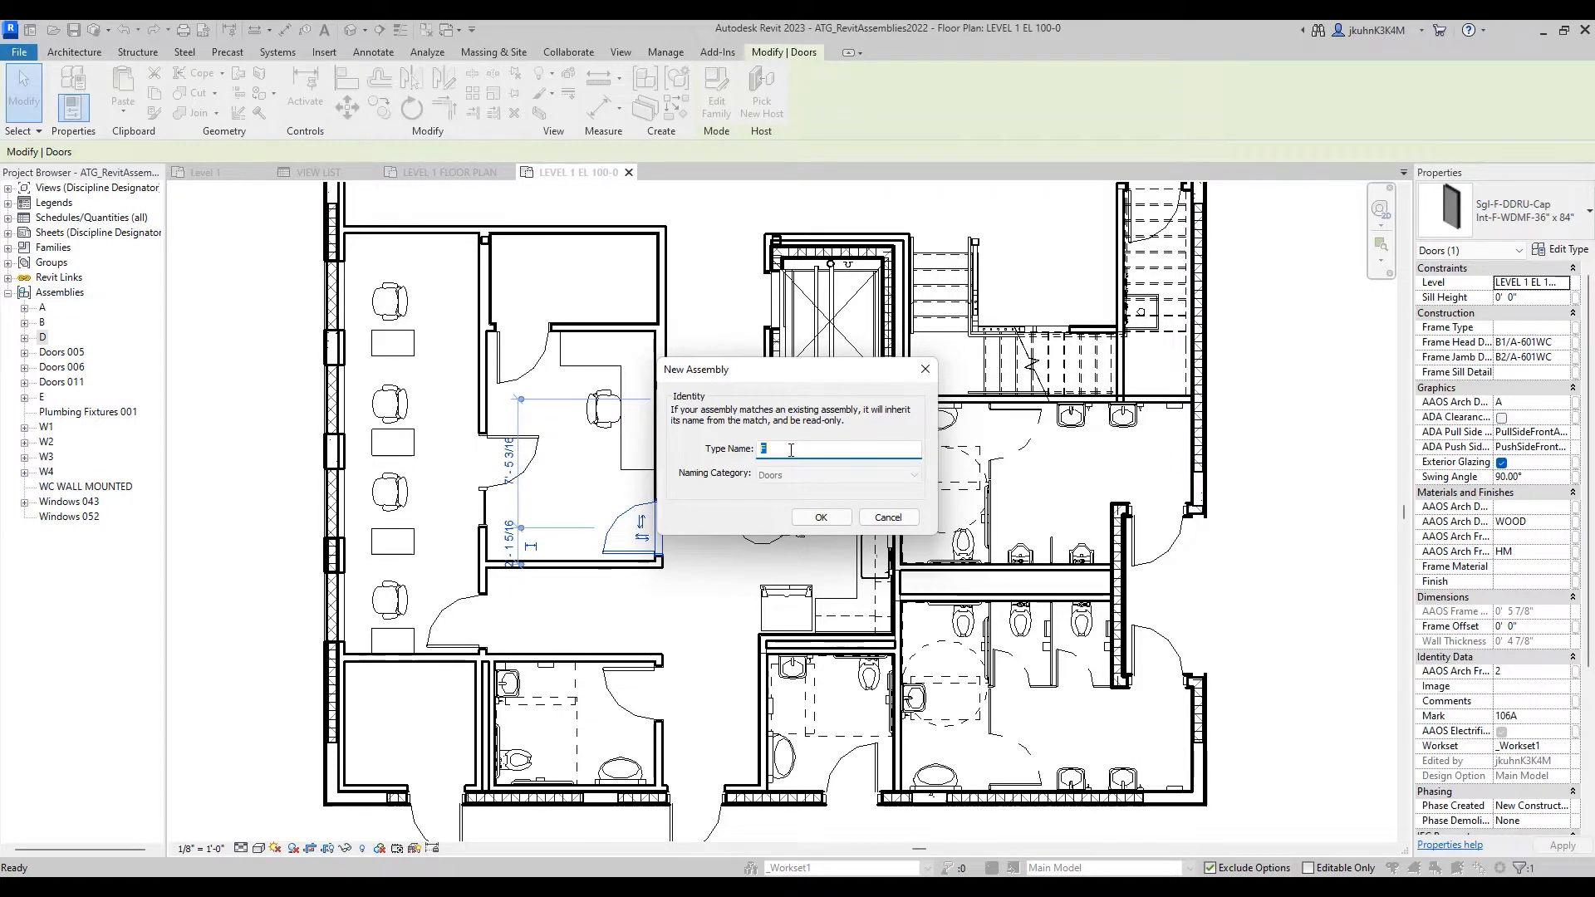
text(D)
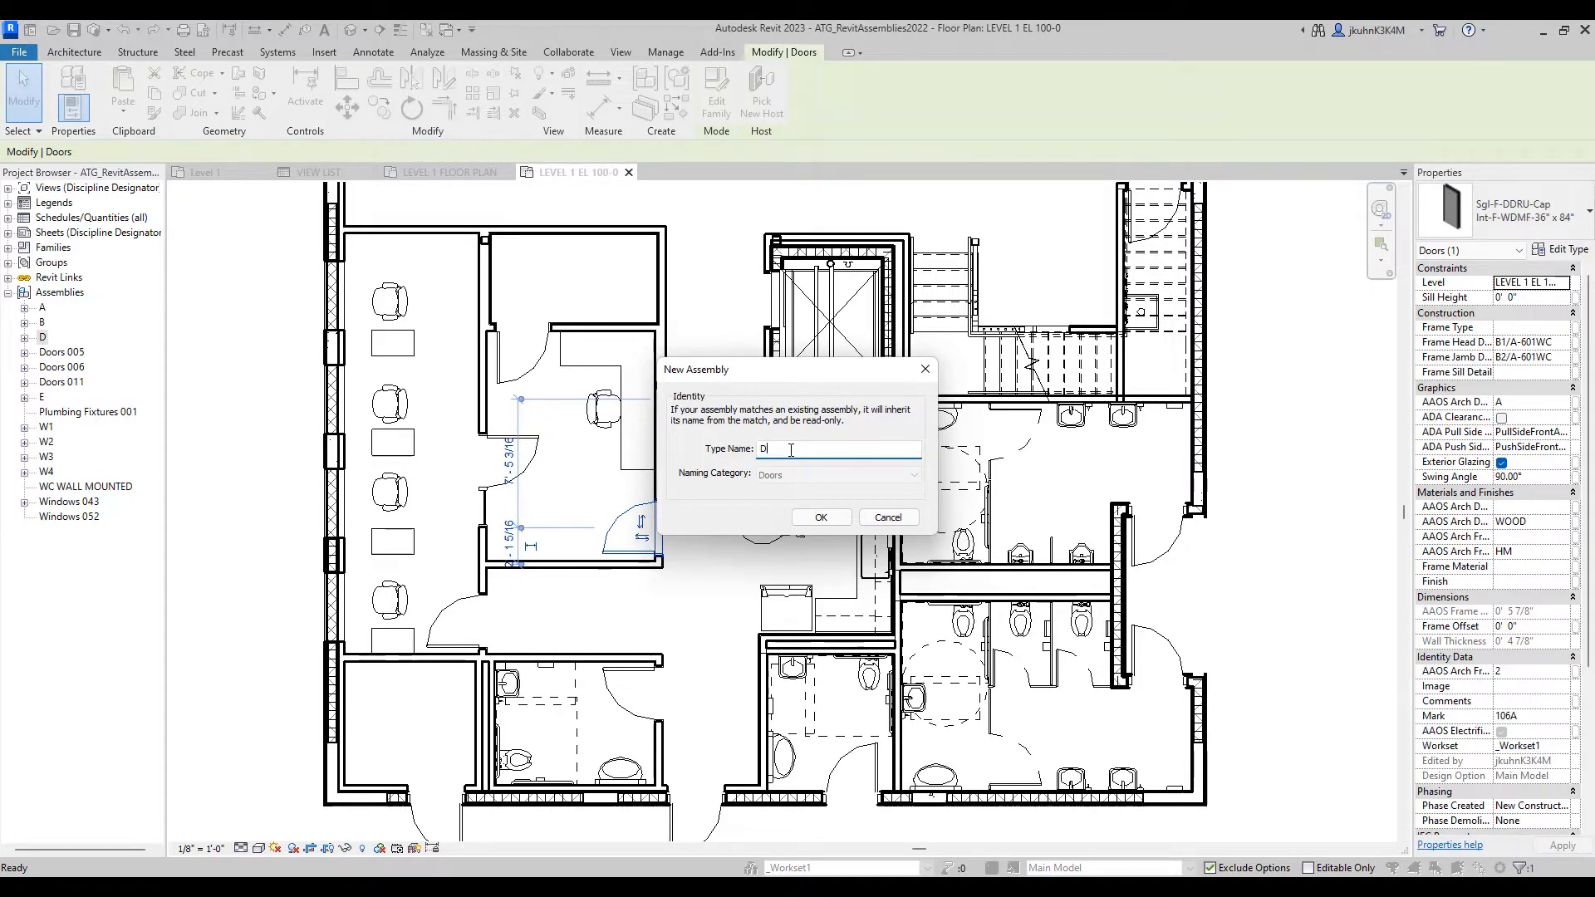
text(oor)
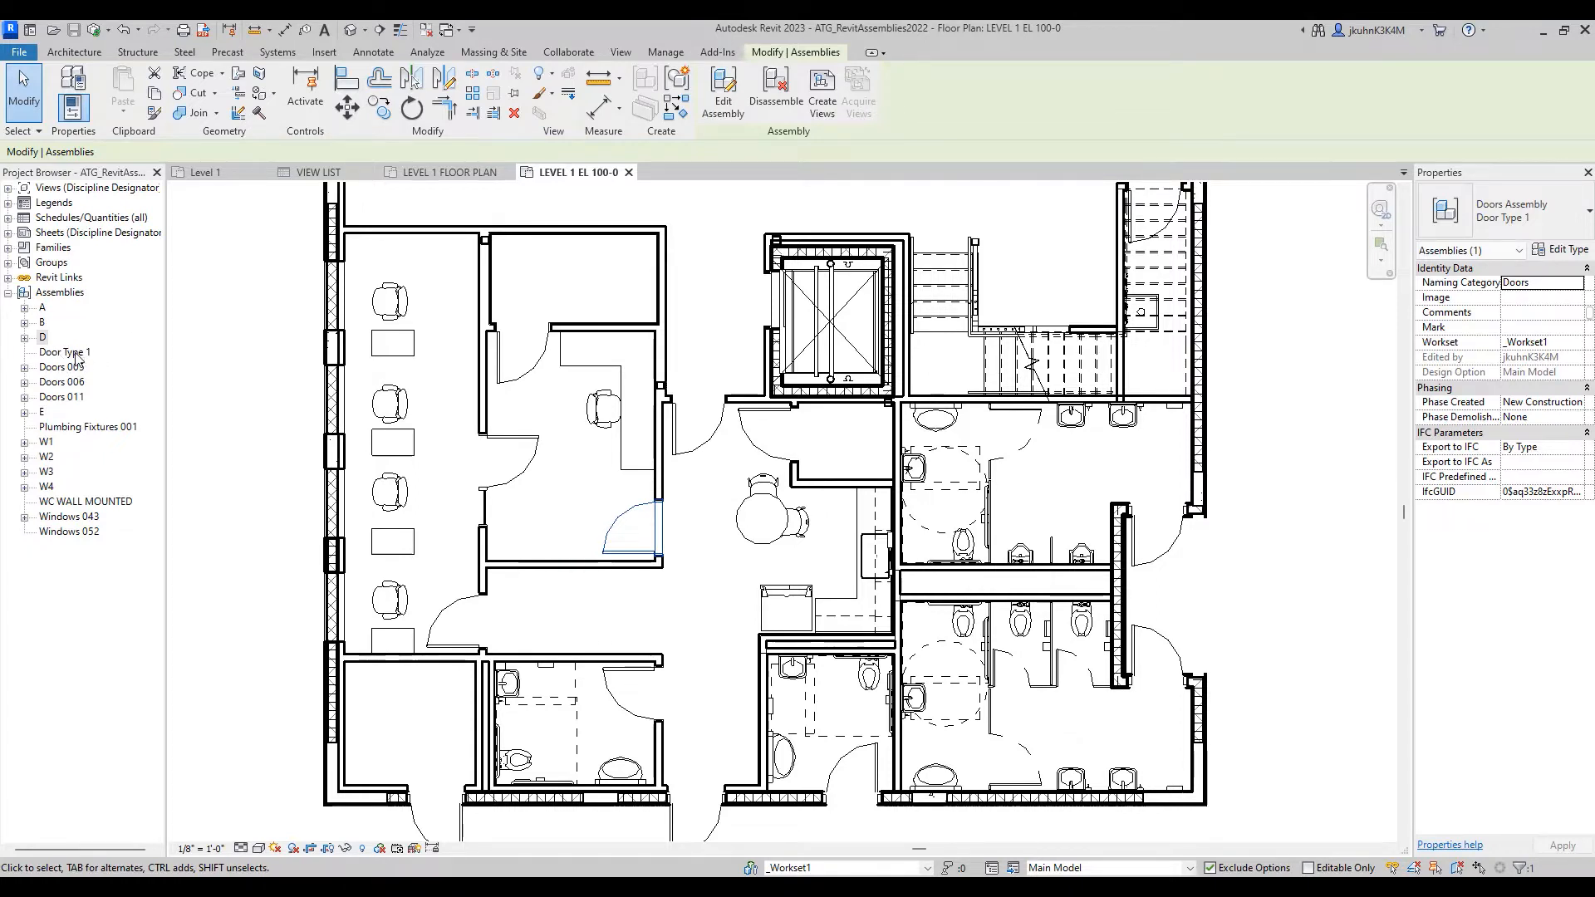
mouse_move(635, 530)
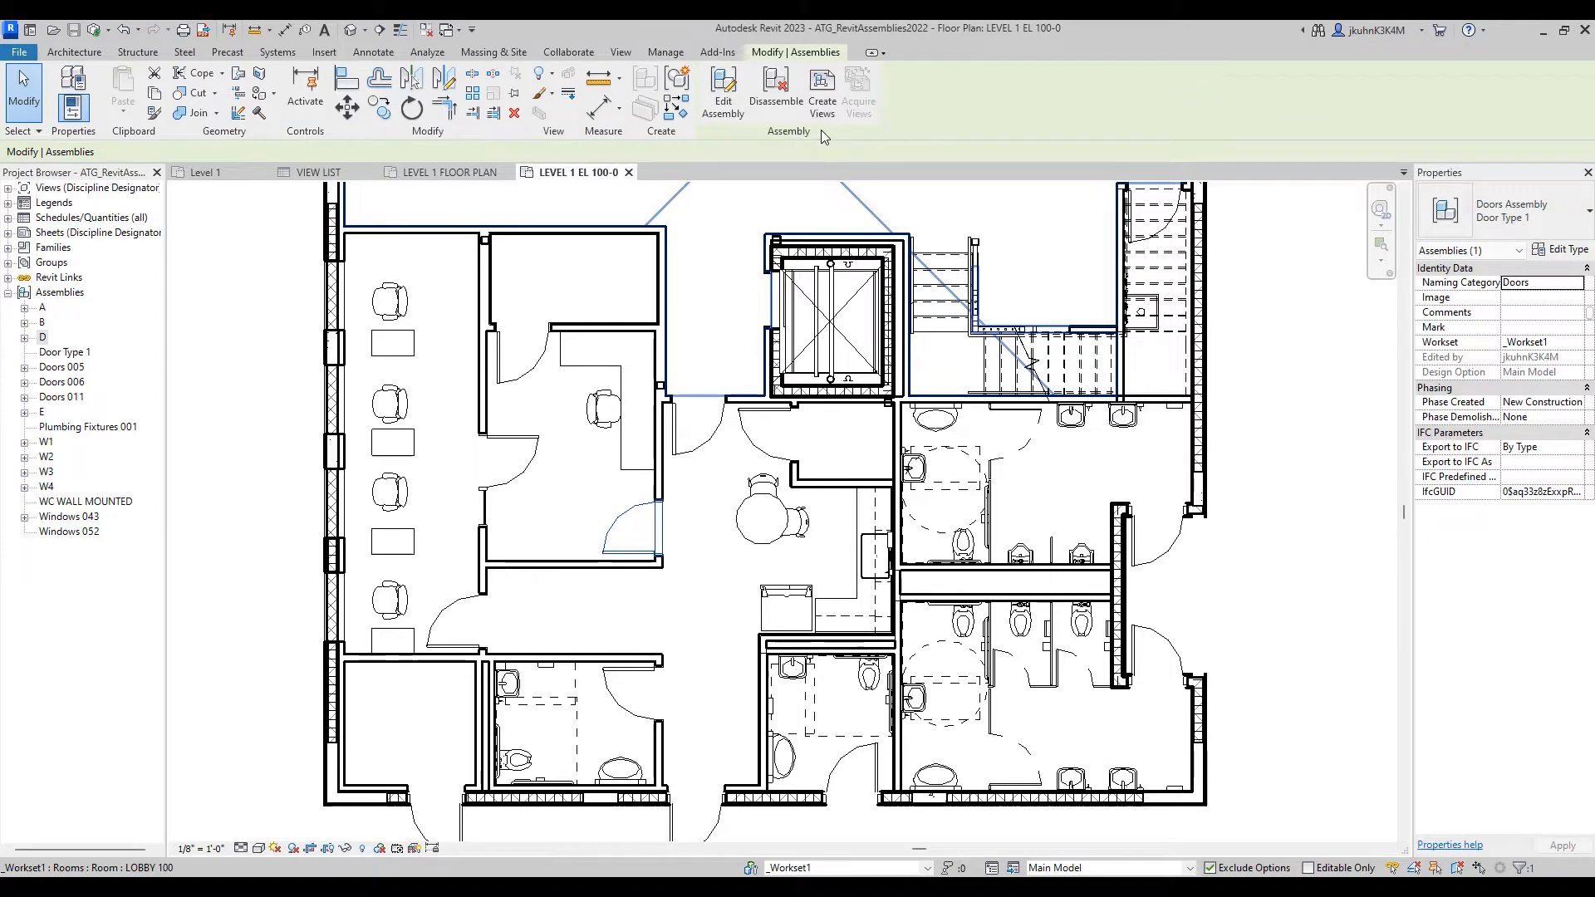
mouse_move(761, 137)
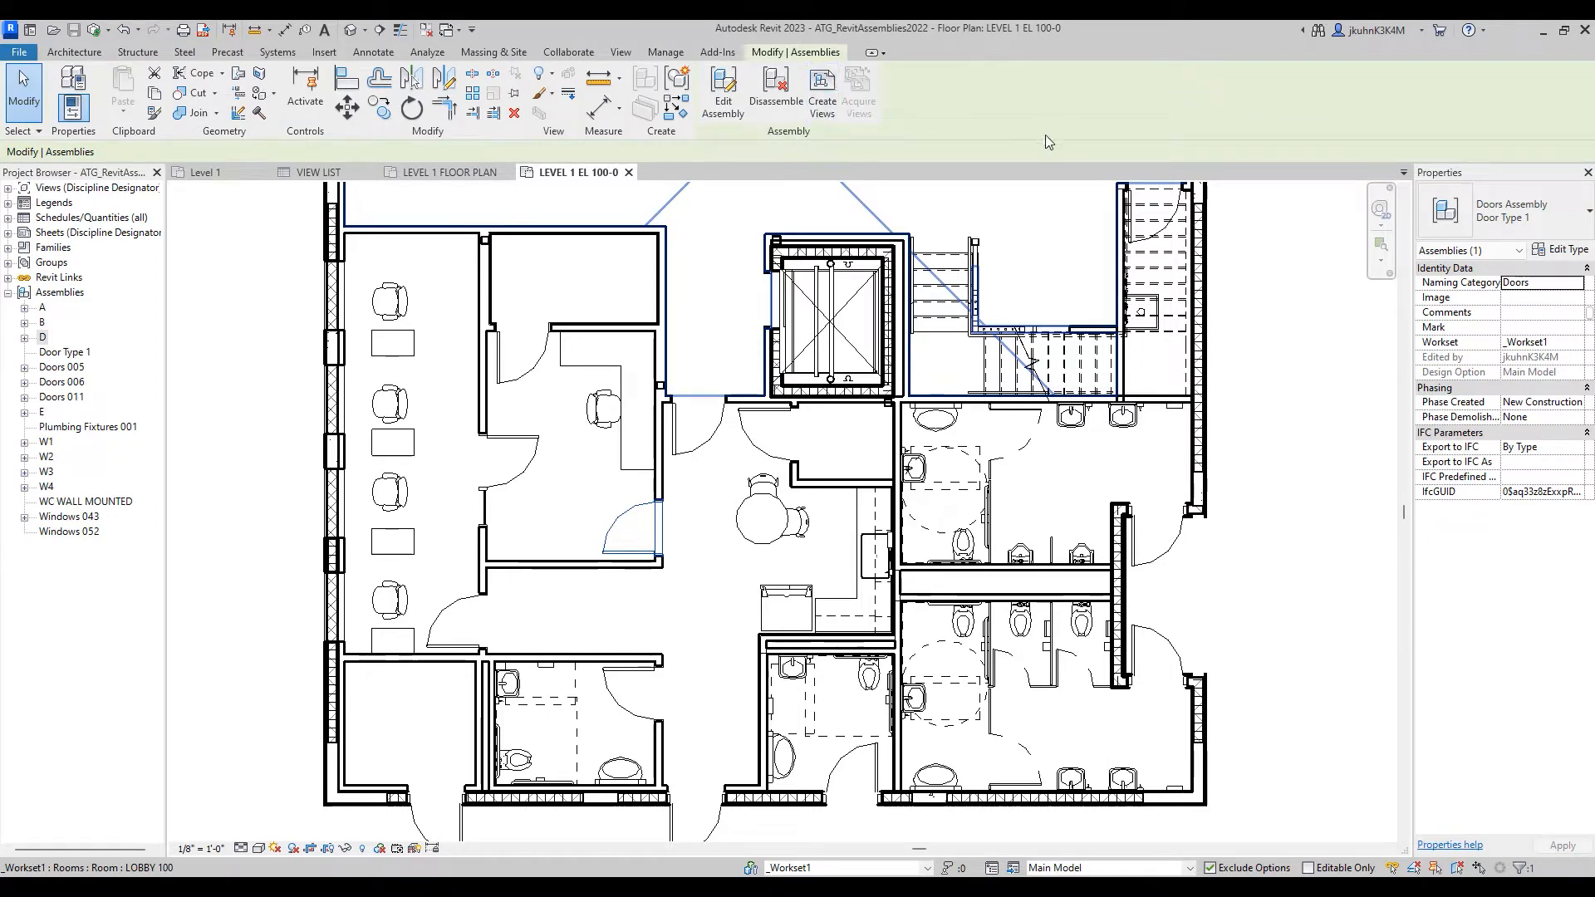
click(570, 613)
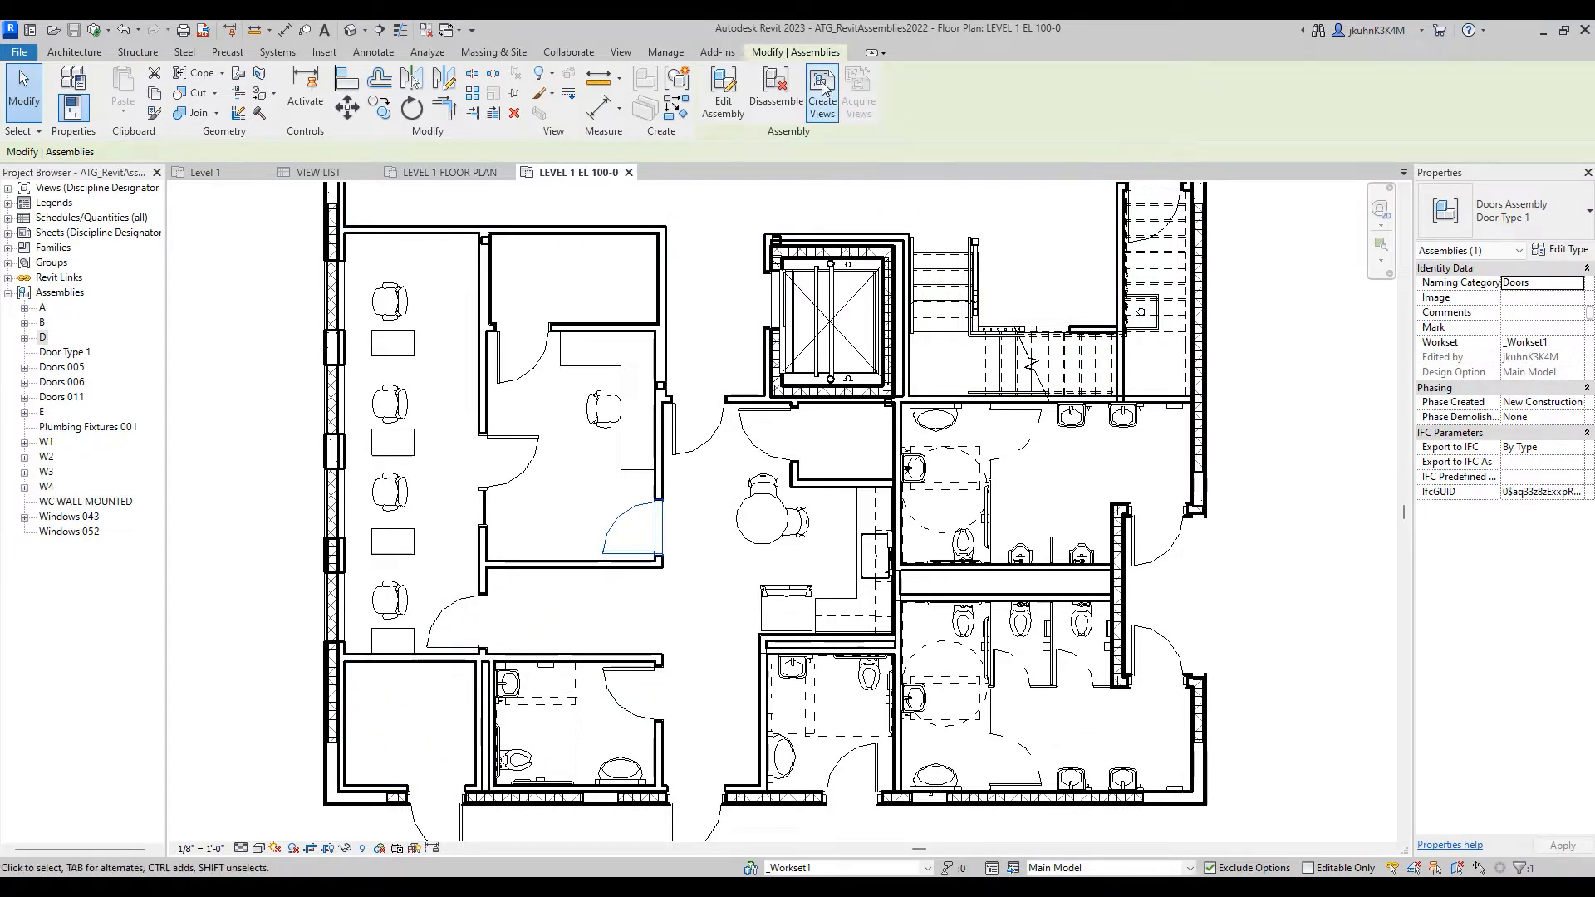
mouse_move(821, 86)
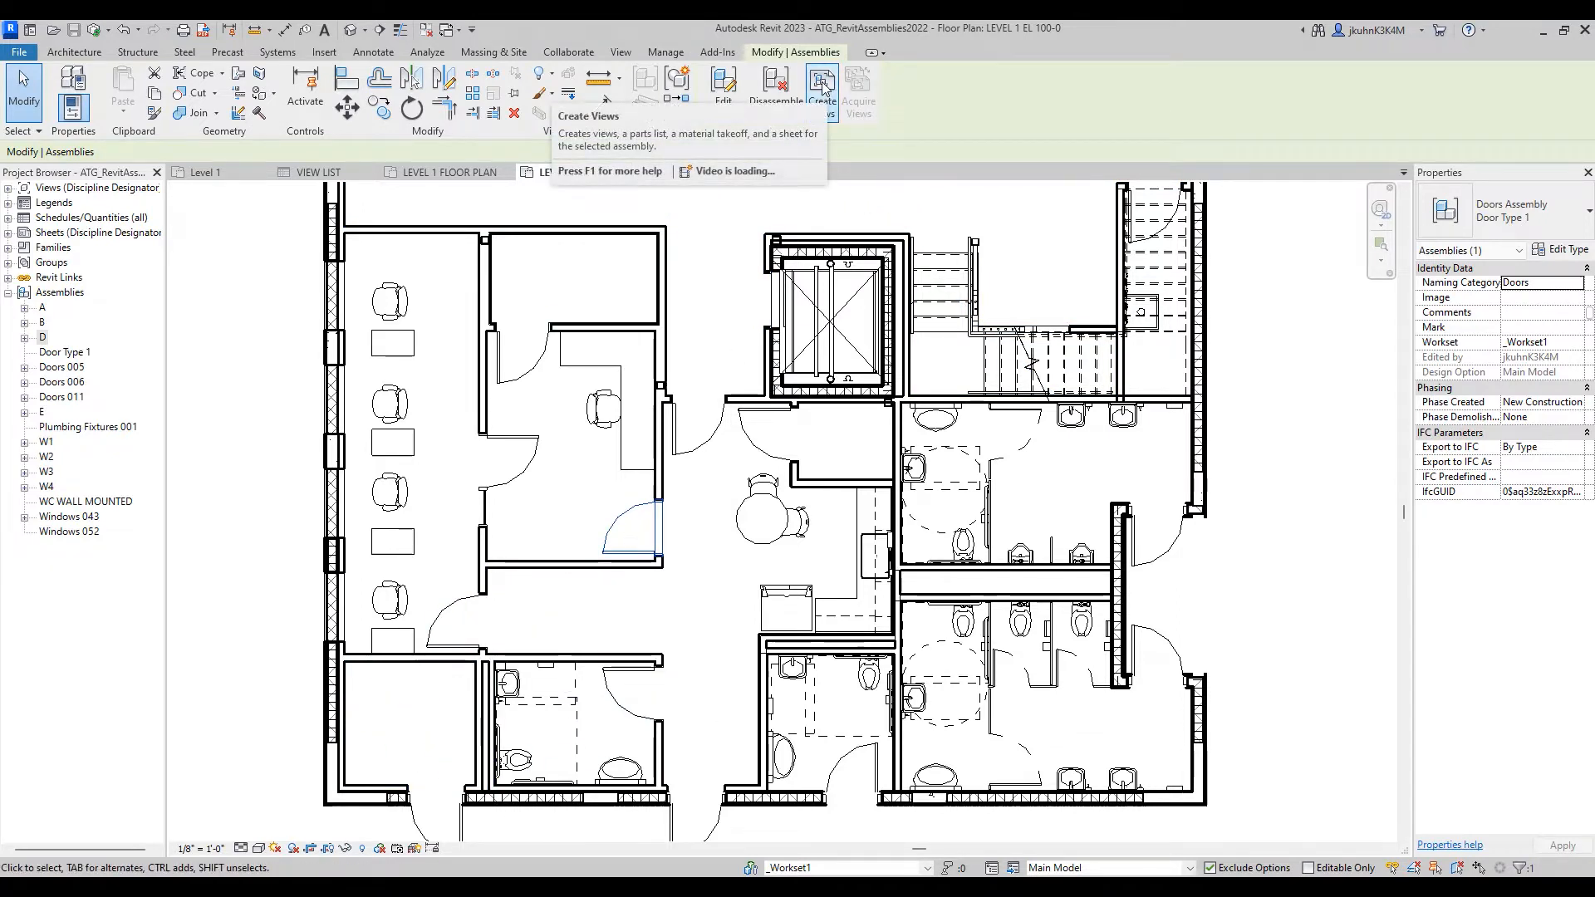
- Create plan, Section A and front elevation views at 3/4" = 1'-0" with door frame templates
click(821, 90)
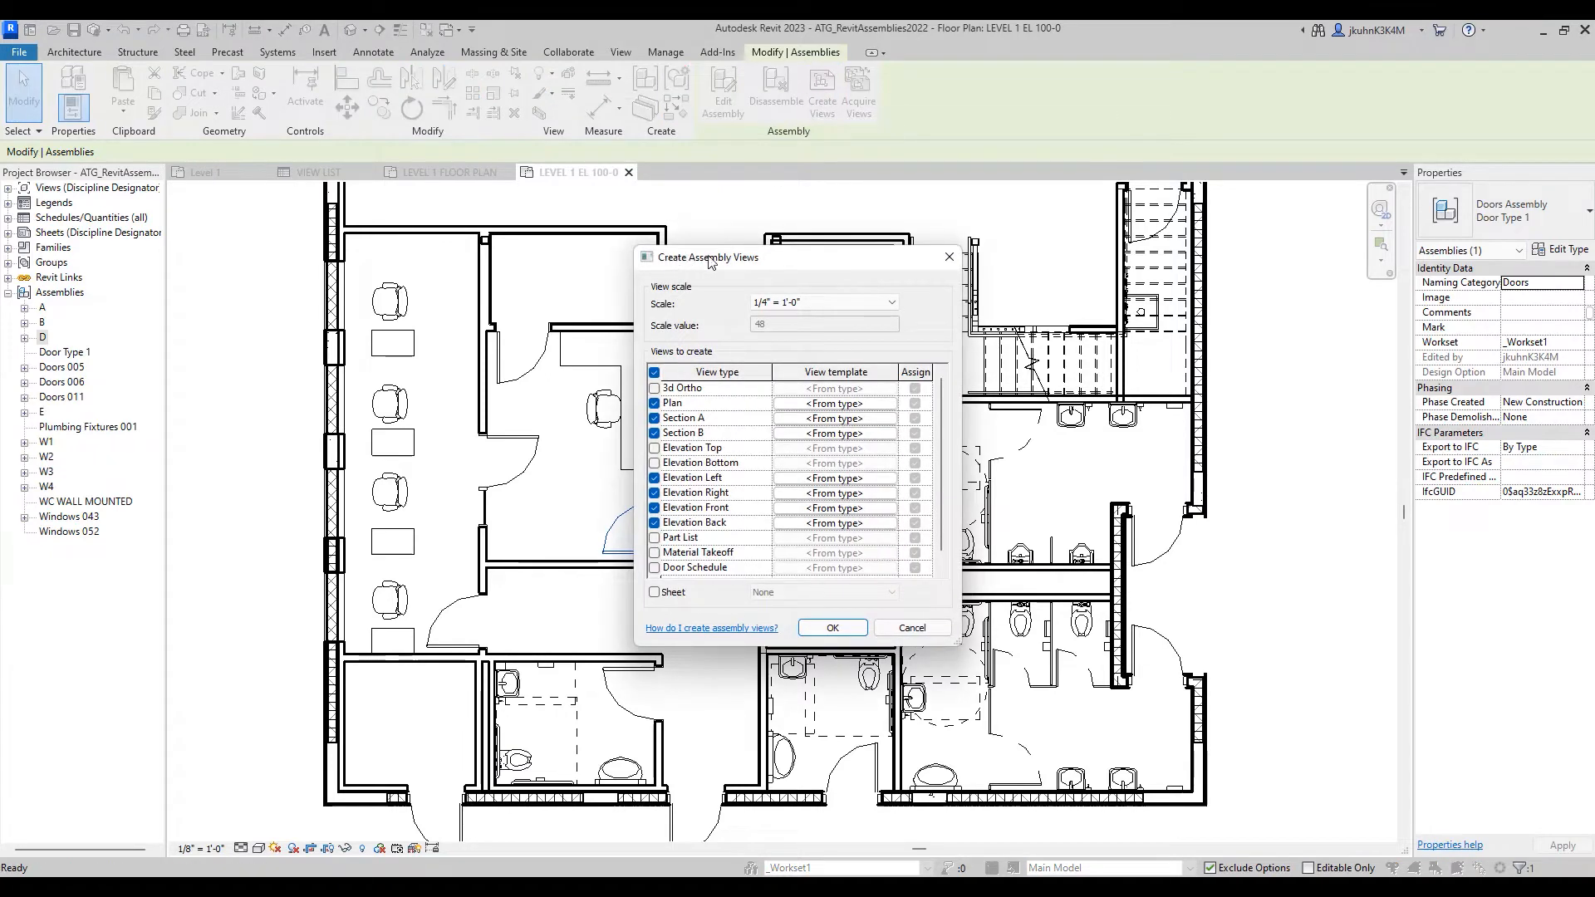
mouse_move(802, 267)
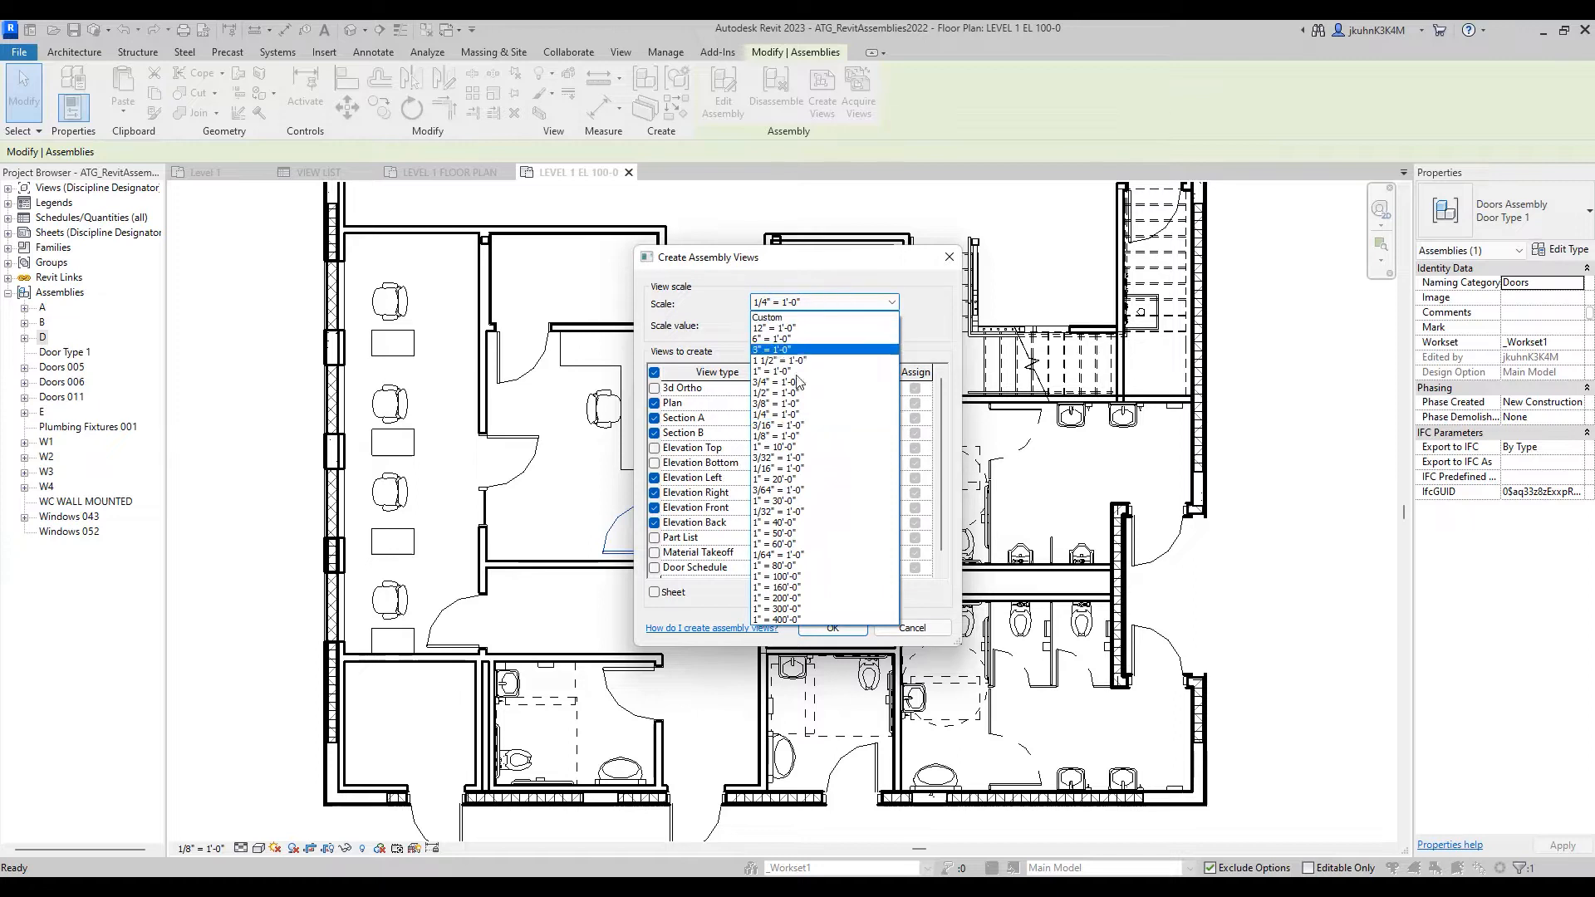
mouse_move(849, 318)
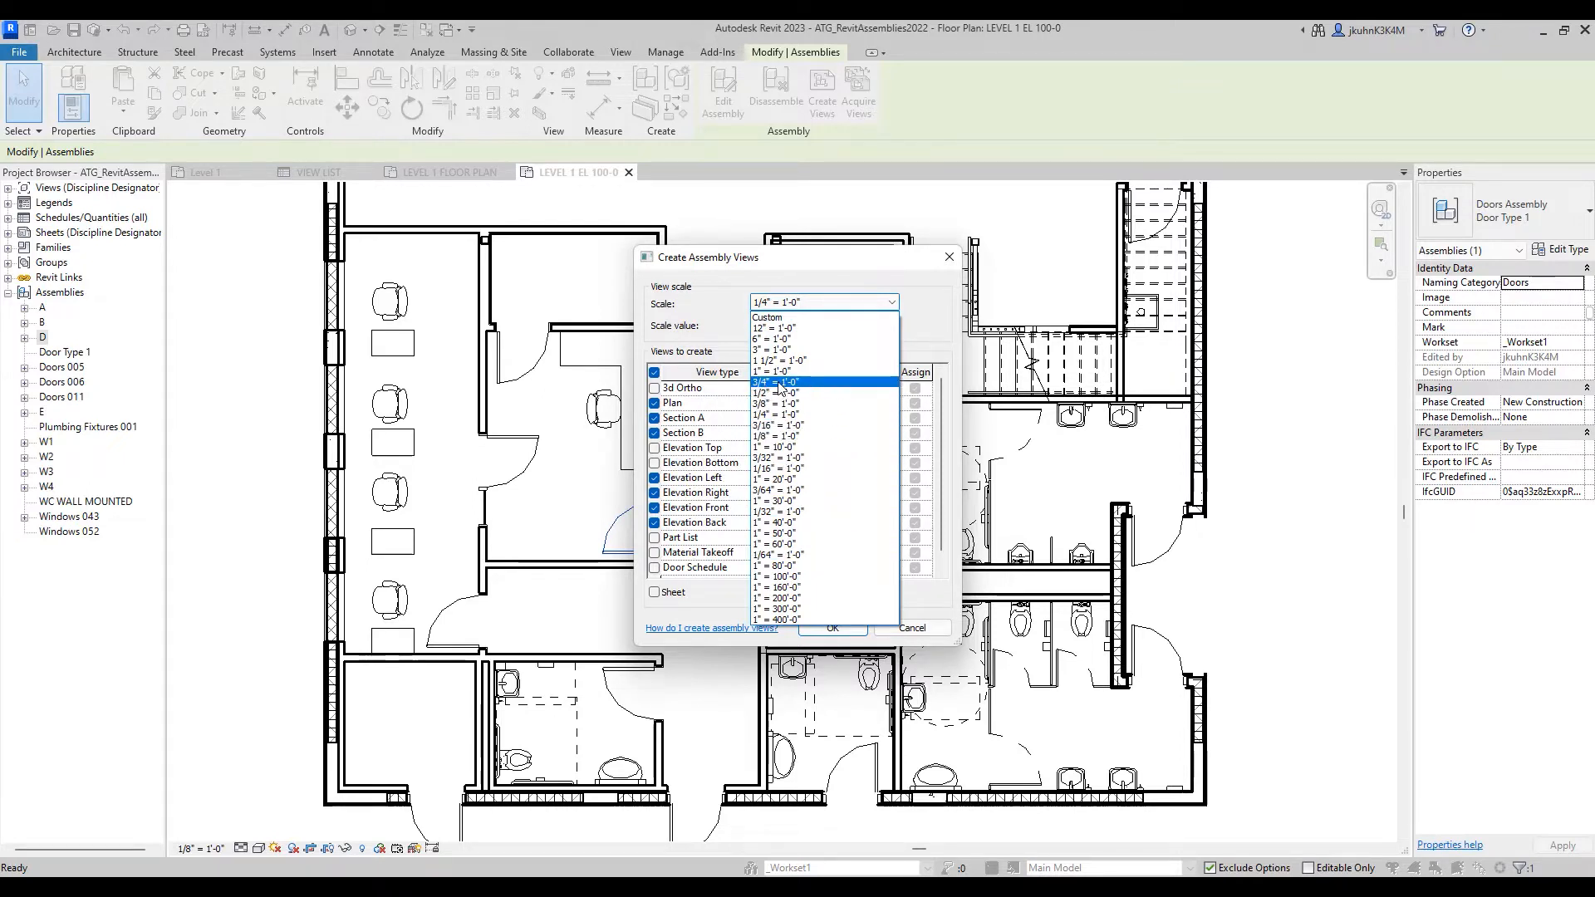
click(776, 382)
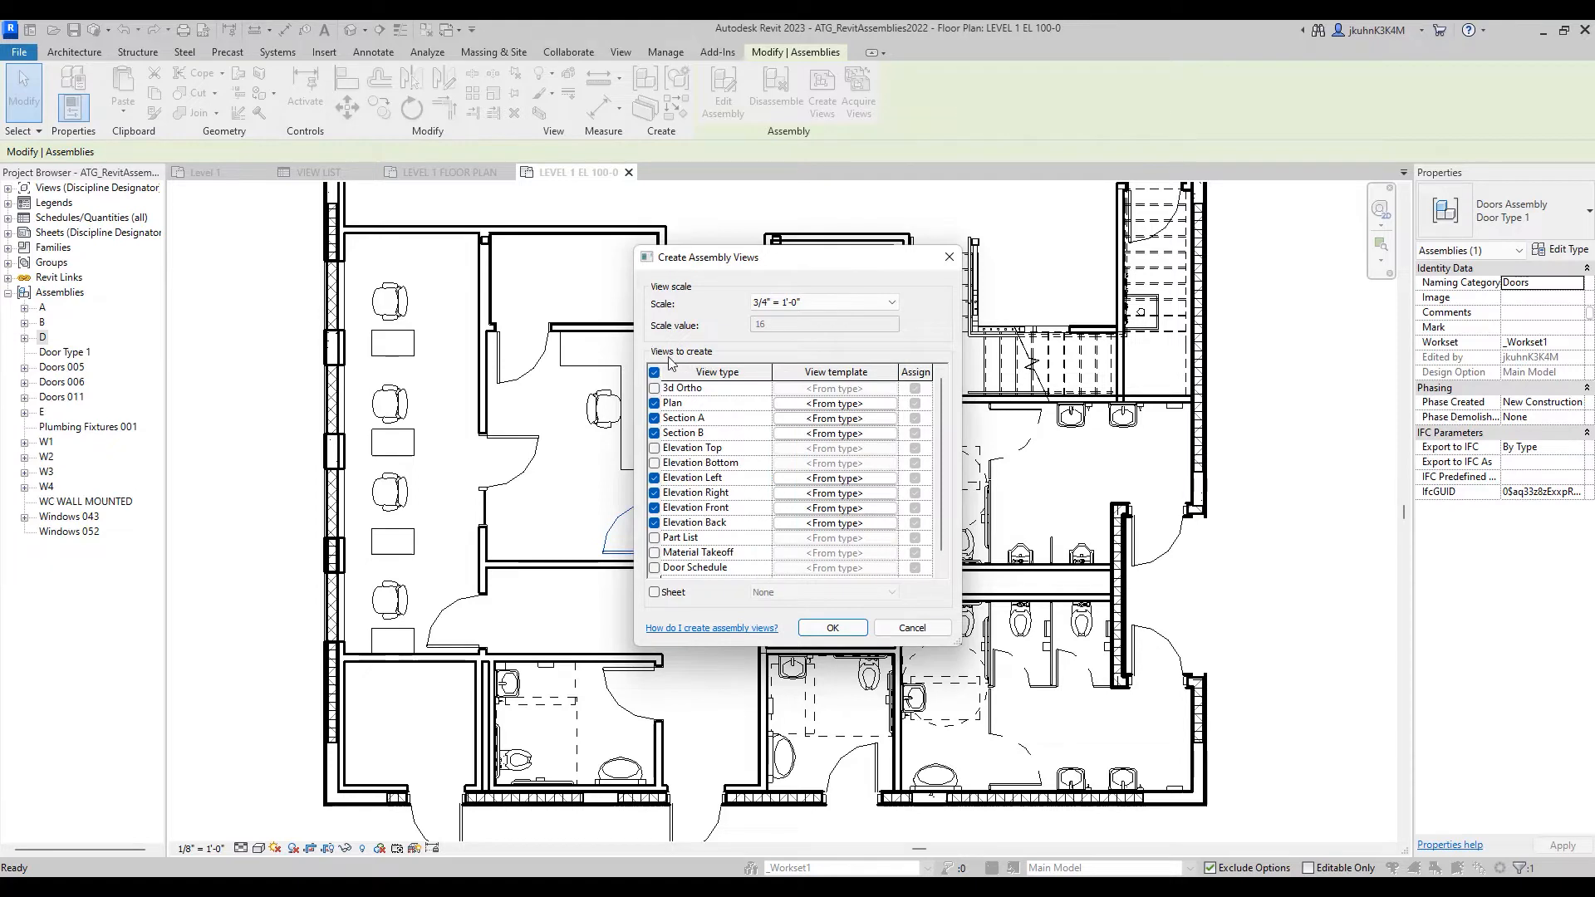
mouse_move(750, 423)
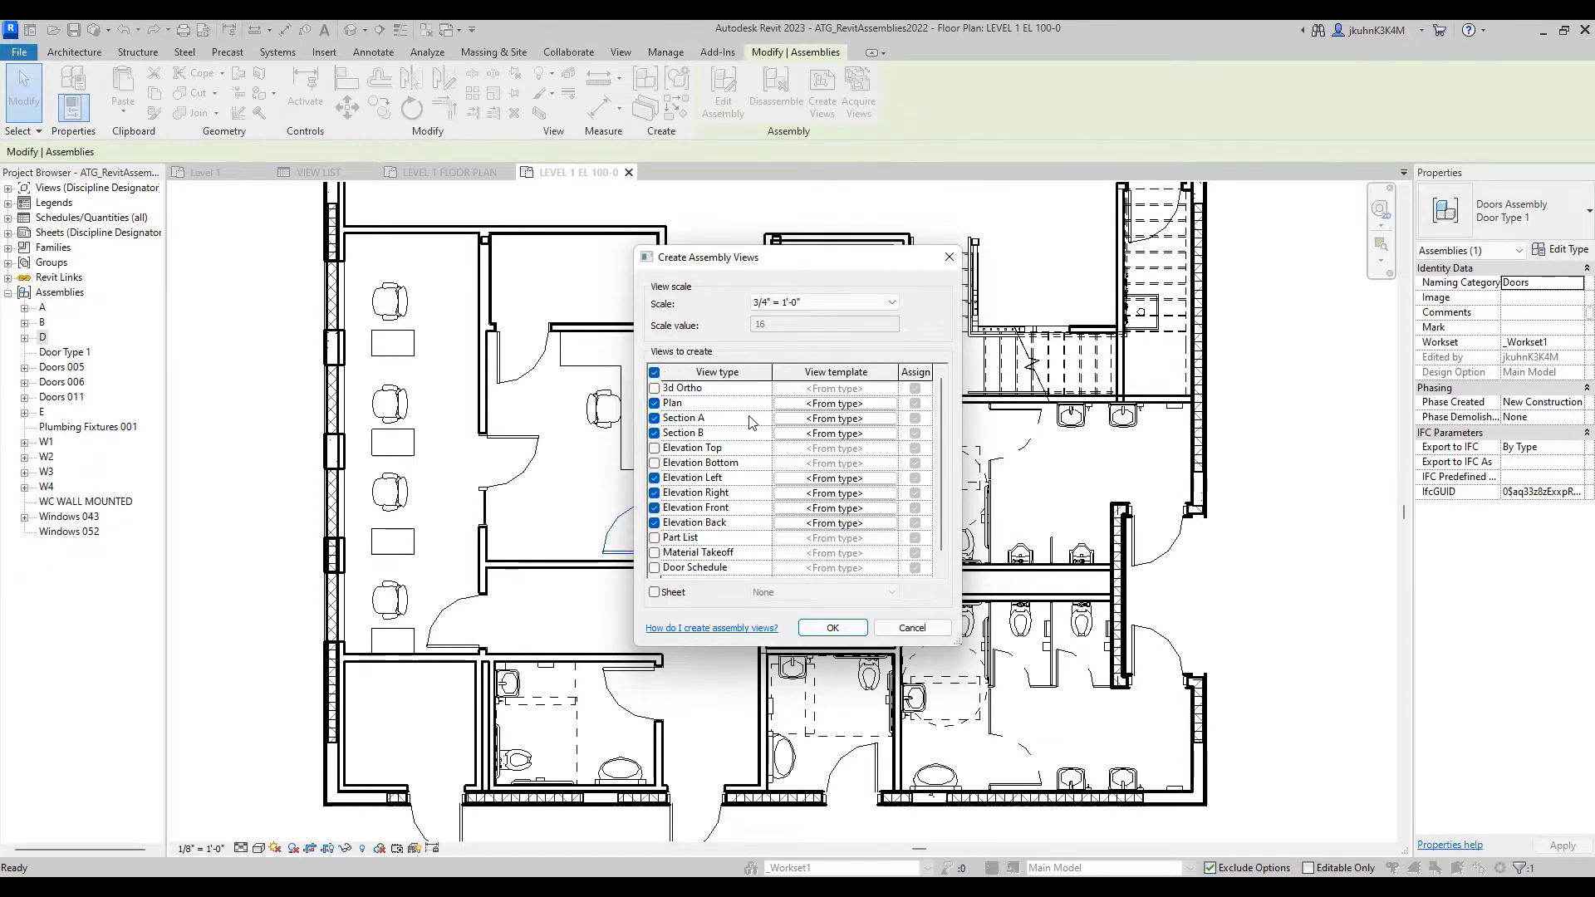
mouse_move(796, 481)
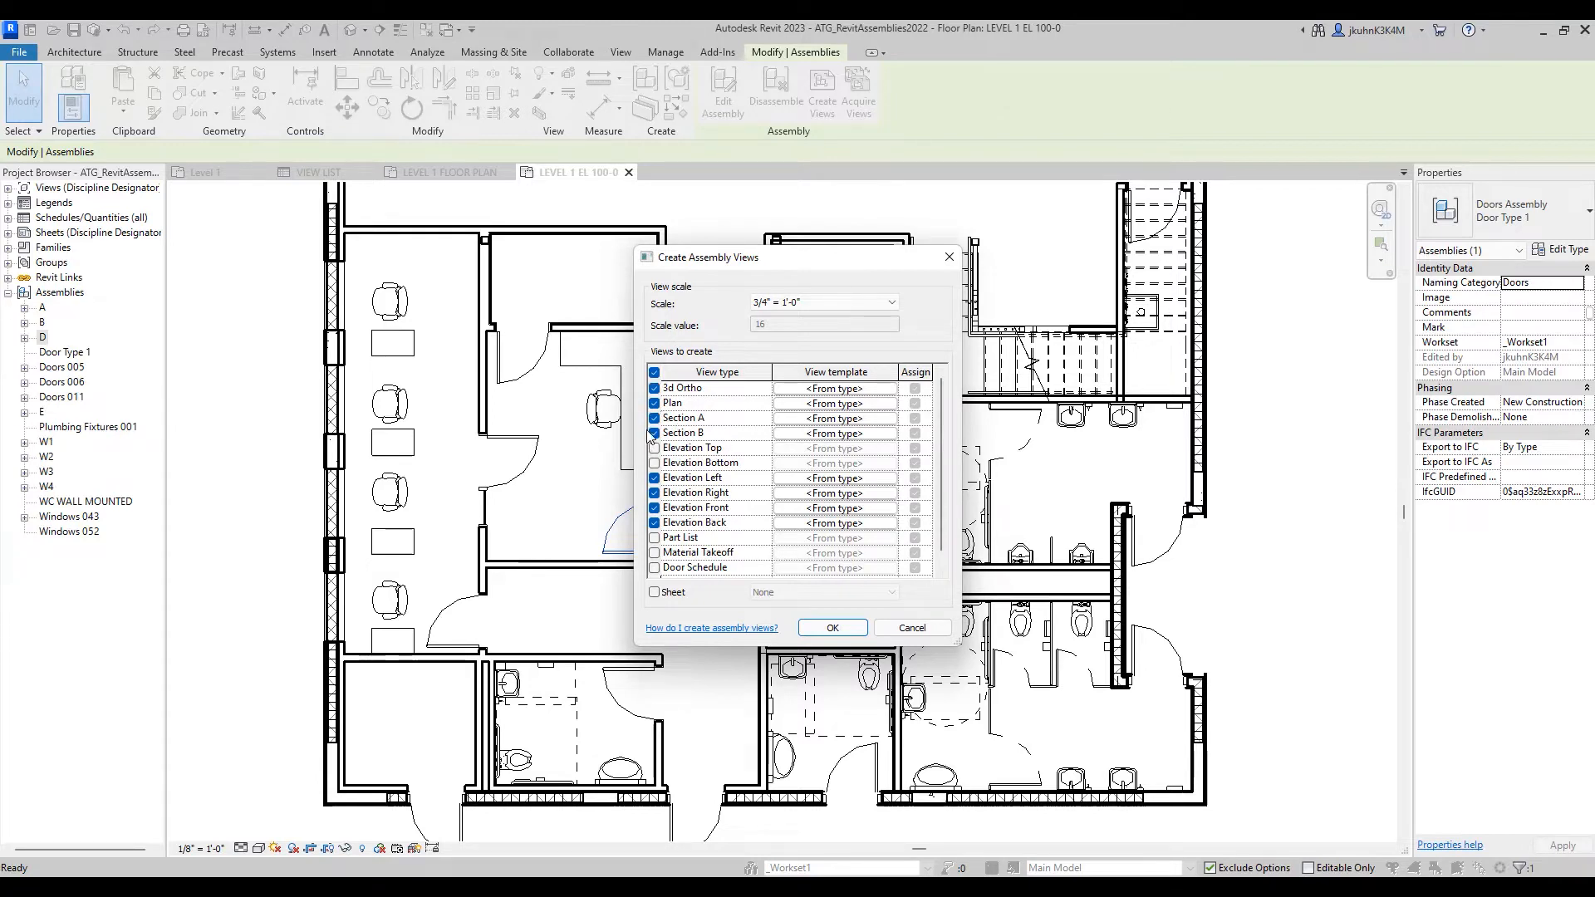
click(654, 434)
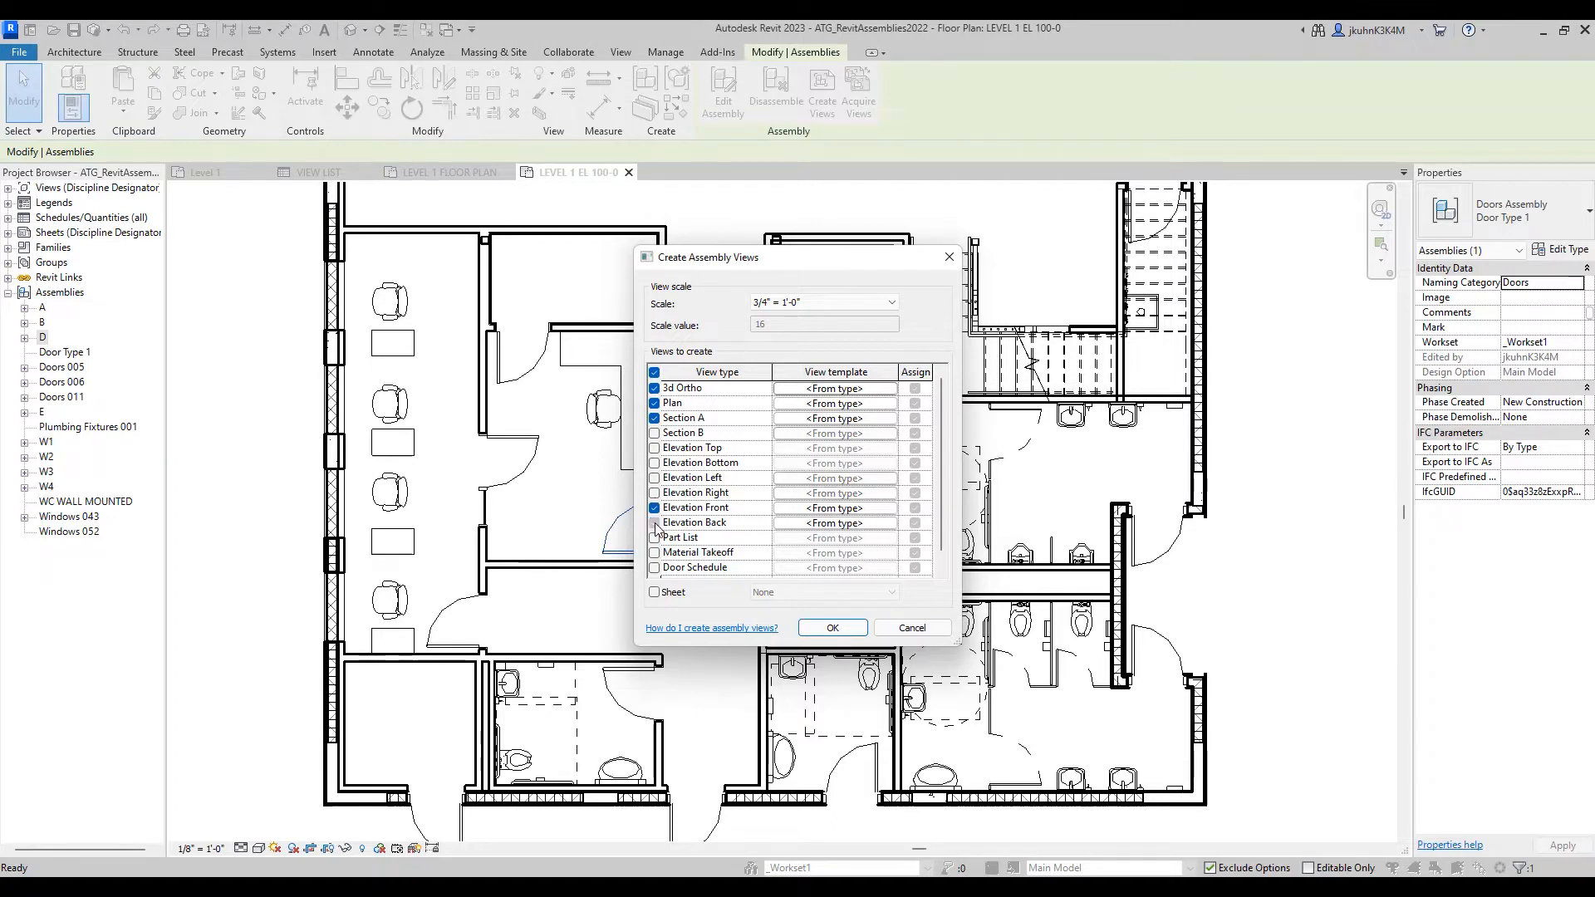
click(654, 521)
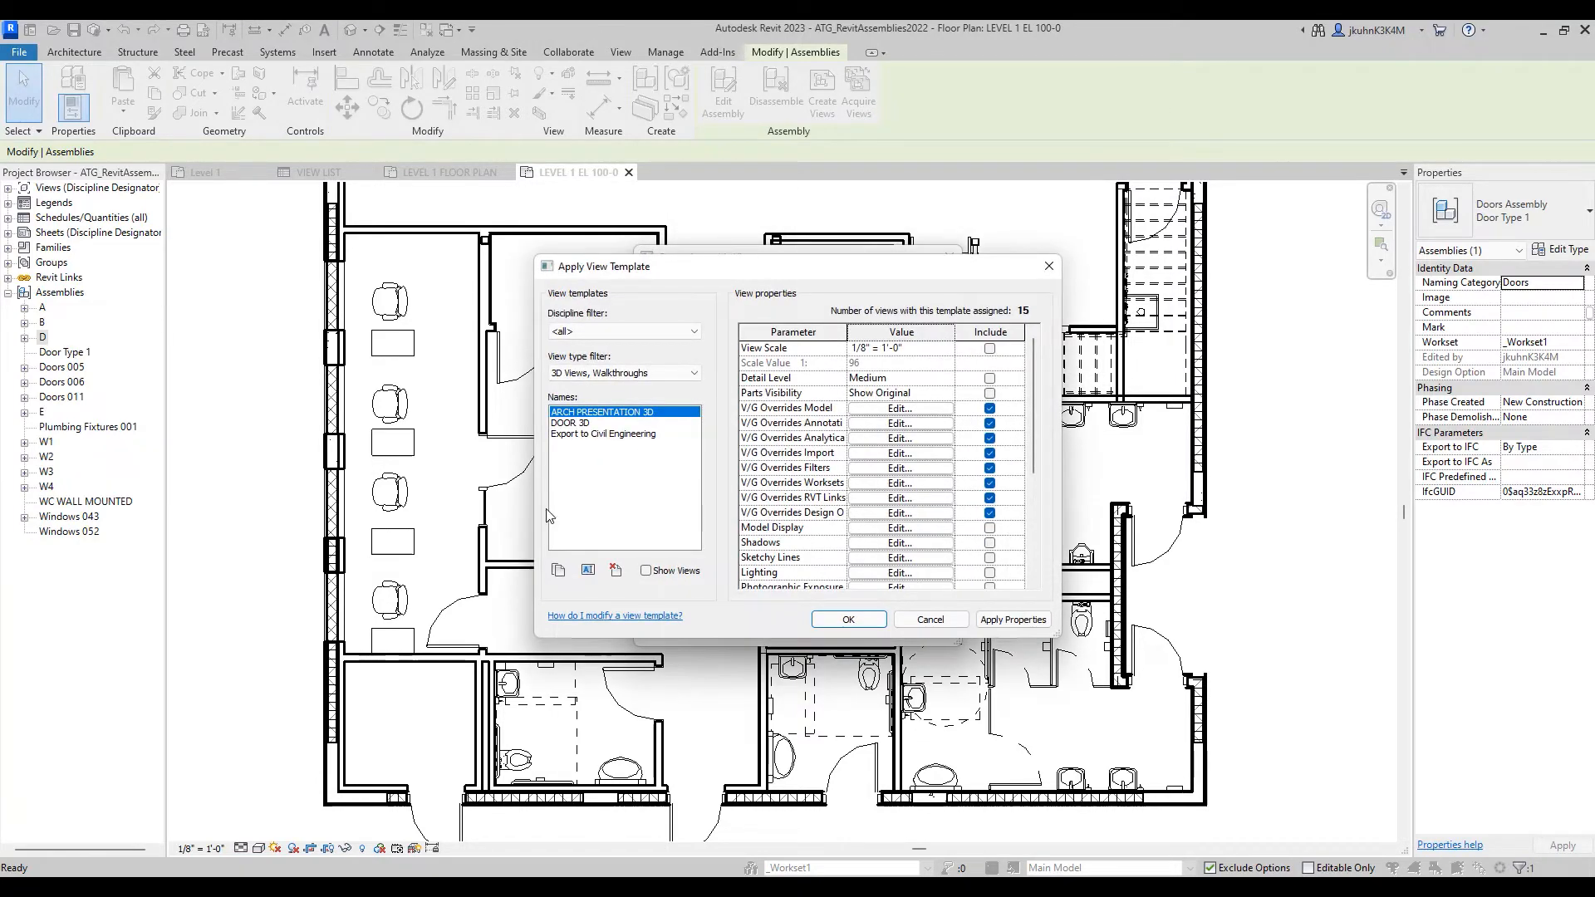
click(572, 423)
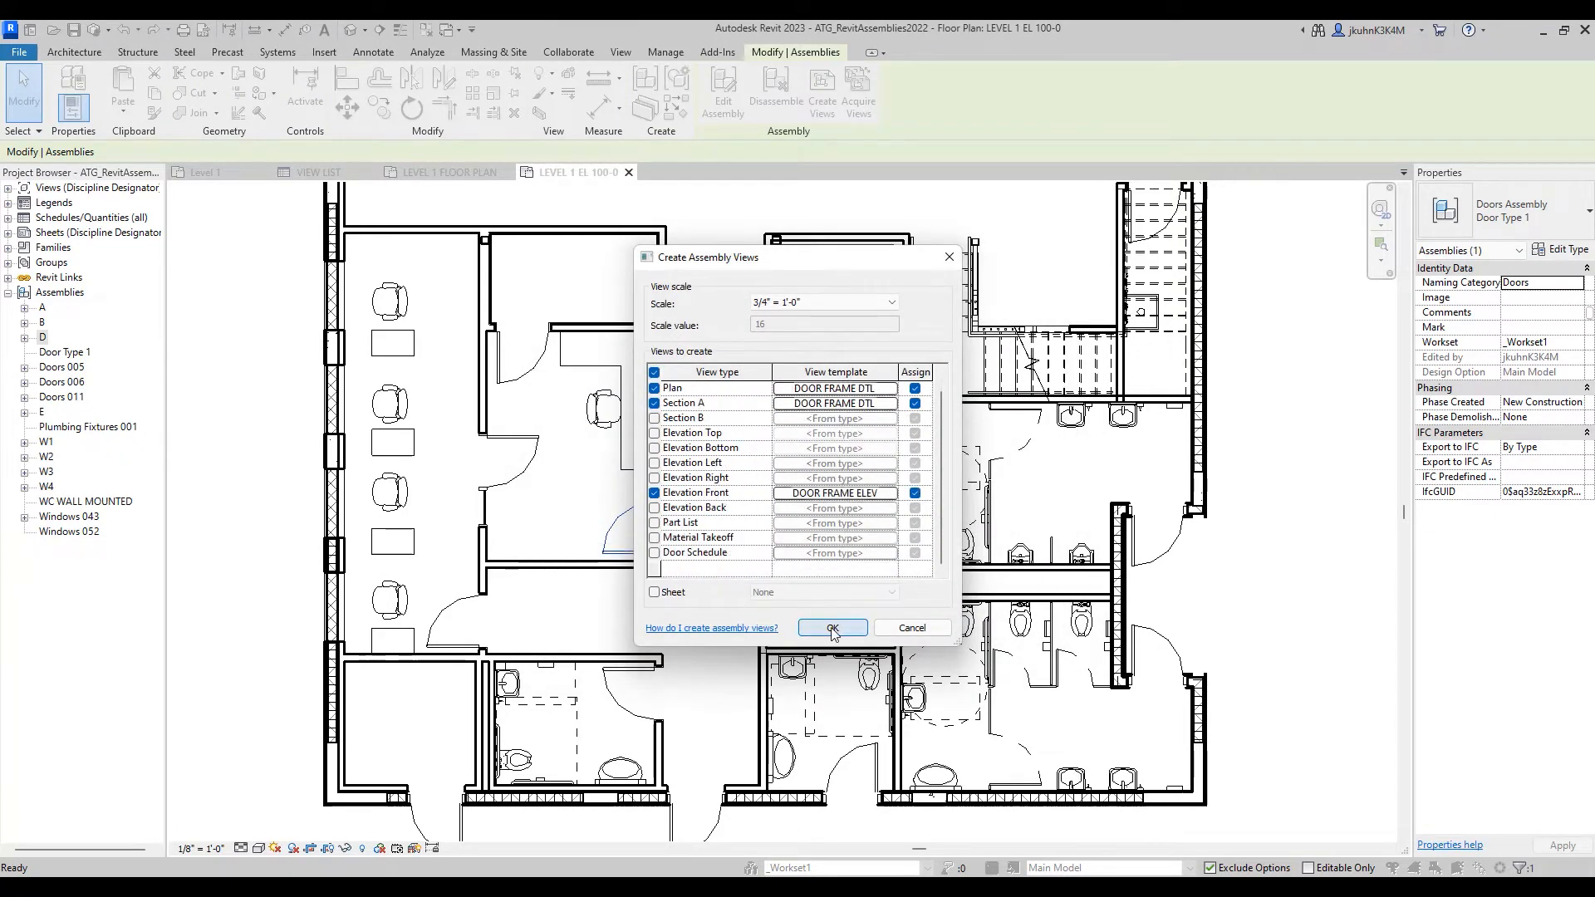
click(831, 629)
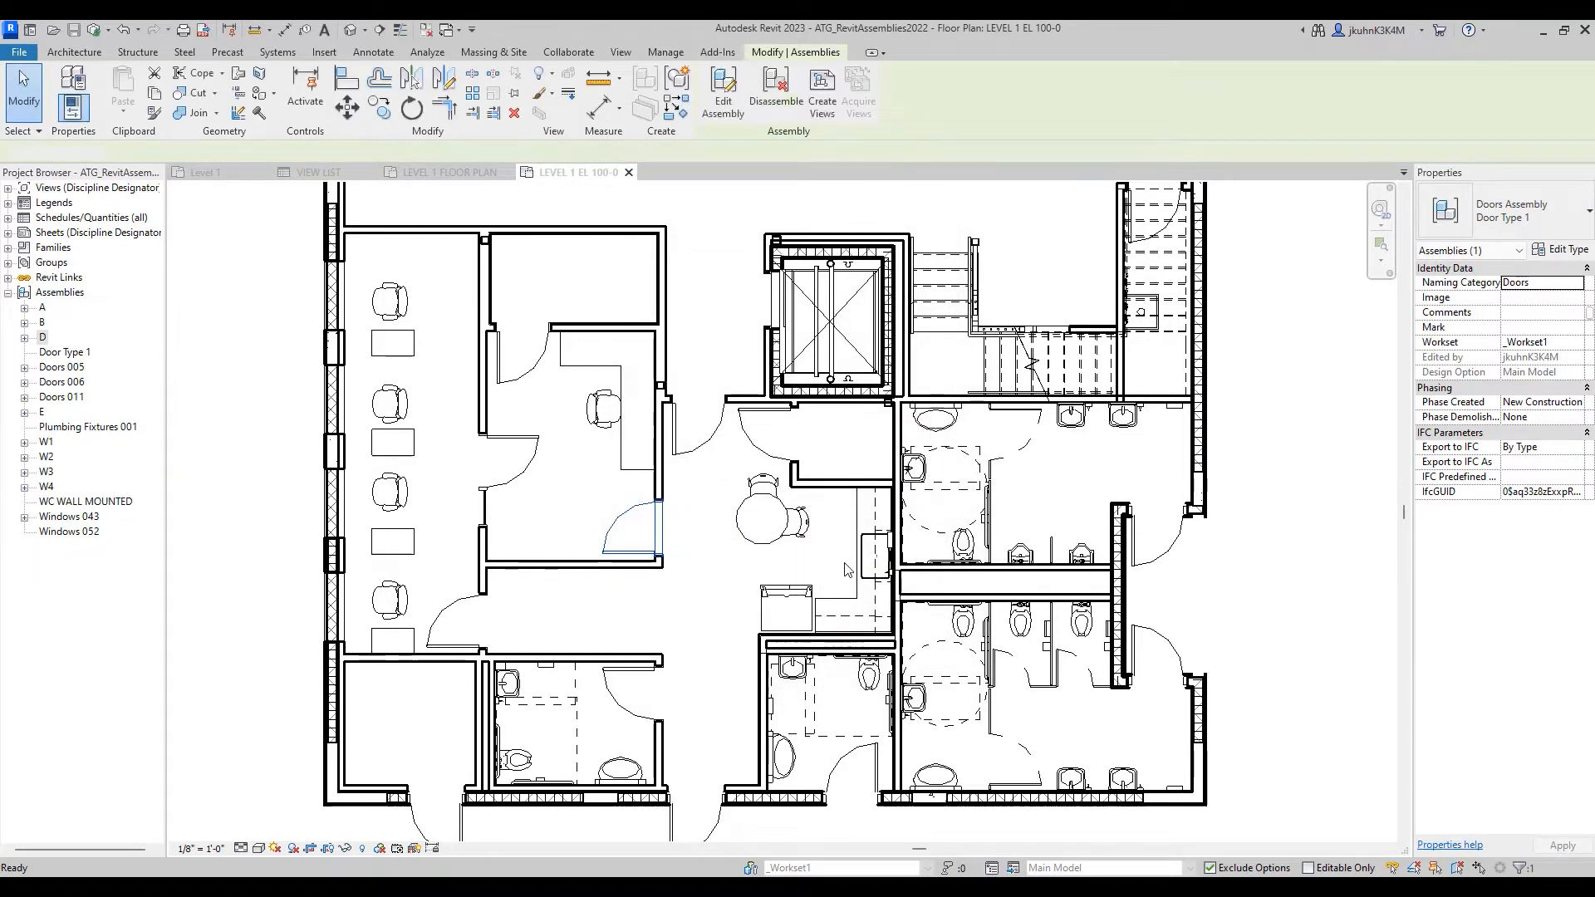
- Expand Door Type 1 and open its 3D Ortho, Section A, front elevation and plan detail views
click(821, 91)
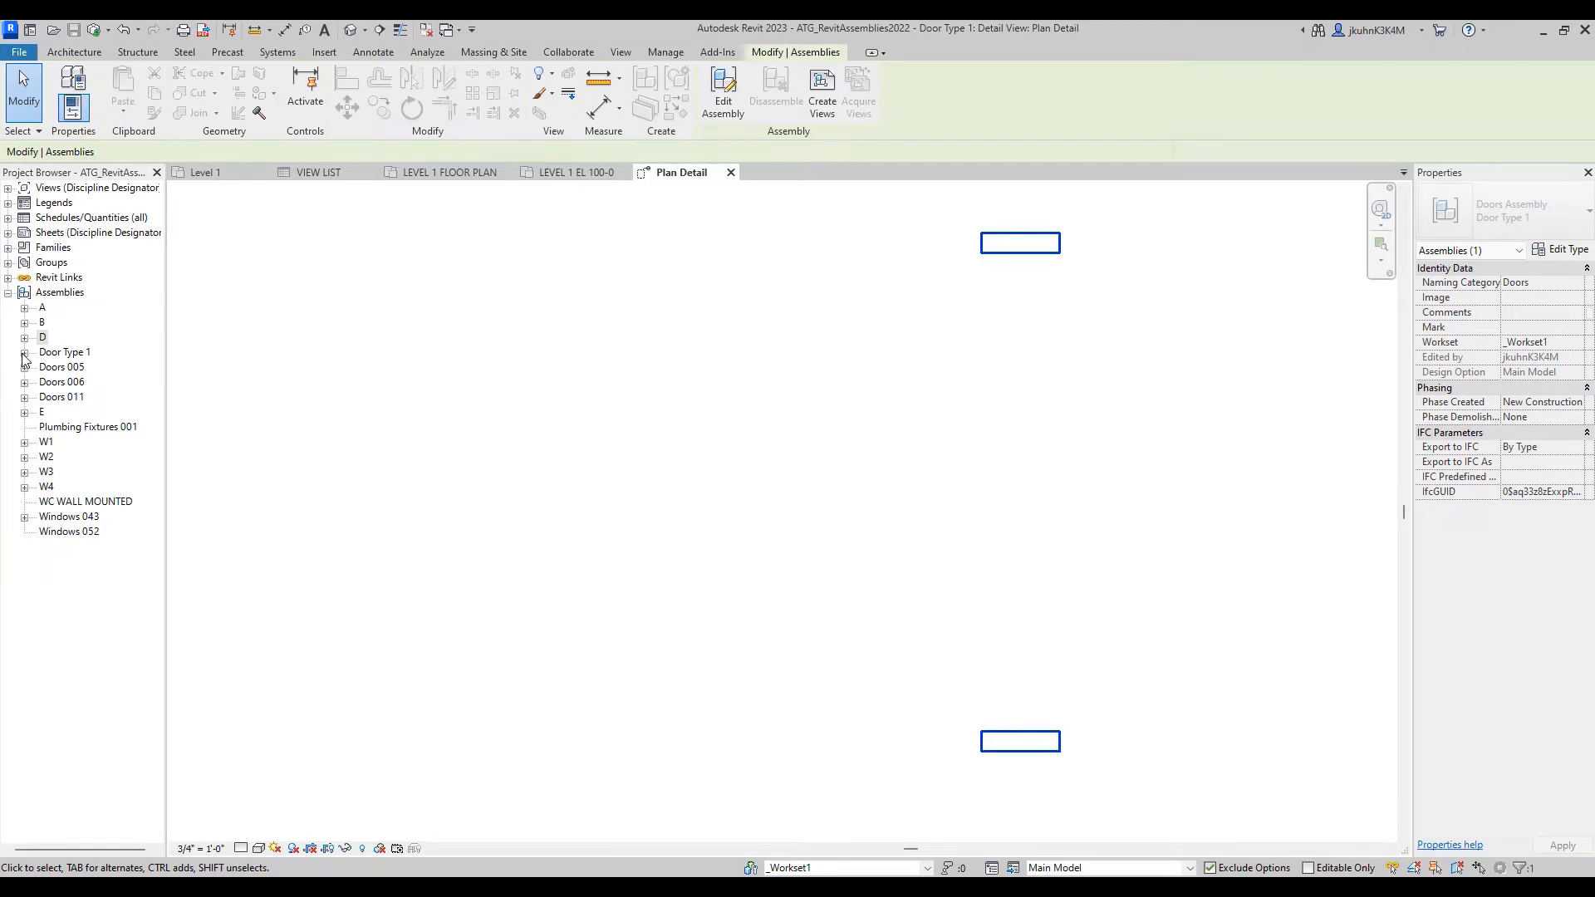
mouse_move(22, 358)
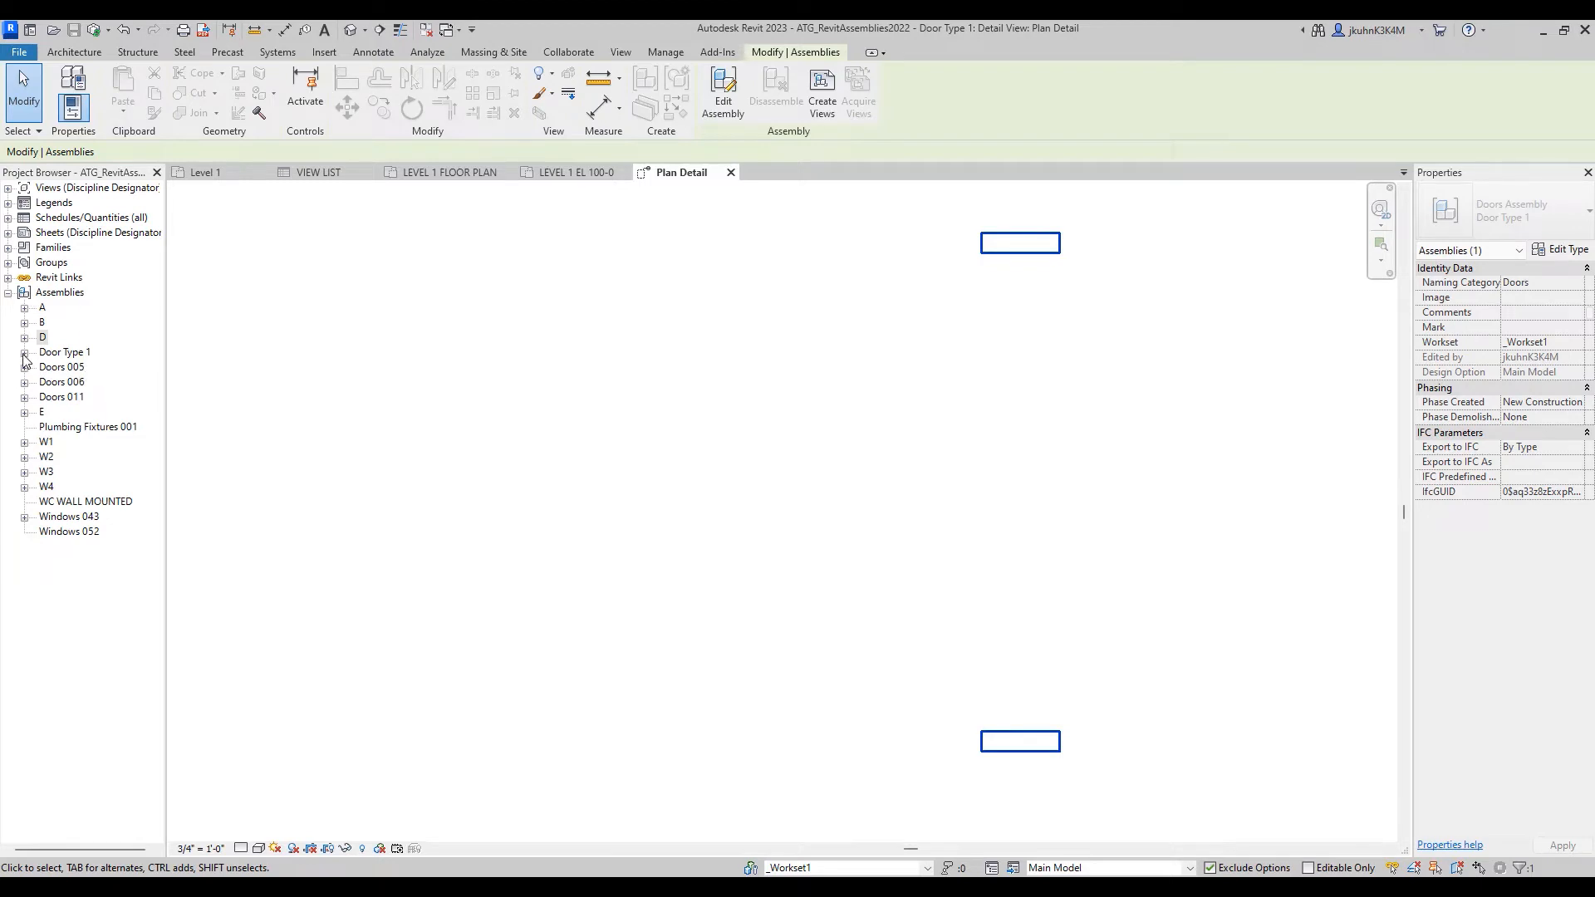
click(24, 352)
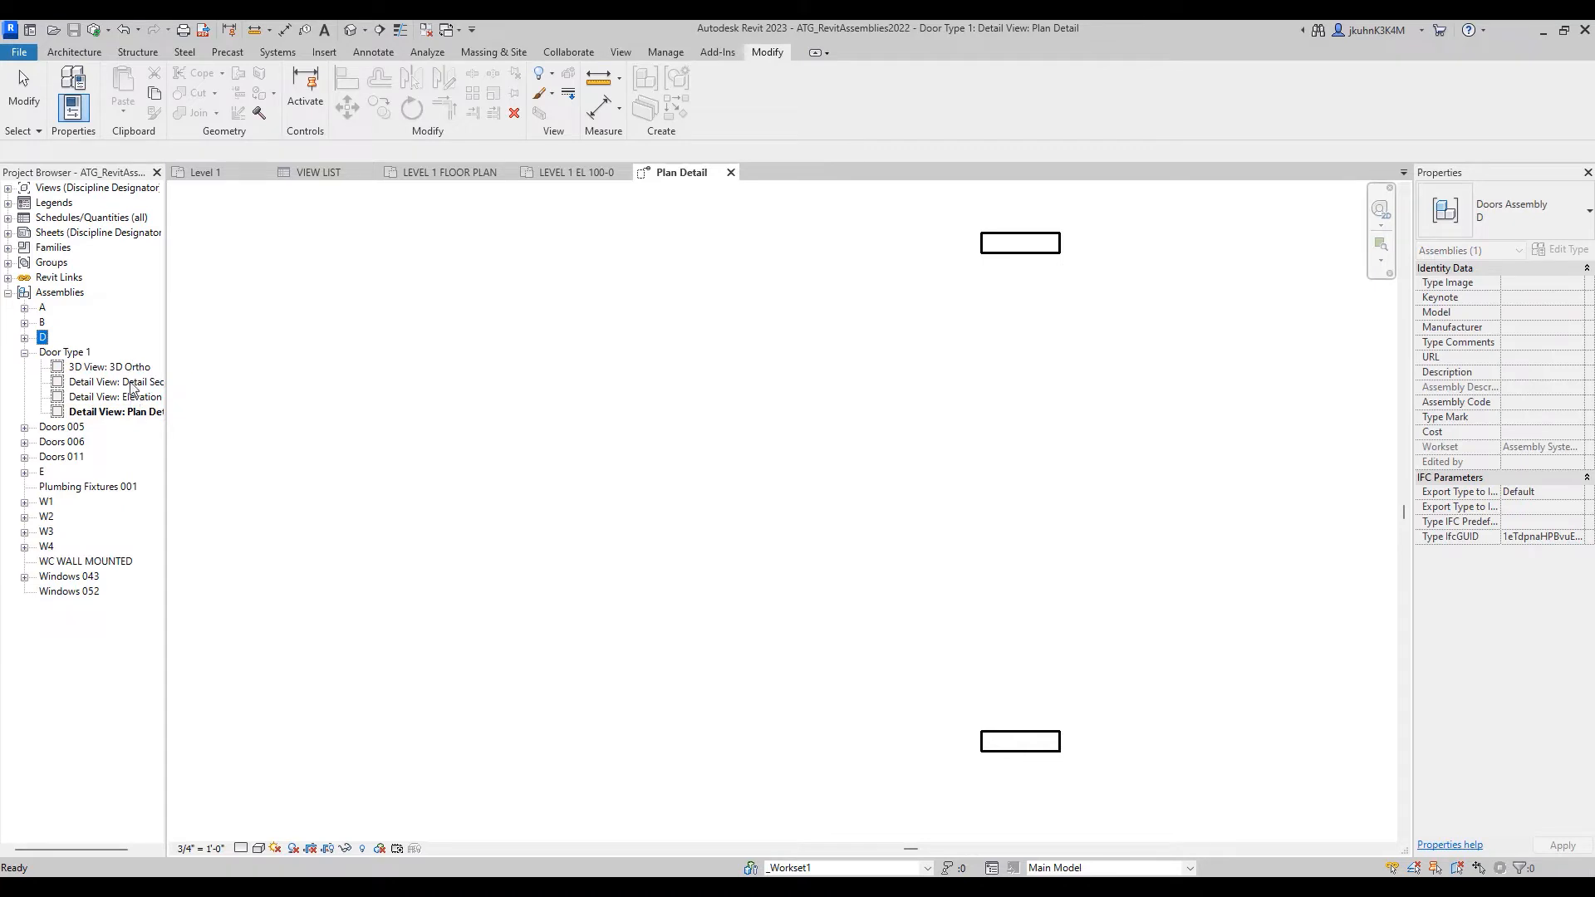
mouse_move(94, 376)
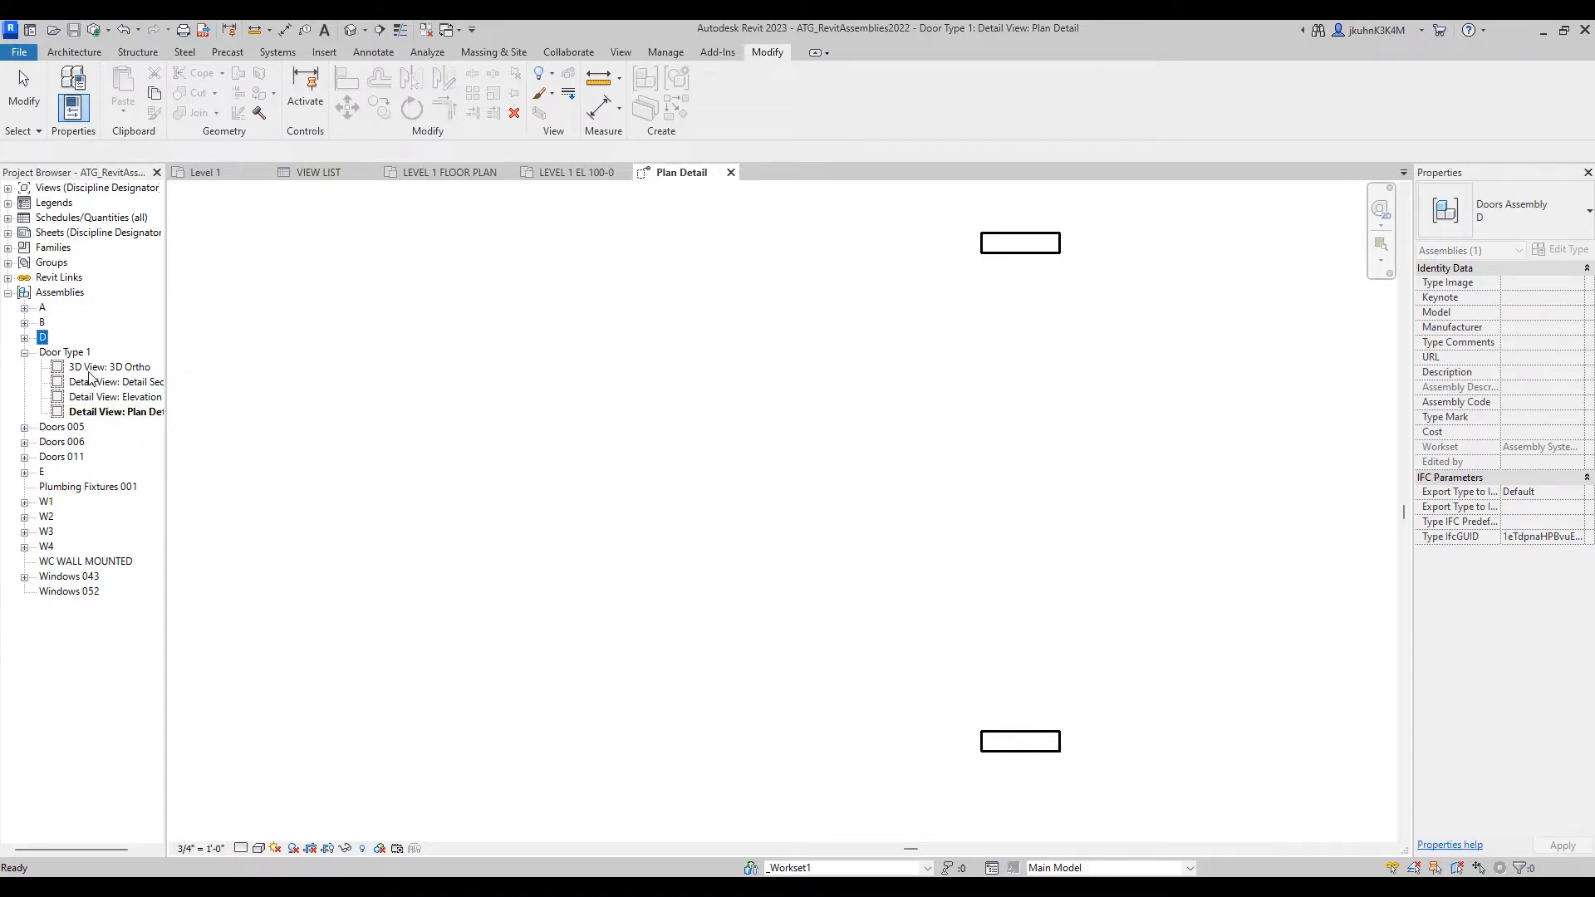
double_click(113, 367)
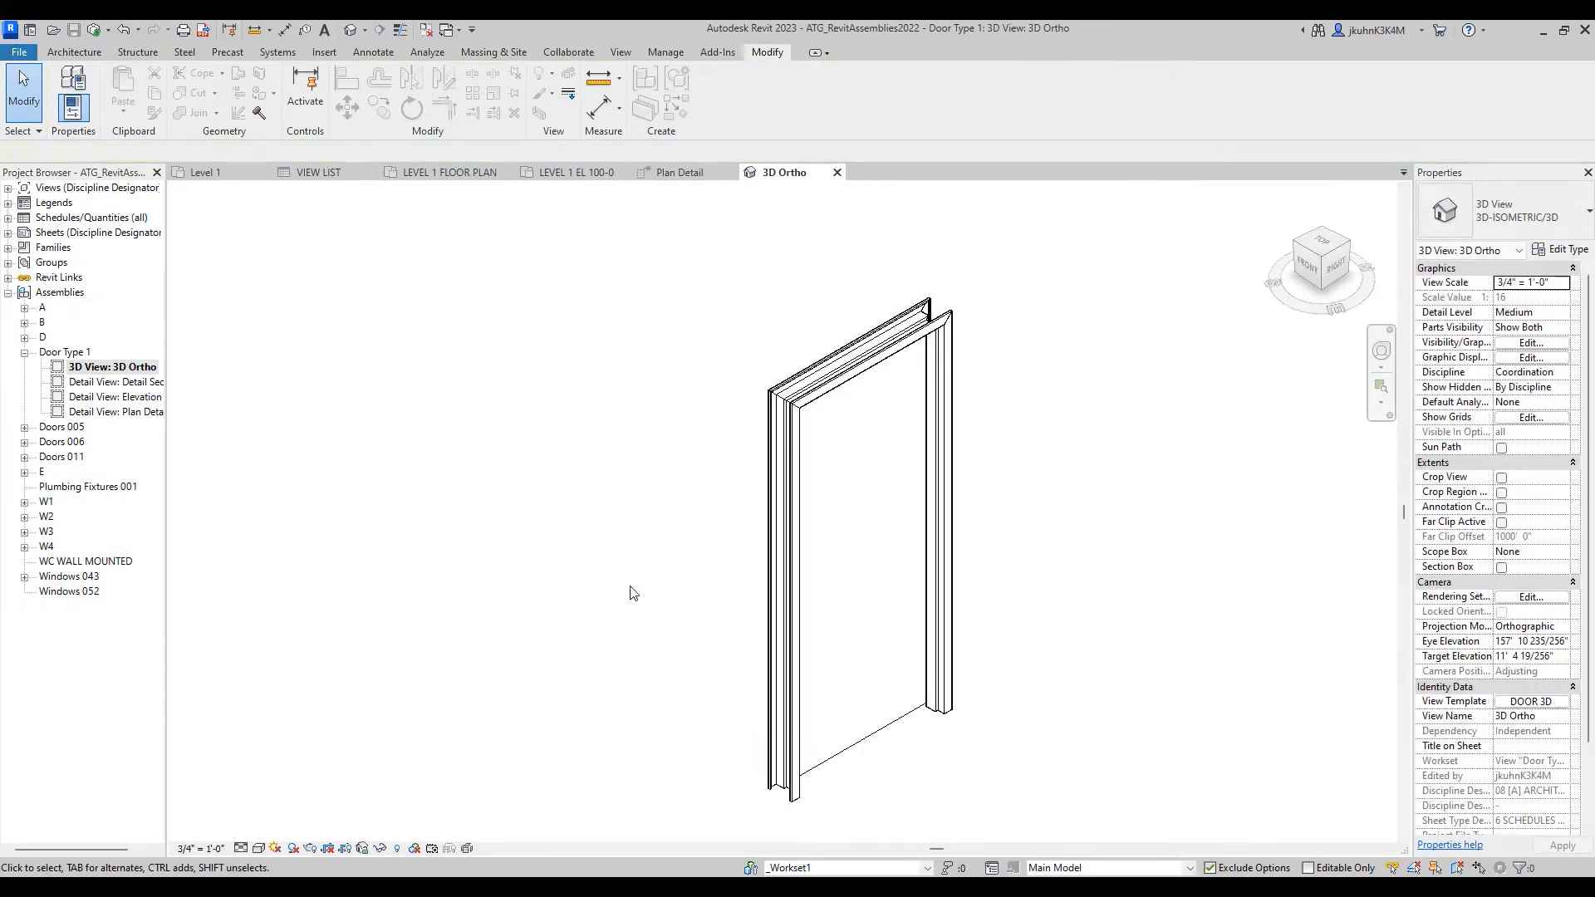
double_click(117, 381)
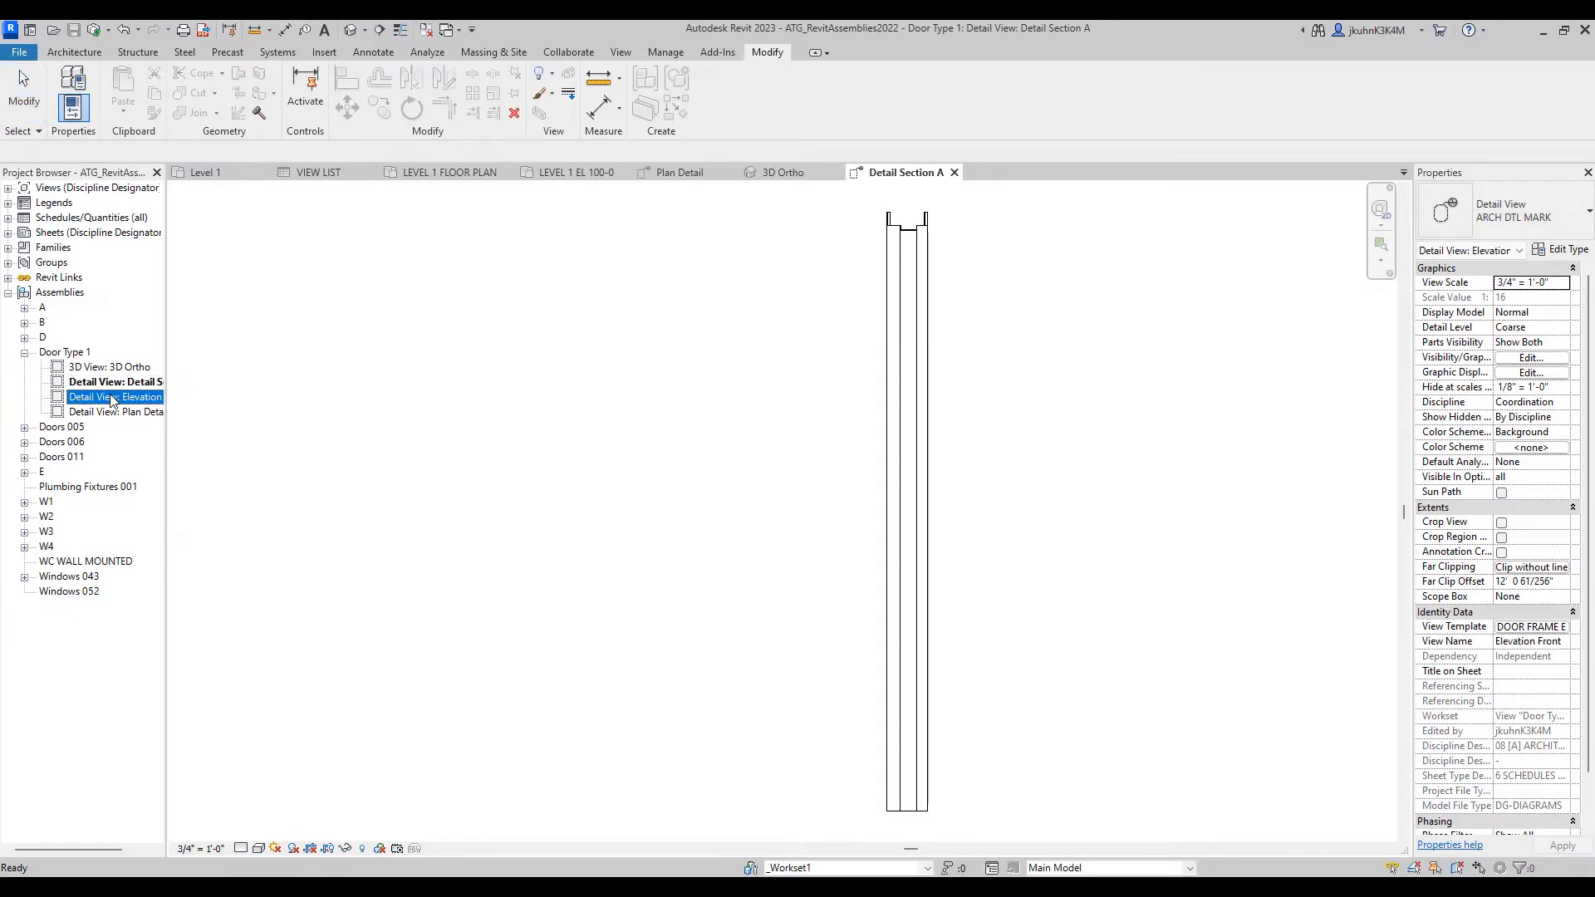
double_click(115, 397)
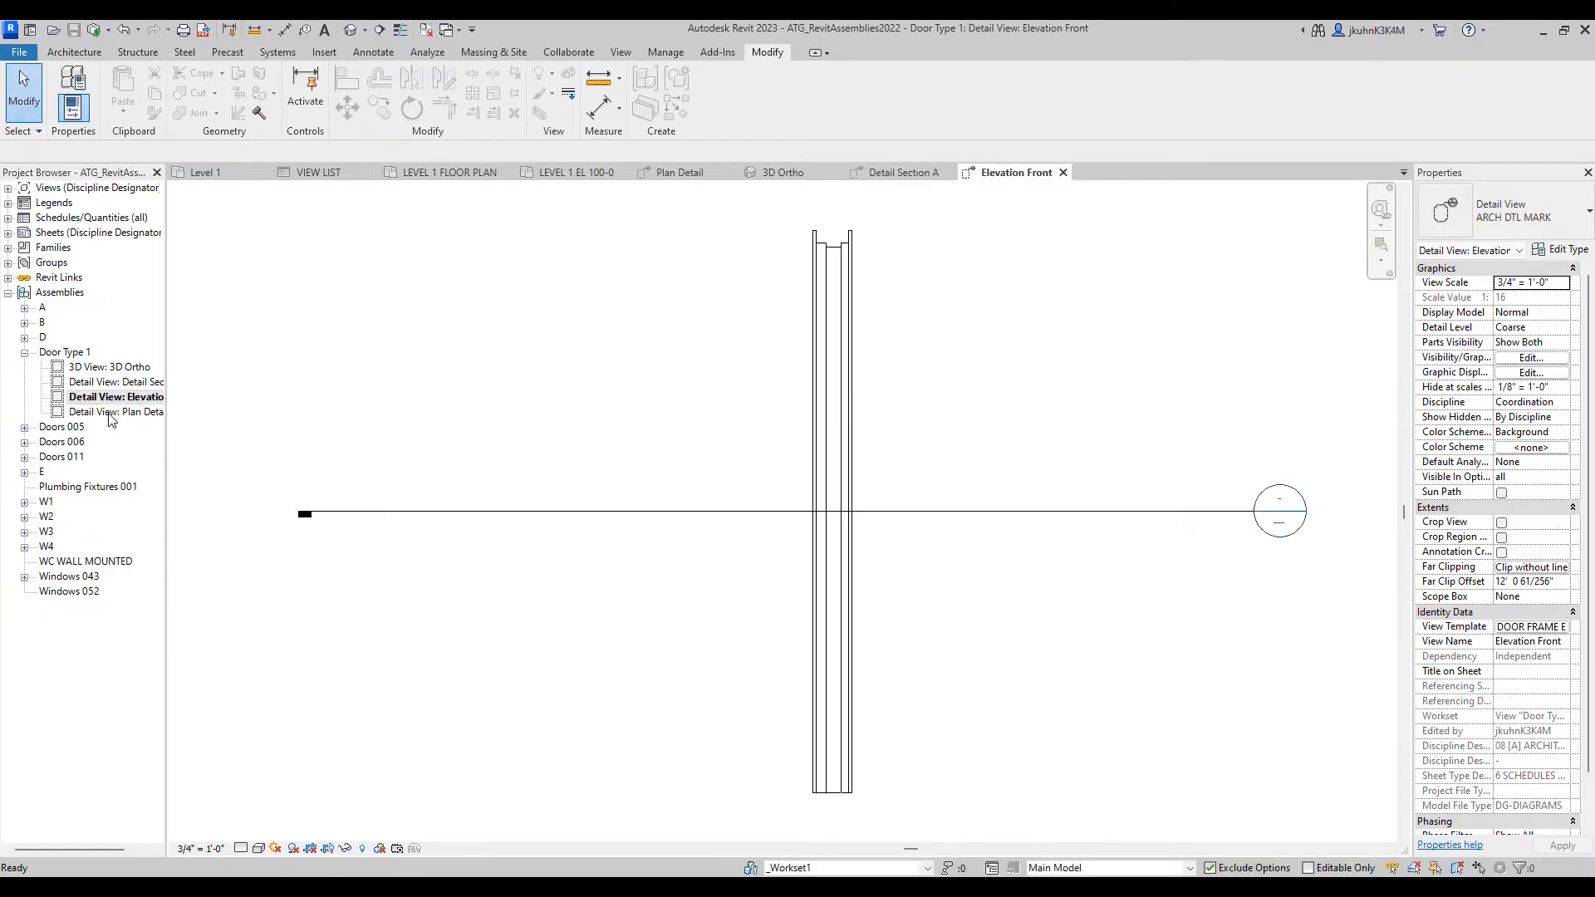
double_click(116, 411)
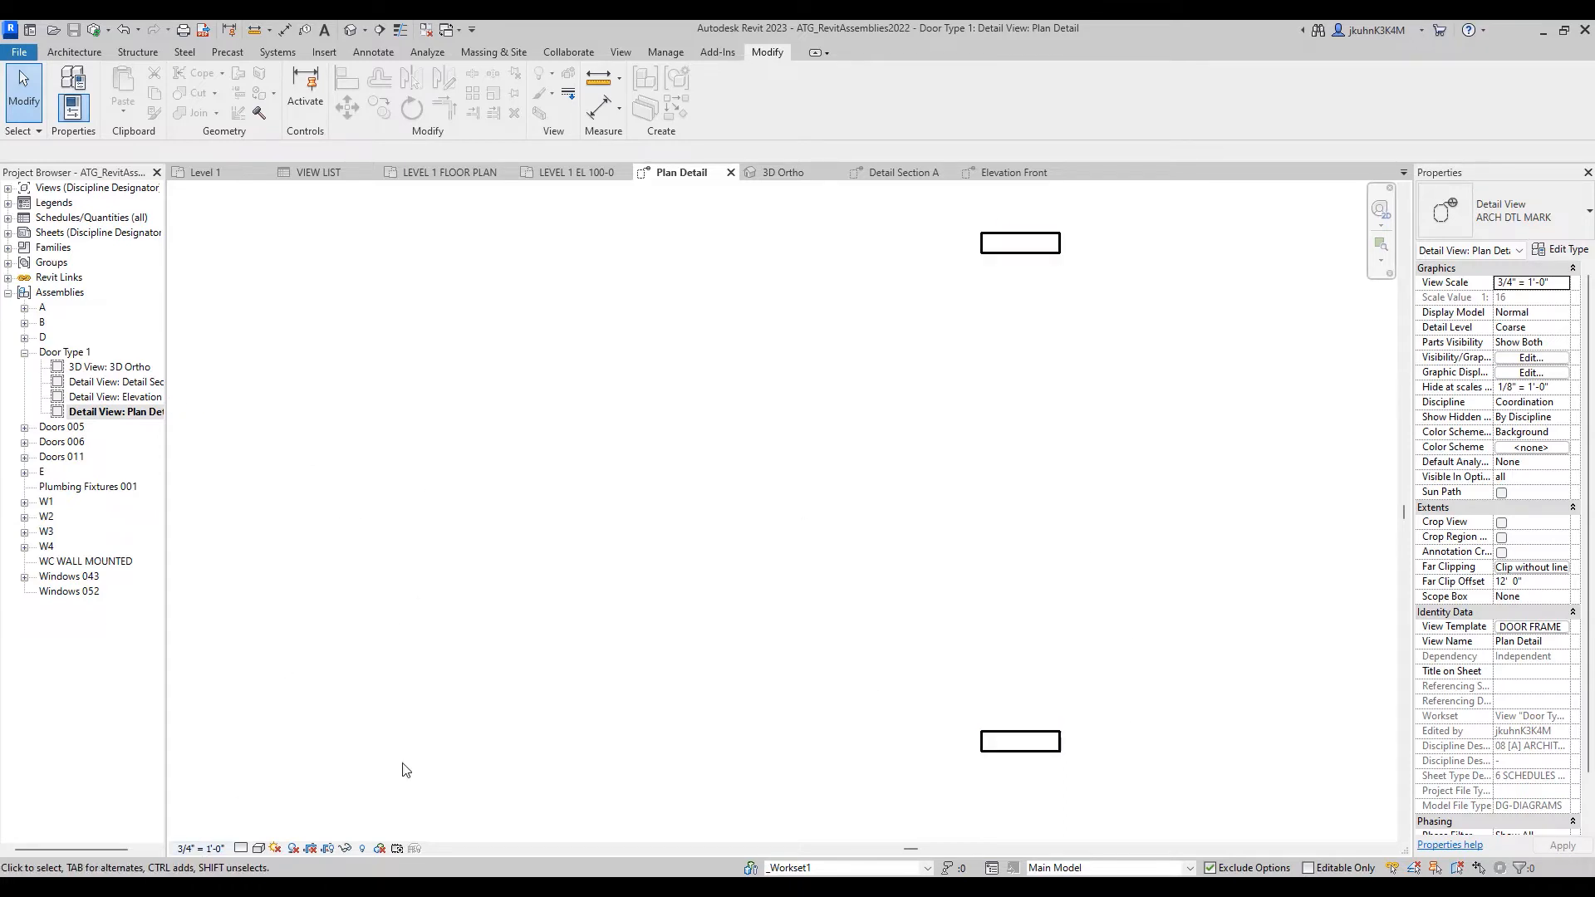
- Check the view scale list, then revisit Section A, 3D Ortho and Elevation Front views
click(201, 849)
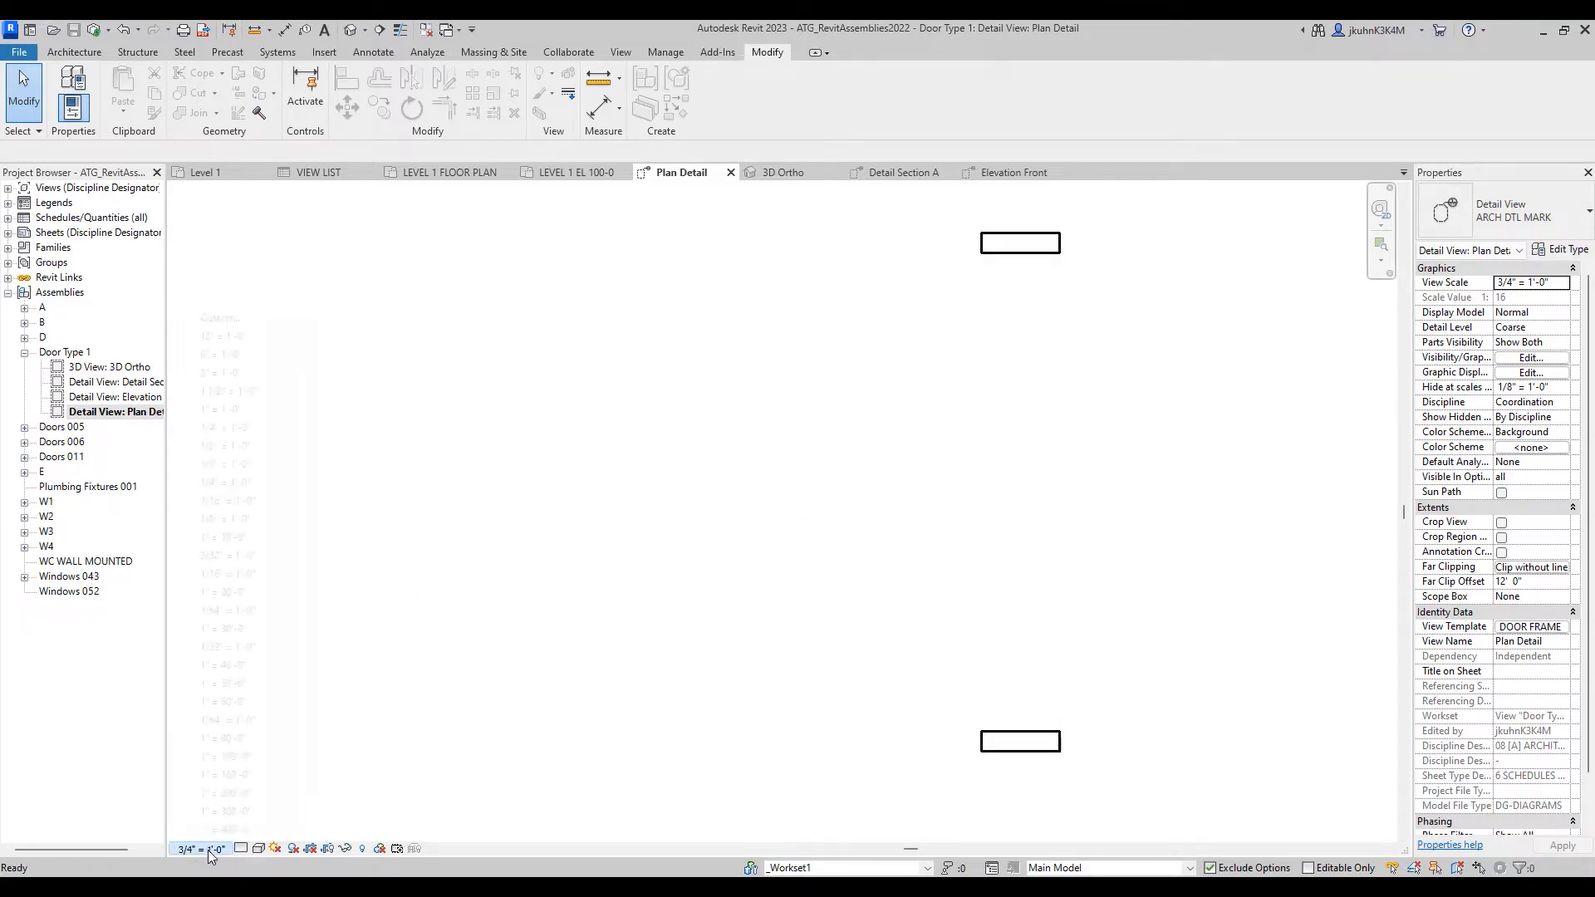
click(204, 849)
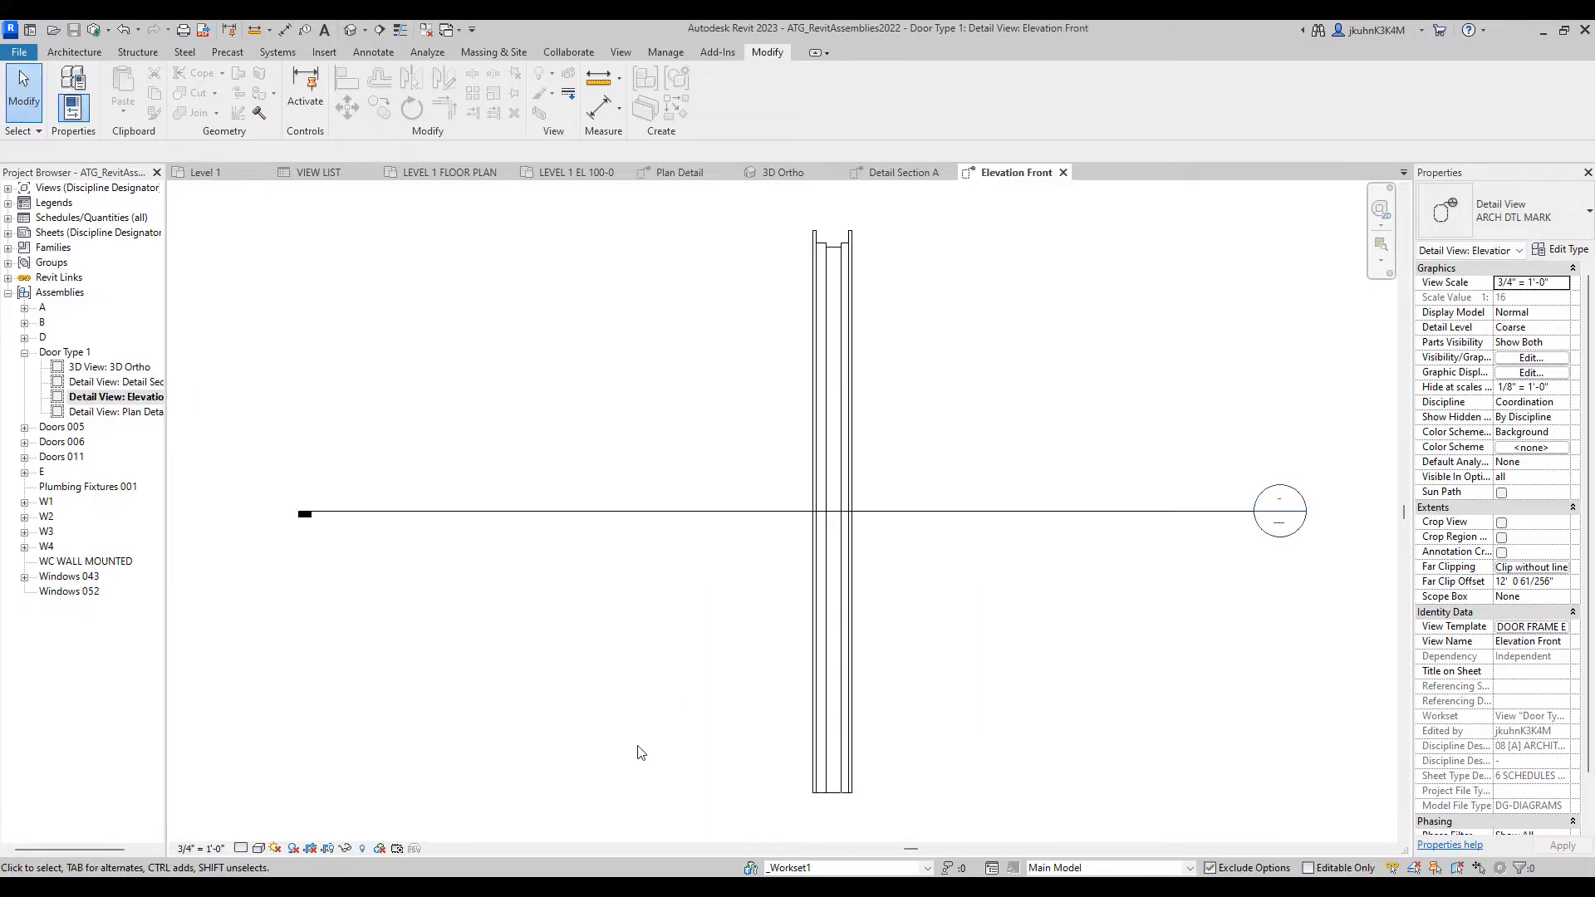
mouse_move(579, 692)
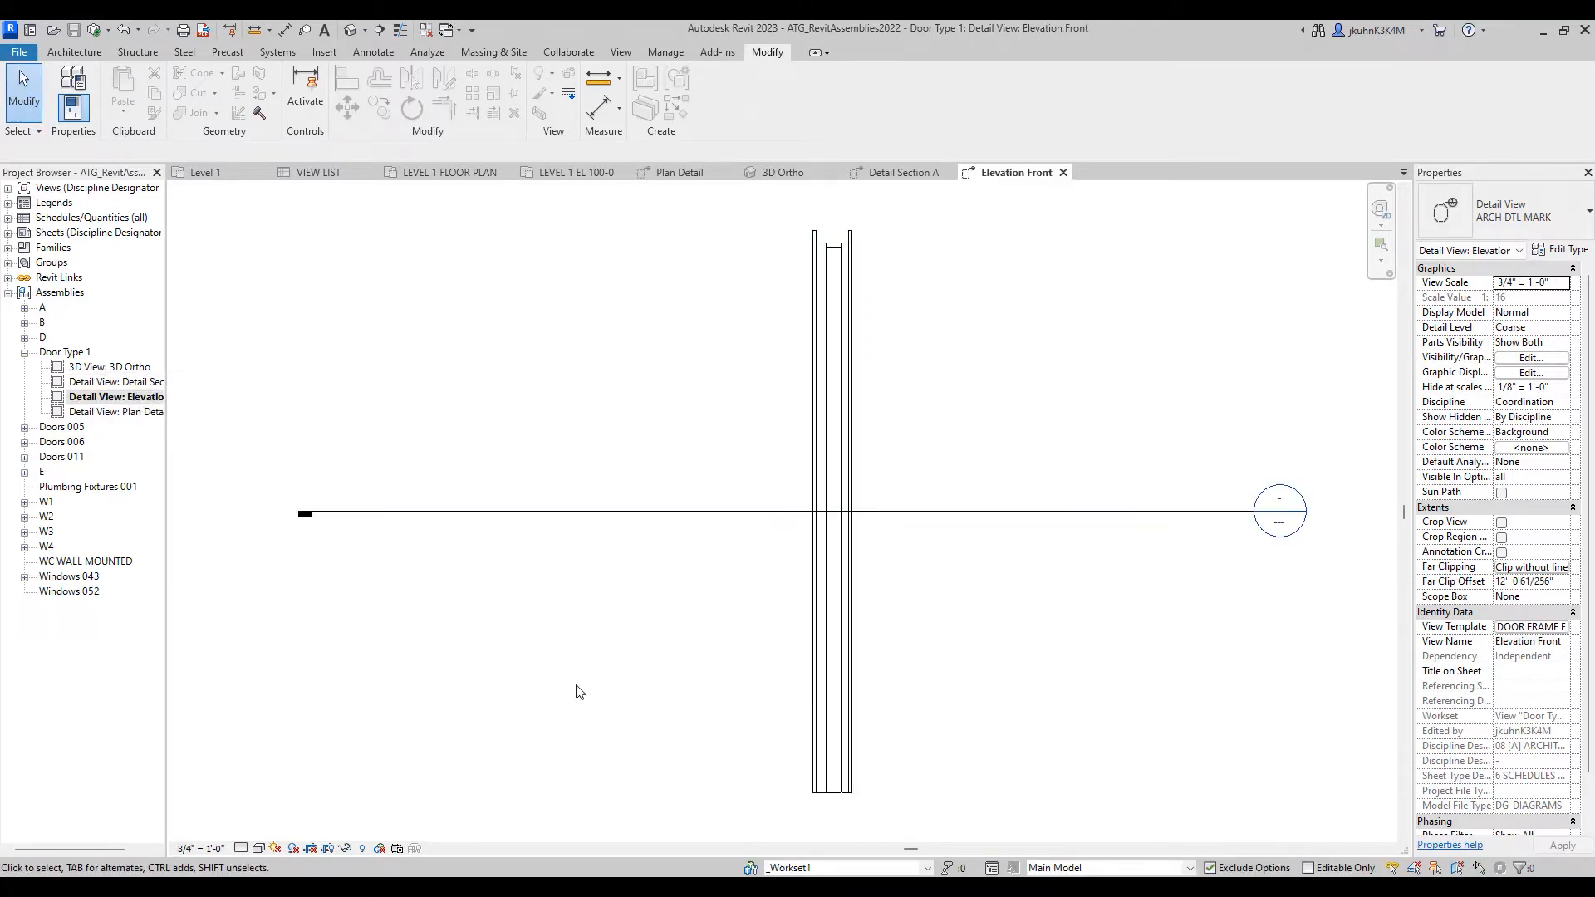
double_click(115, 381)
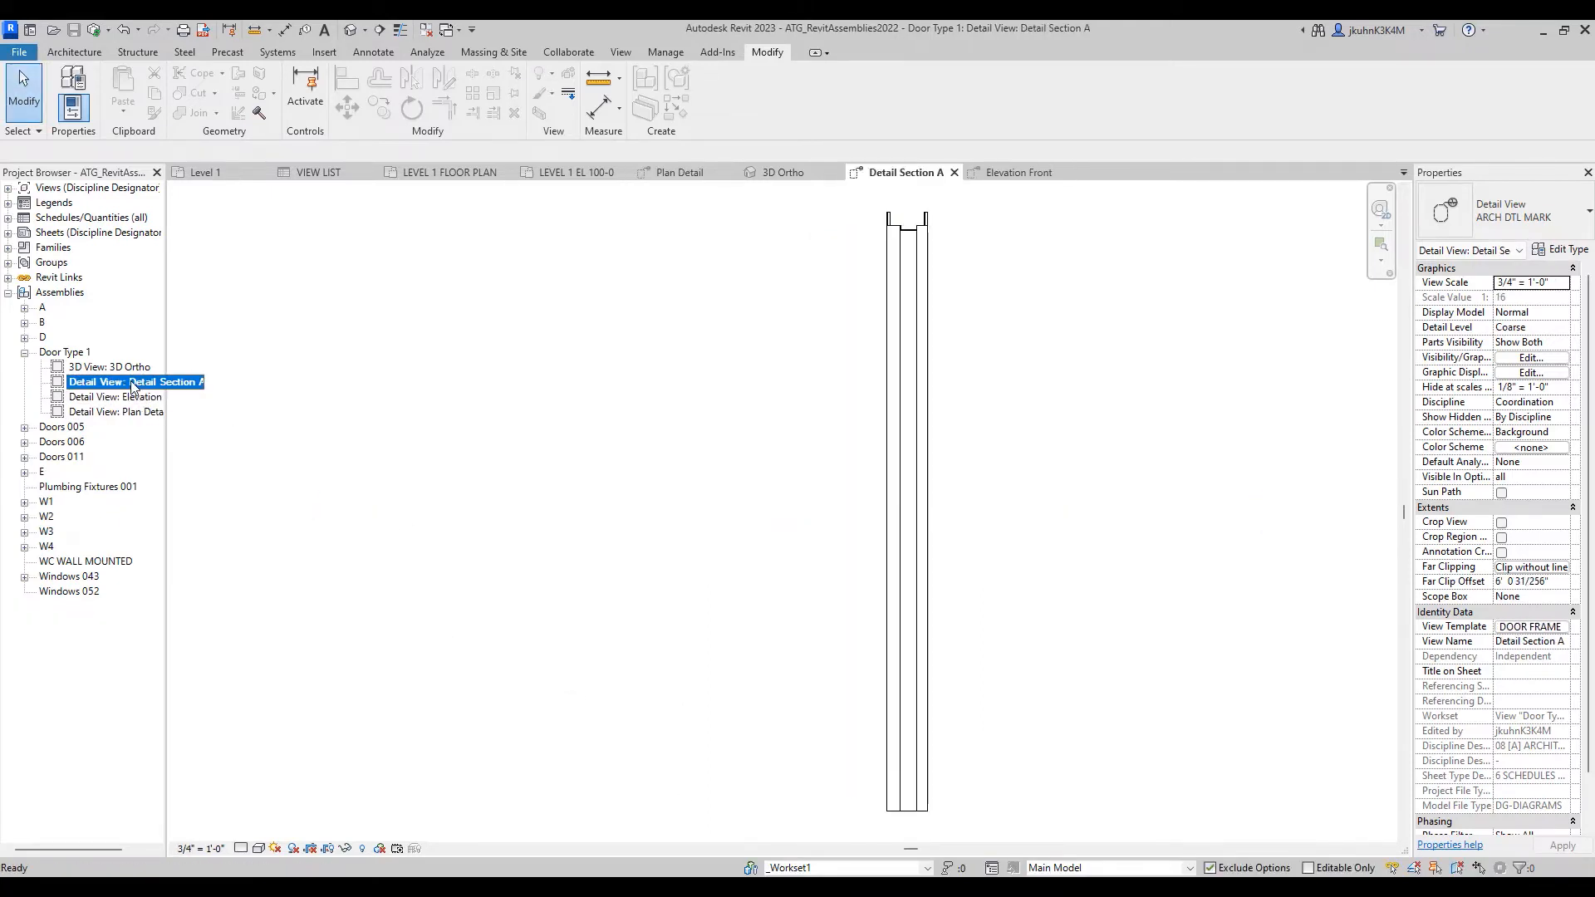
double_click(109, 366)
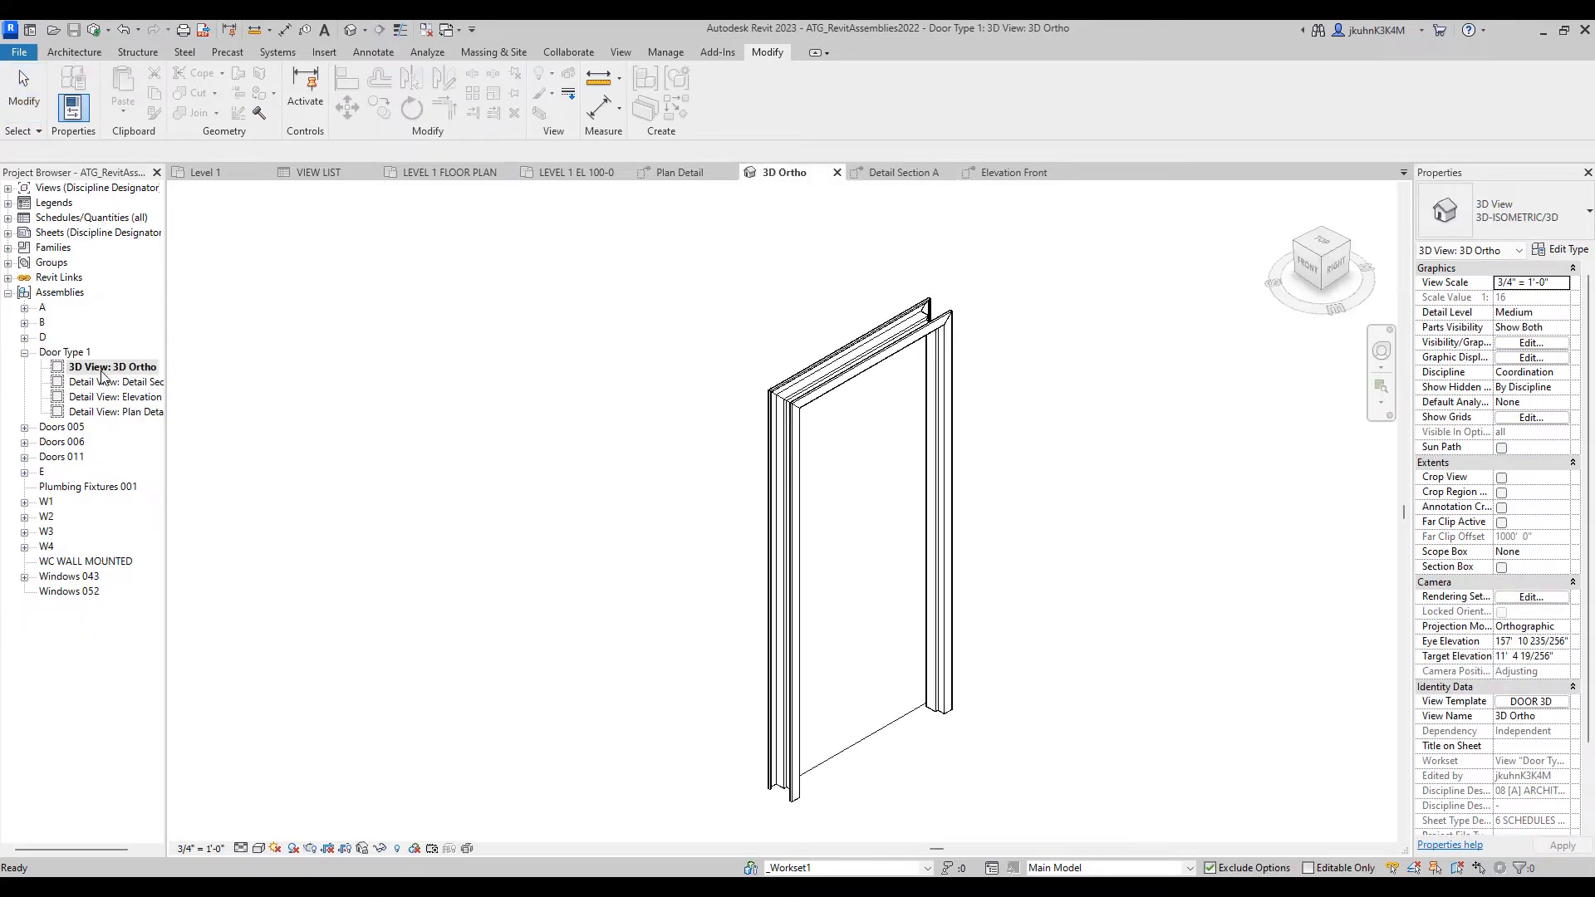
click(117, 397)
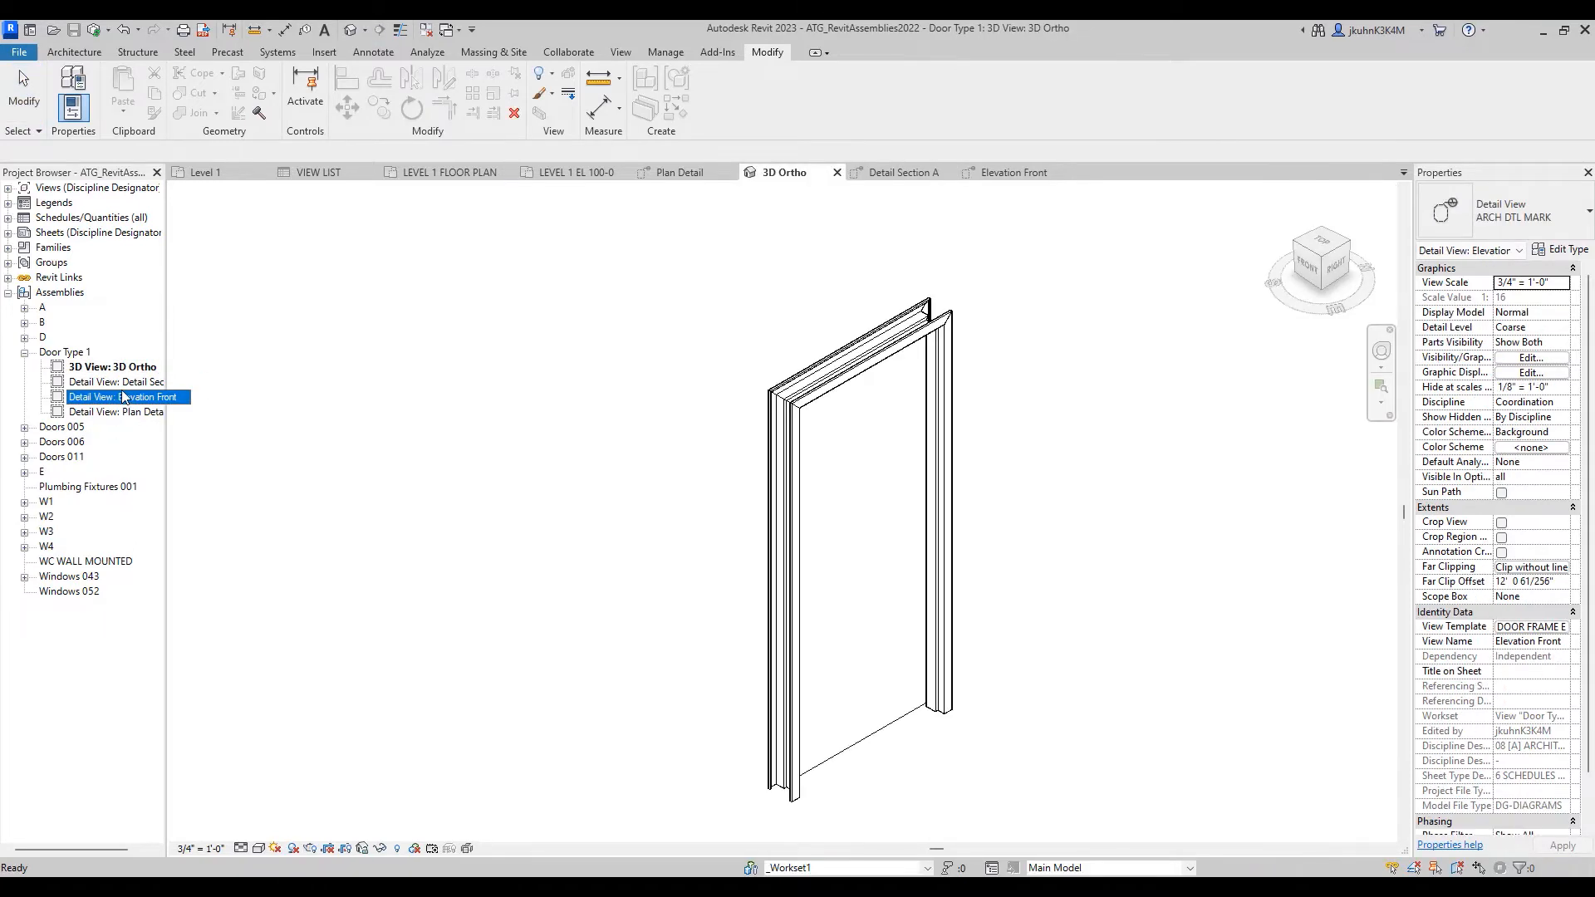
double_click(116, 412)
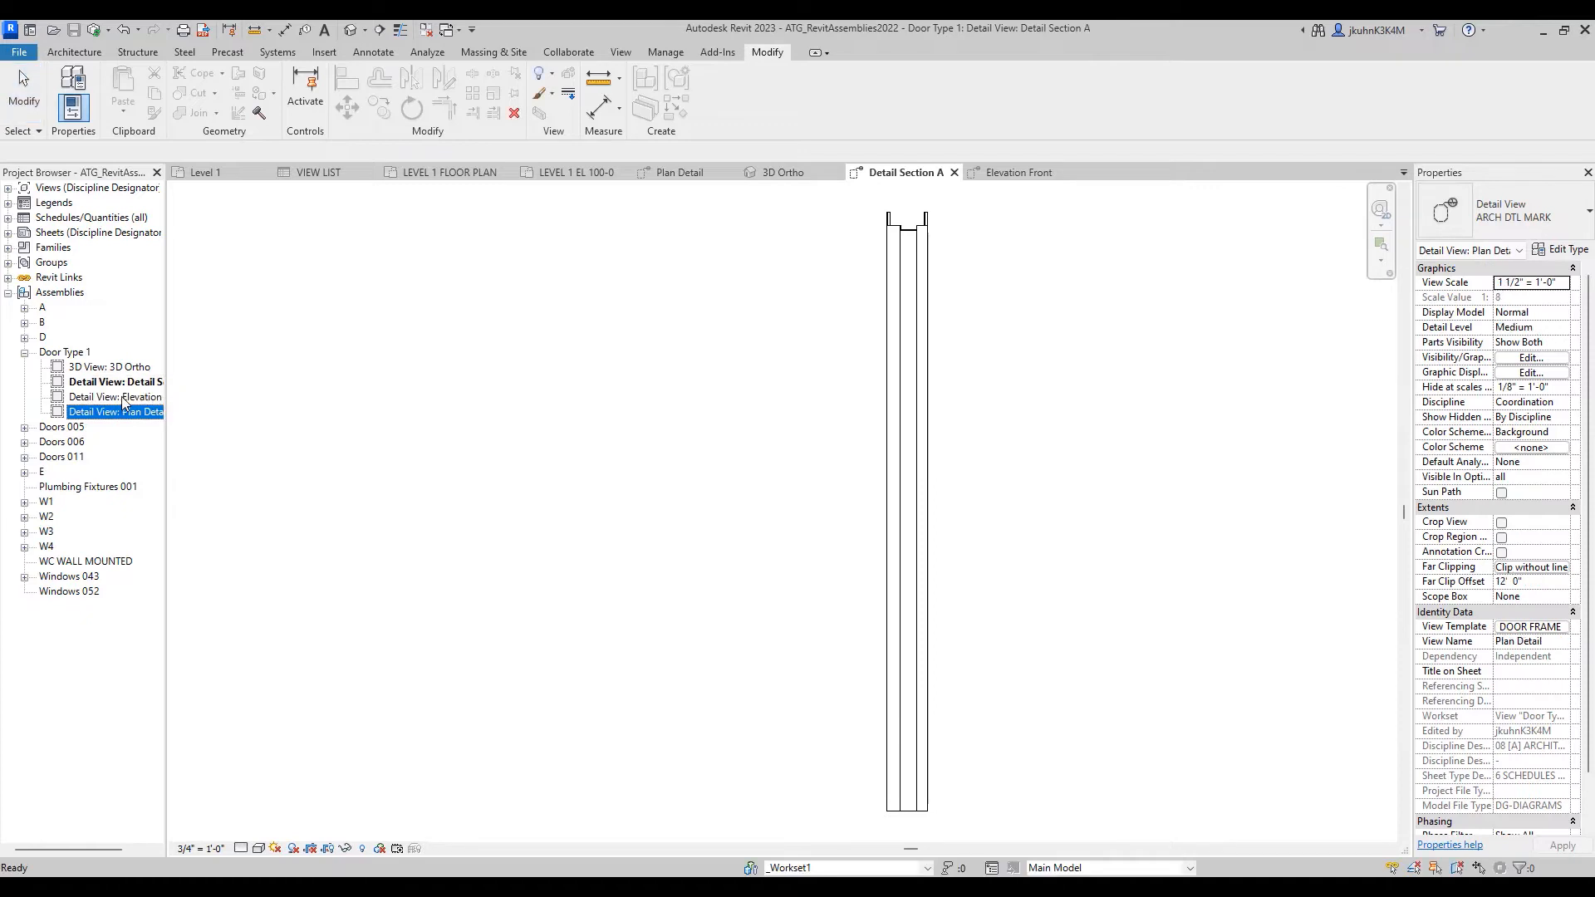
- Delete Detail View: Elevation Front from Door Type 1 in the Project Browser
right_click(115, 397)
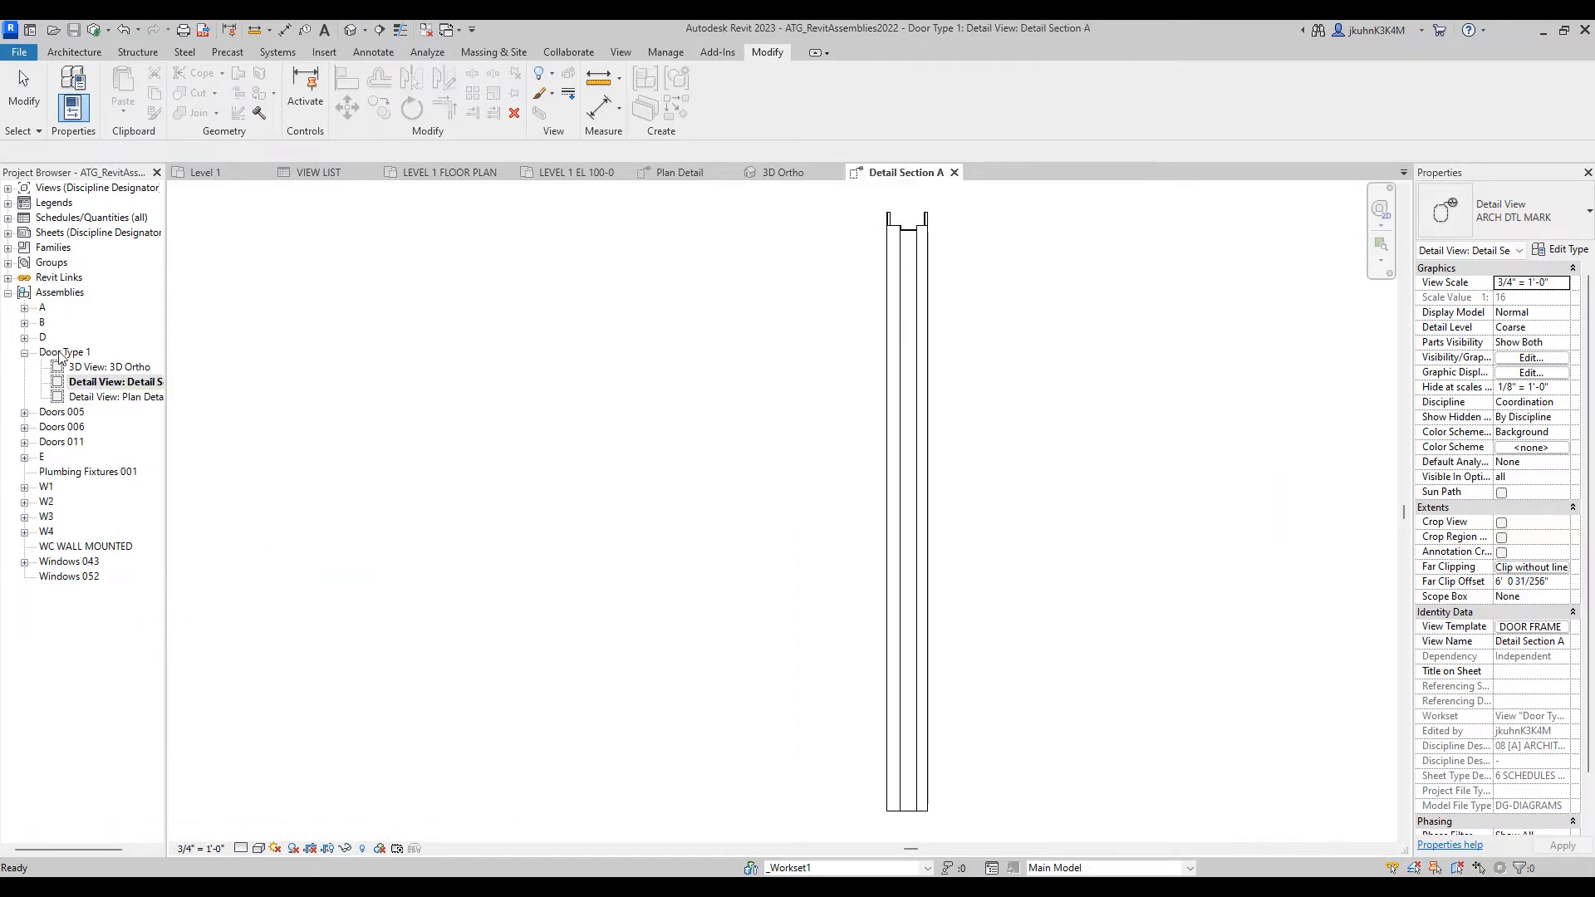
mouse_move(669, 299)
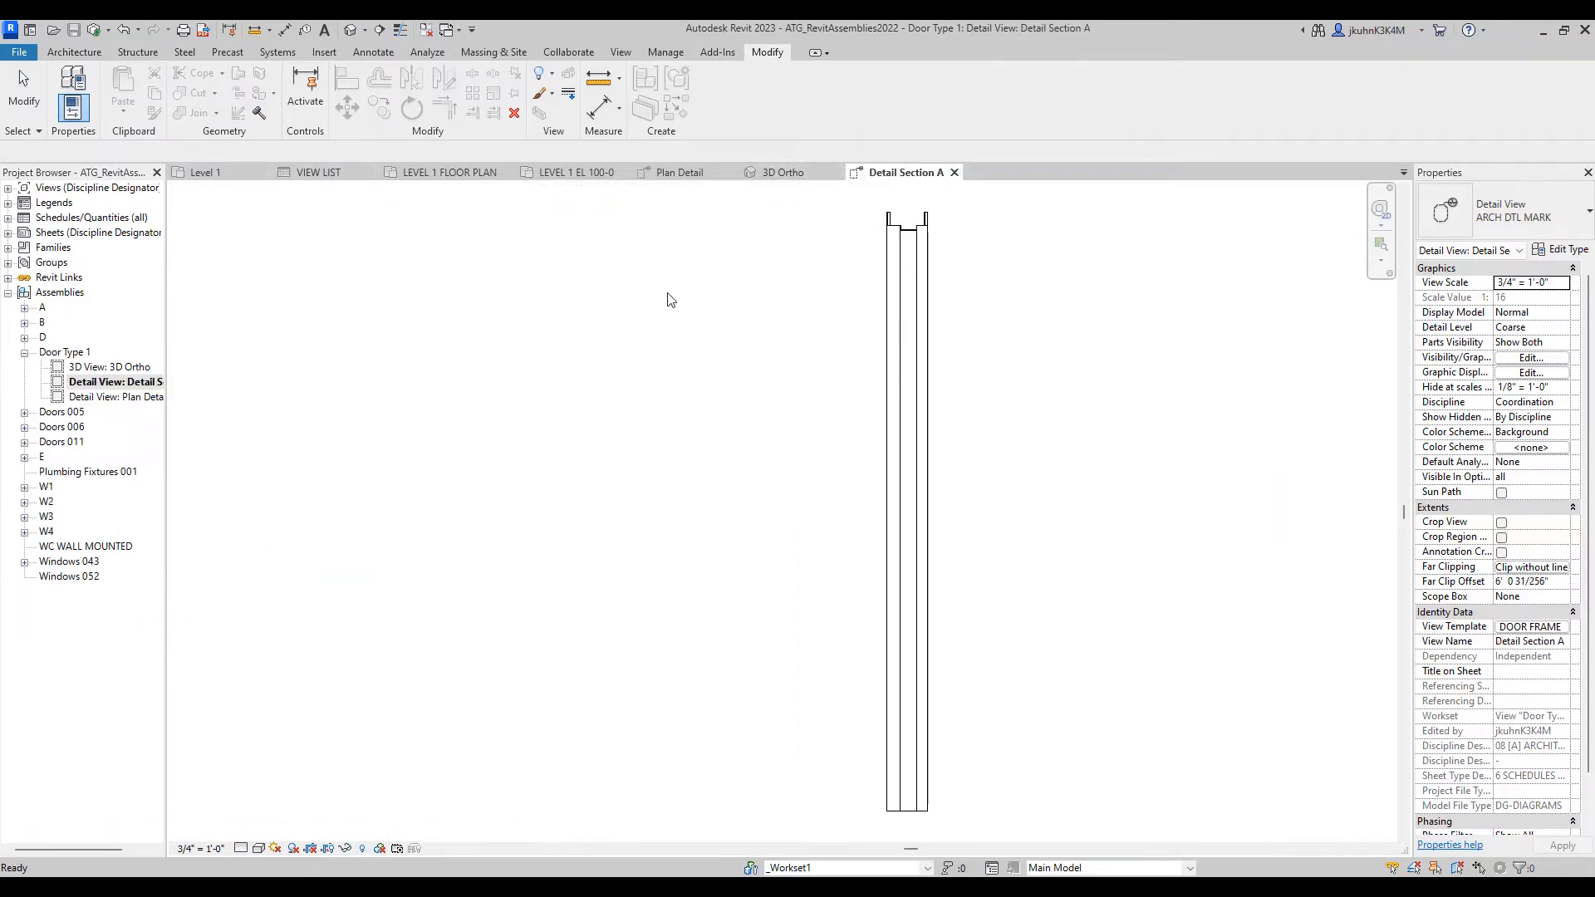
- From the Level 1 plan, create only Elevation Left for Door Type 1 using DOOR FRAME ELEV
click(448, 172)
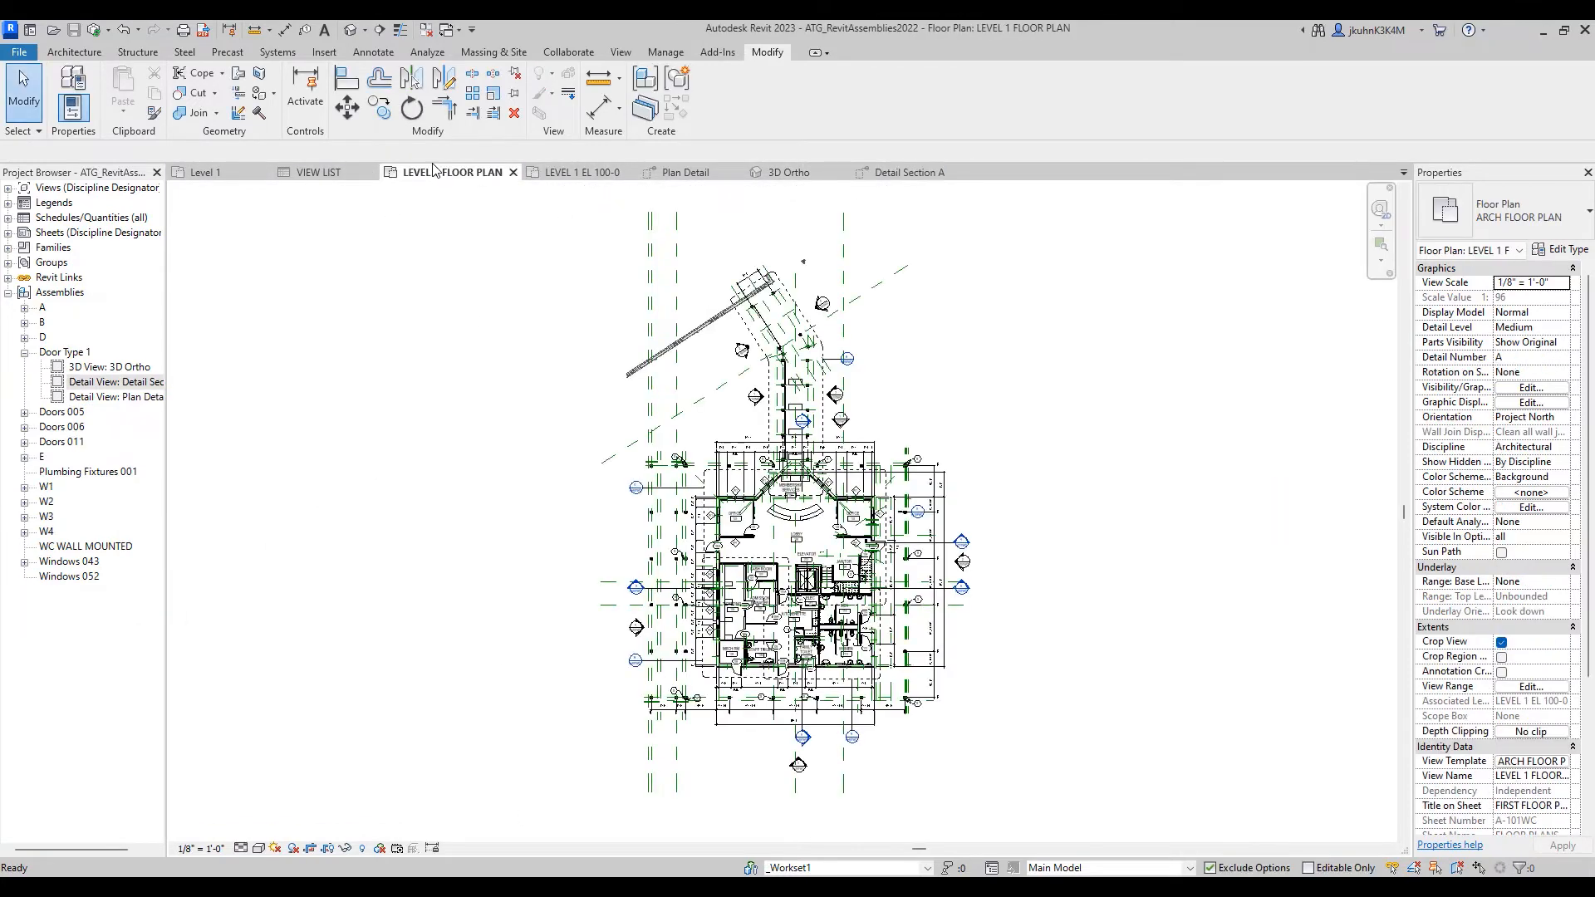
click(580, 172)
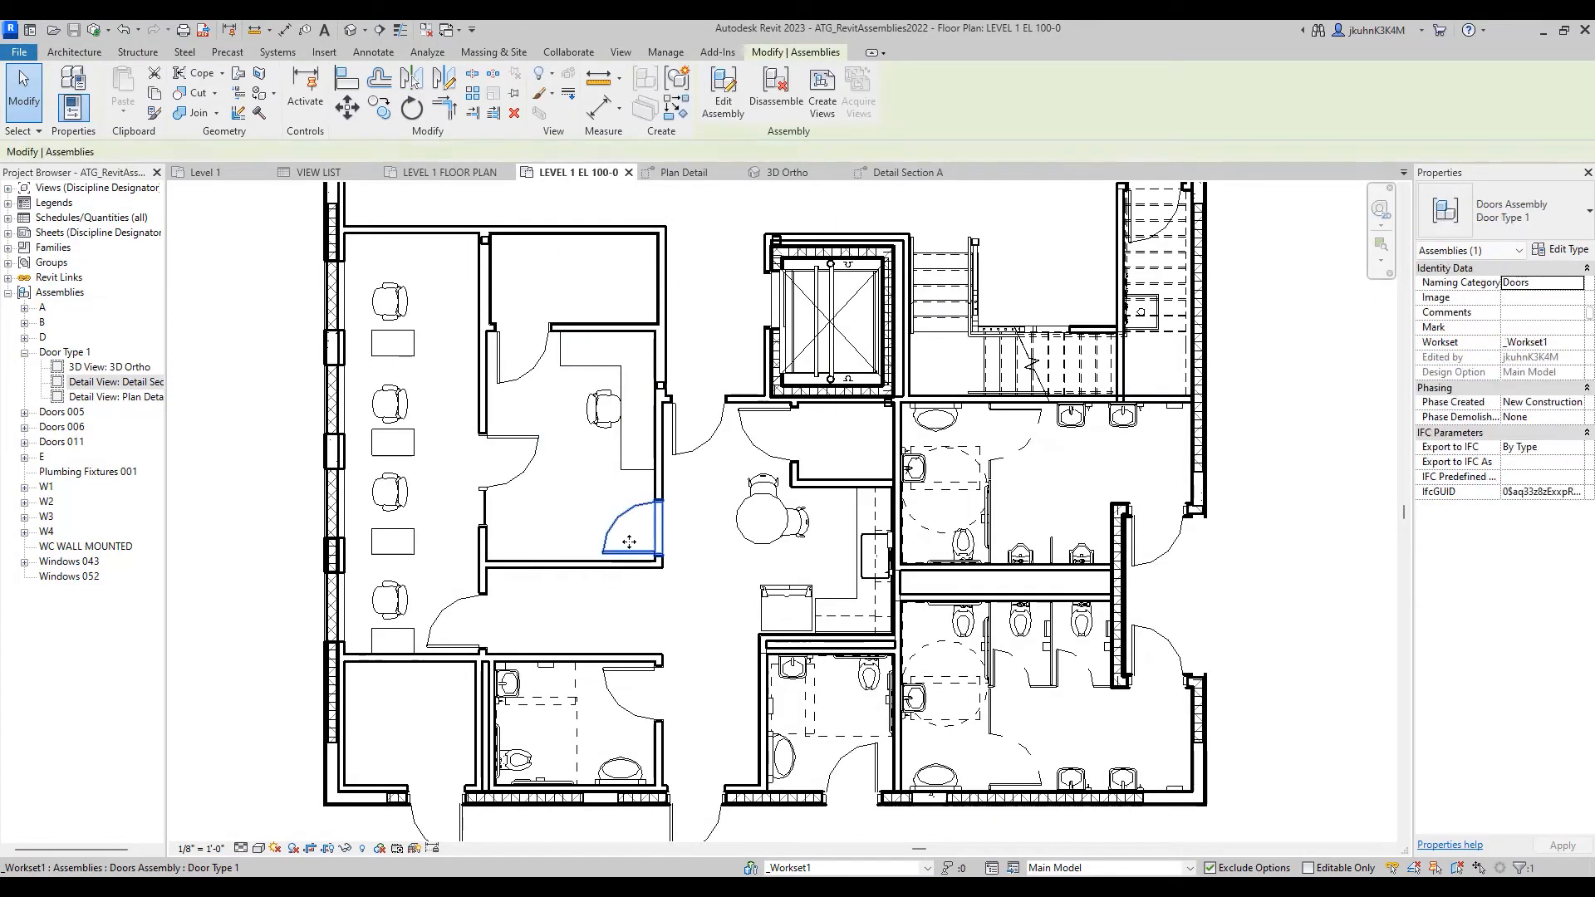
mouse_move(821, 85)
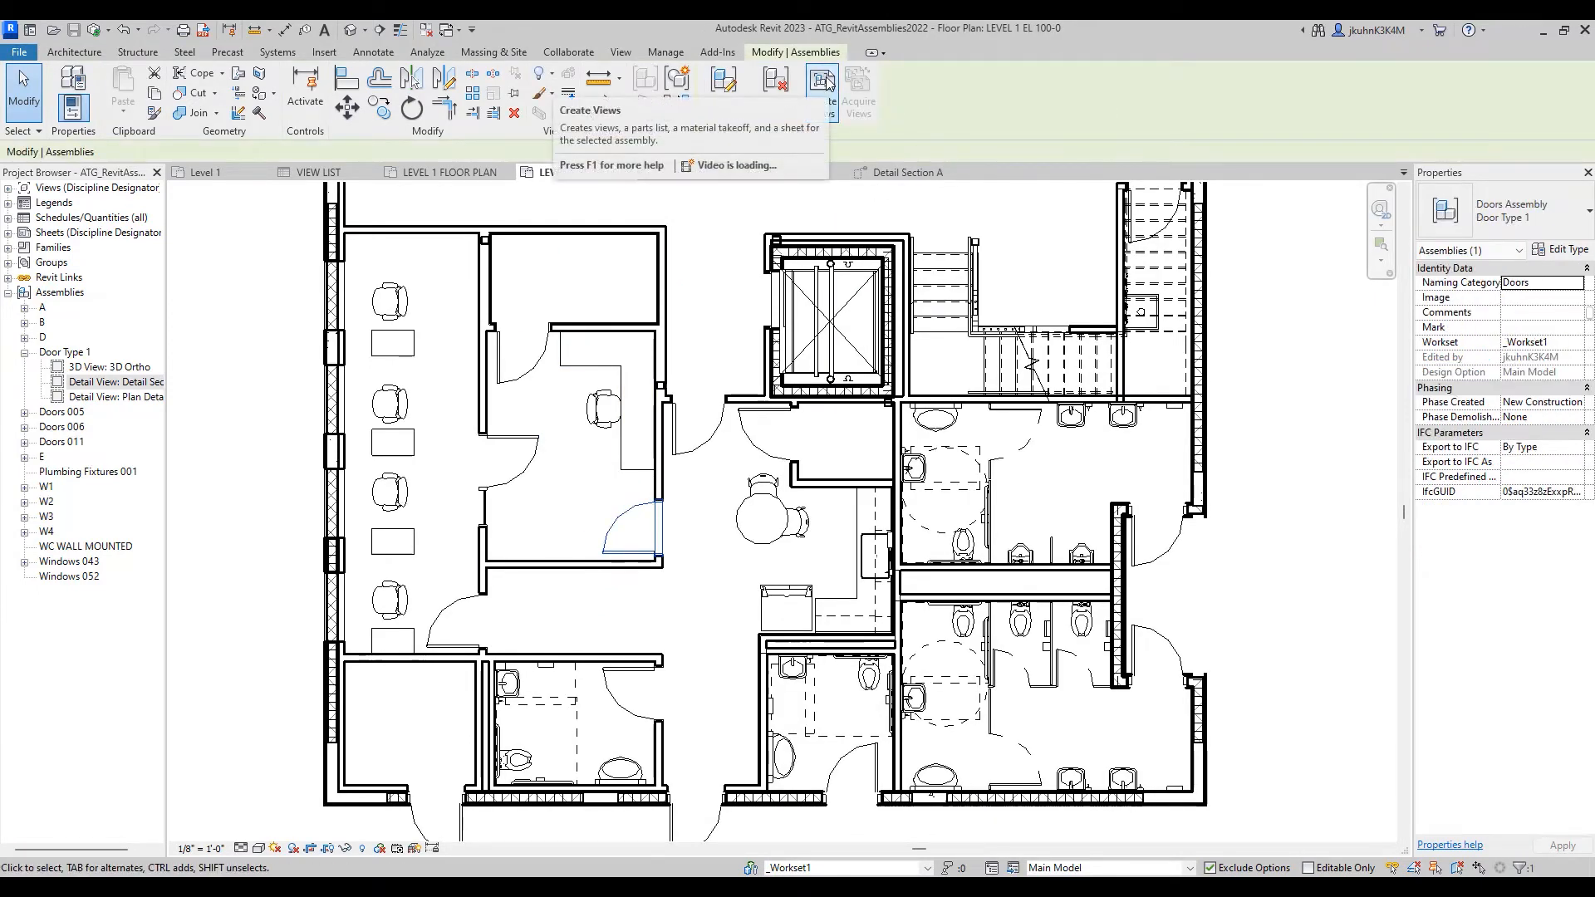
click(821, 86)
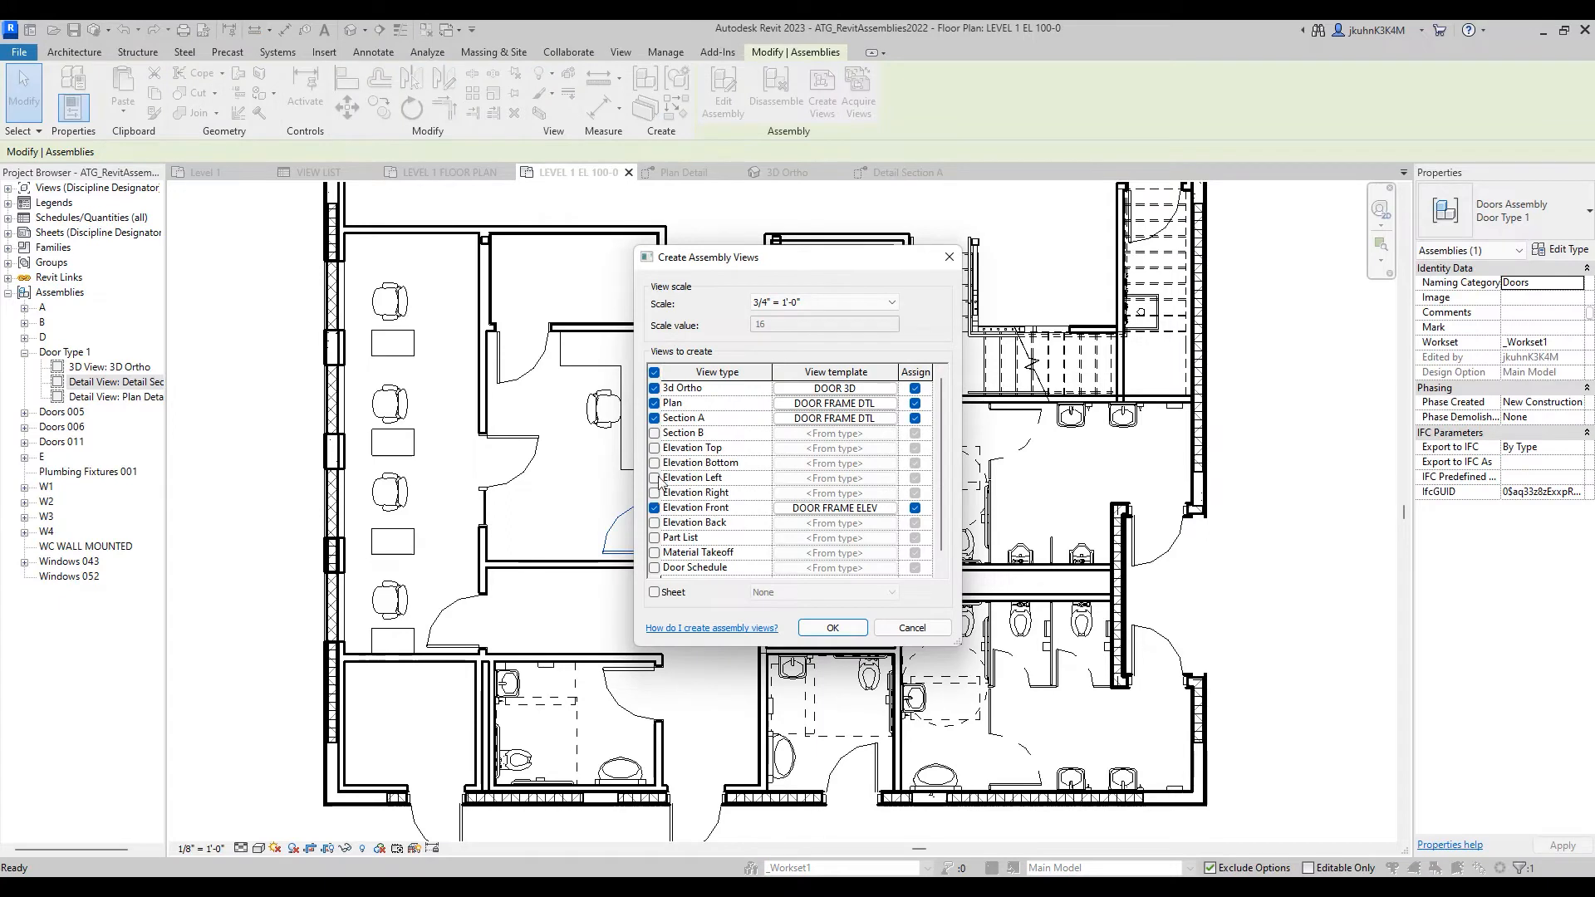
click(654, 403)
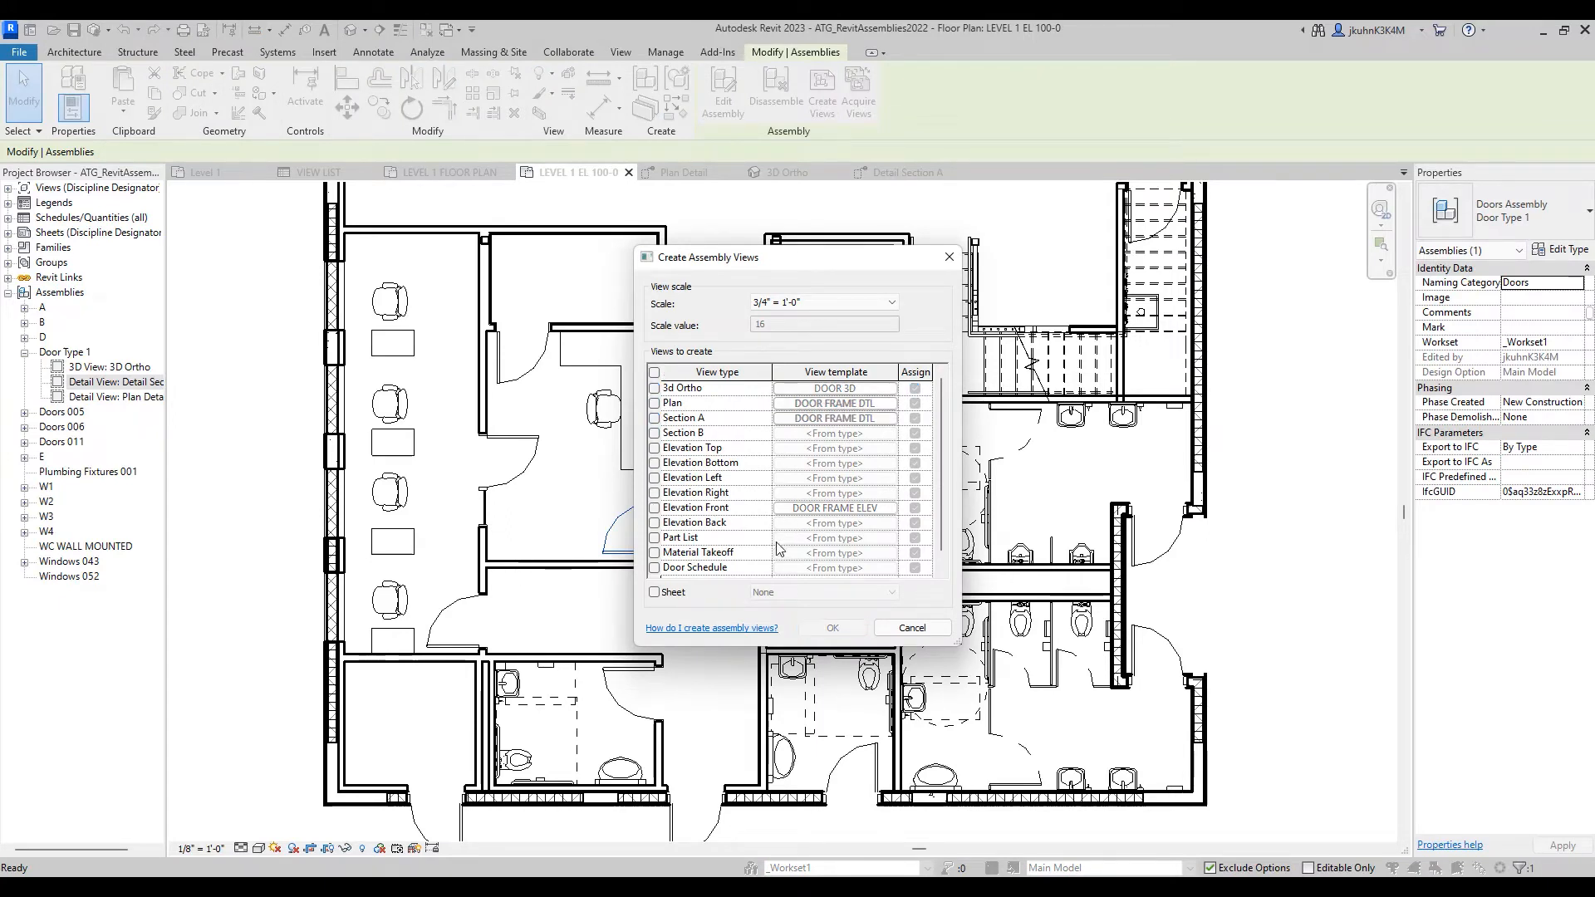
mouse_move(690, 462)
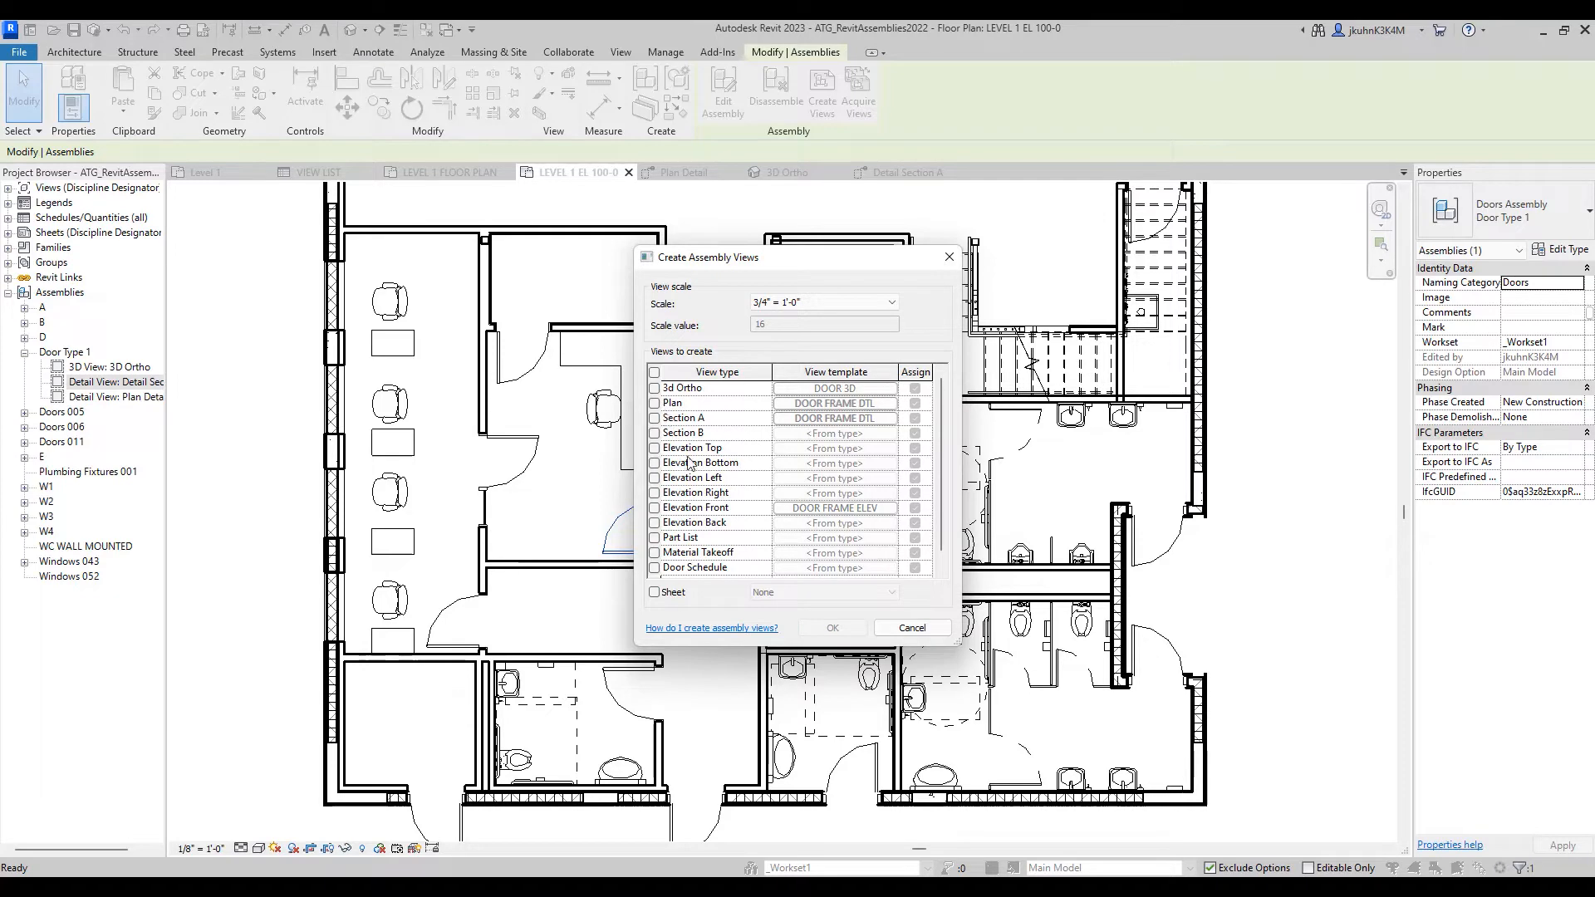
mouse_move(720, 513)
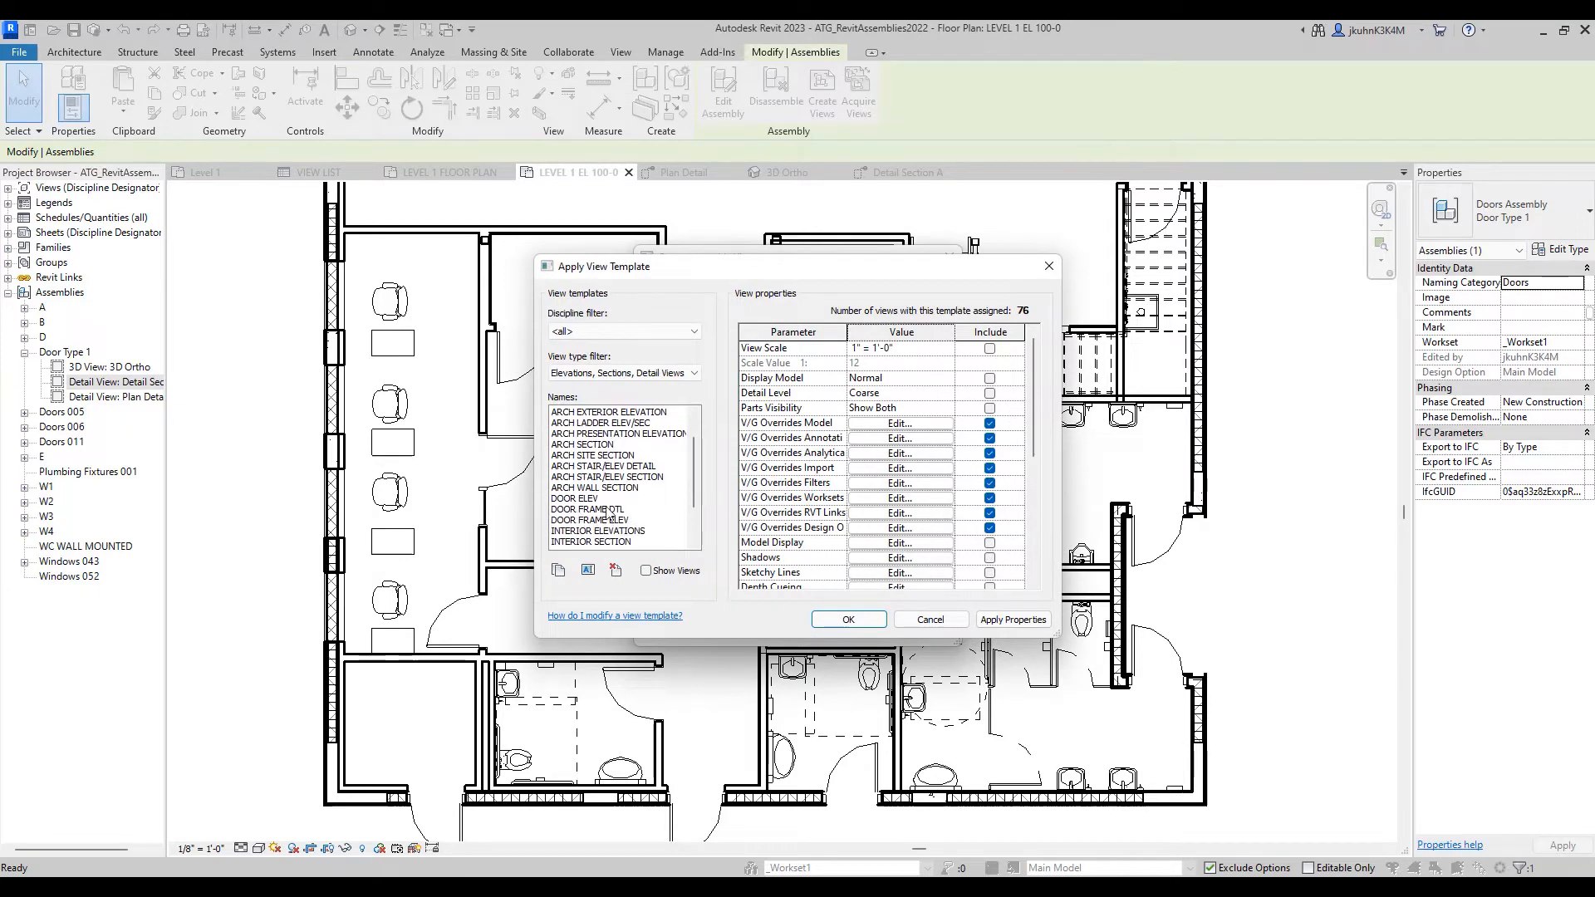
click(590, 520)
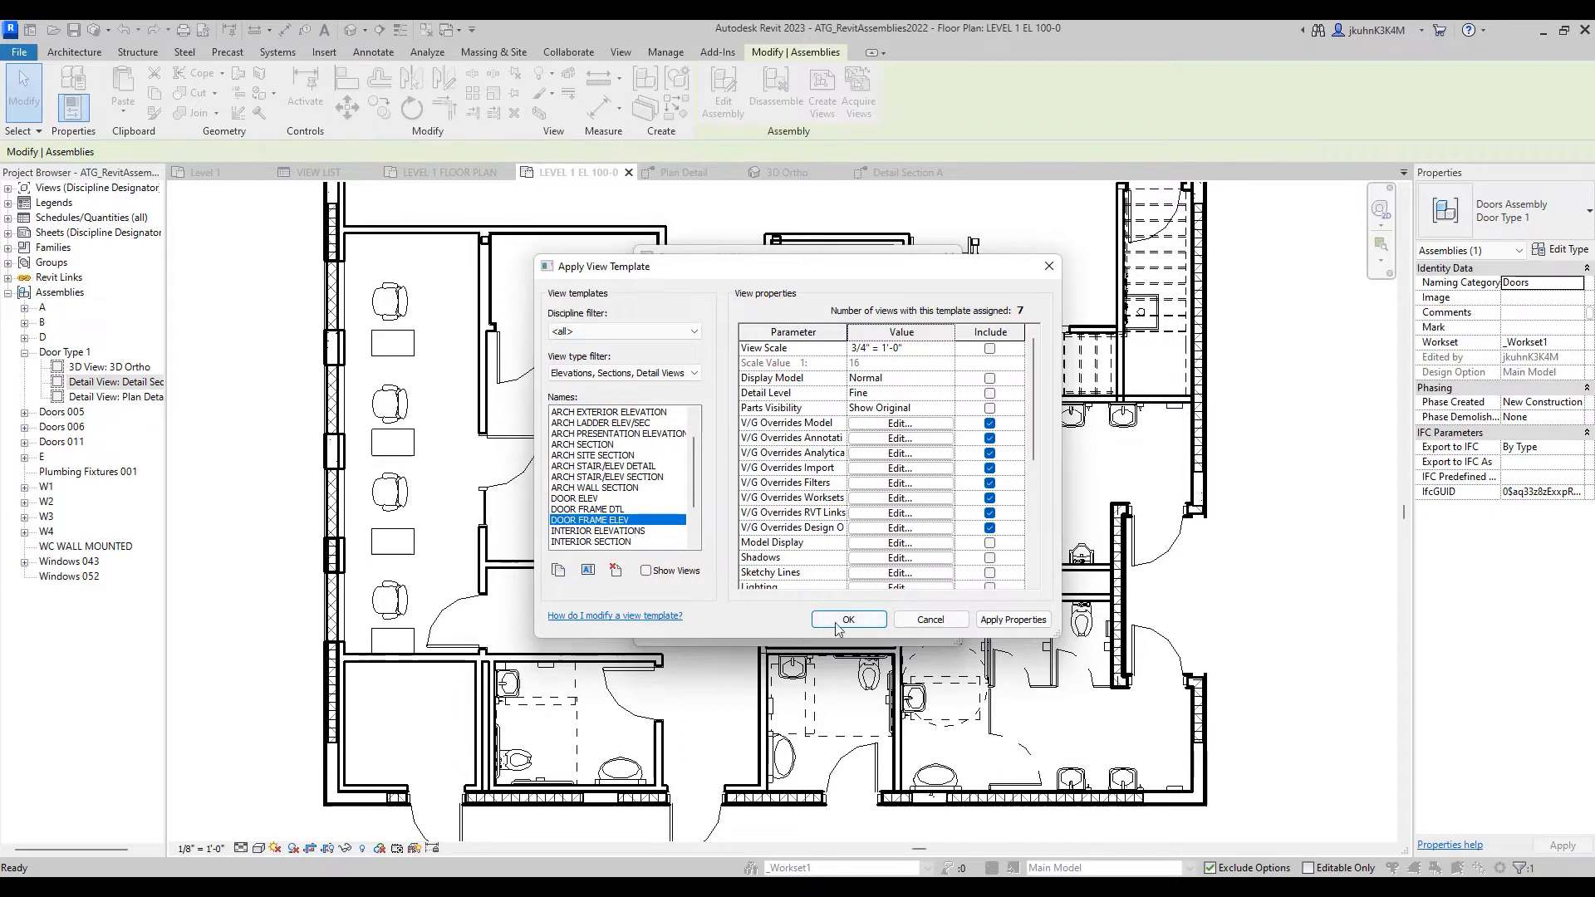
click(848, 620)
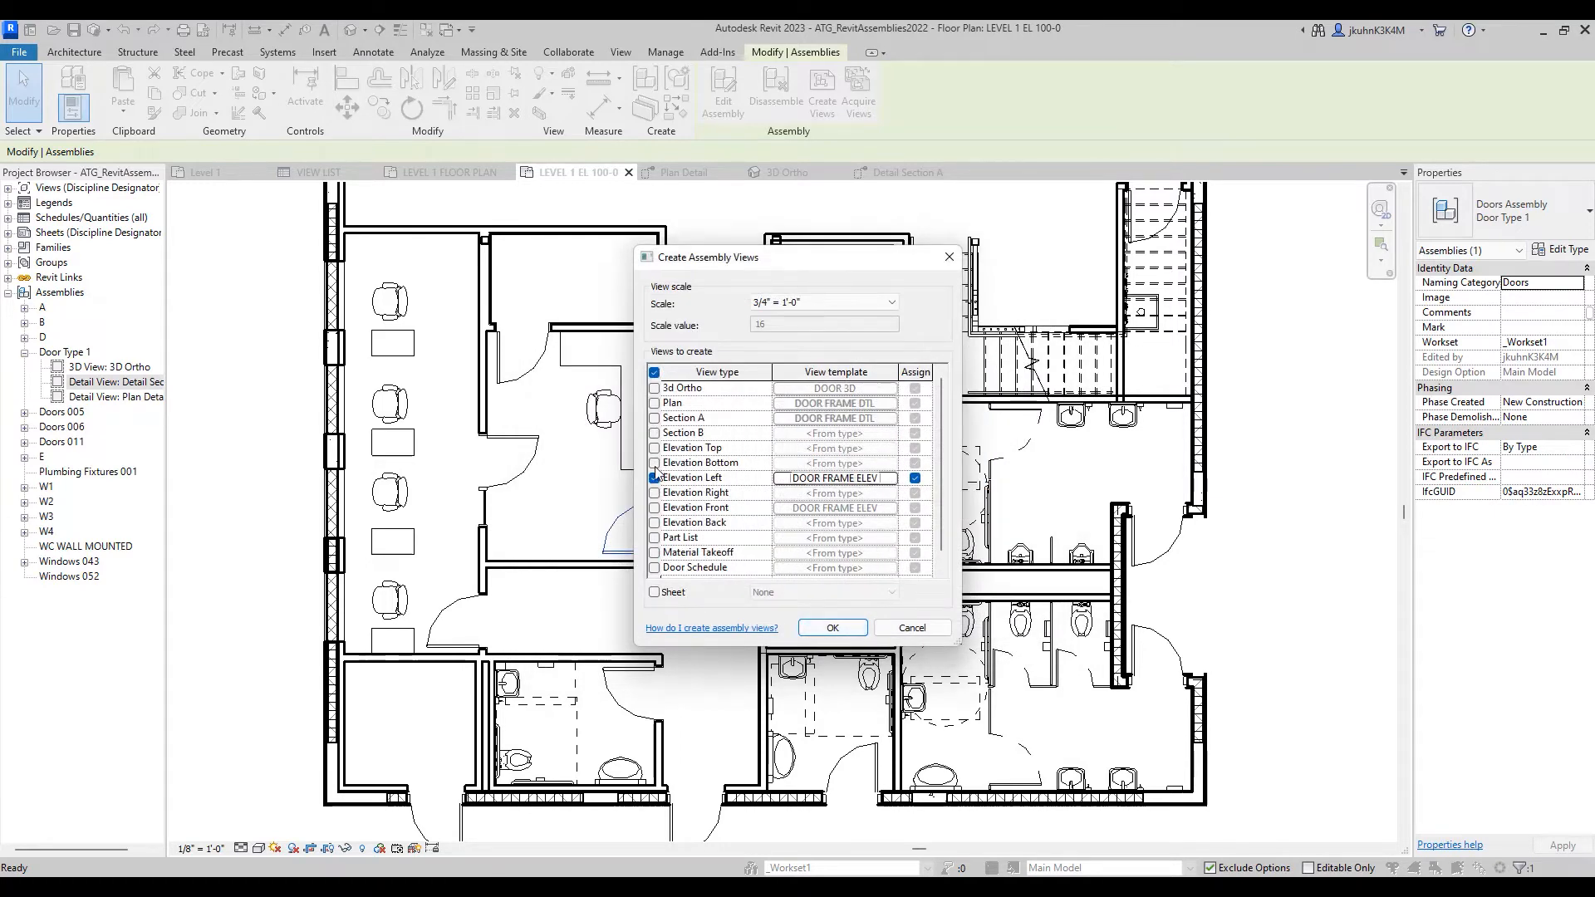
click(831, 628)
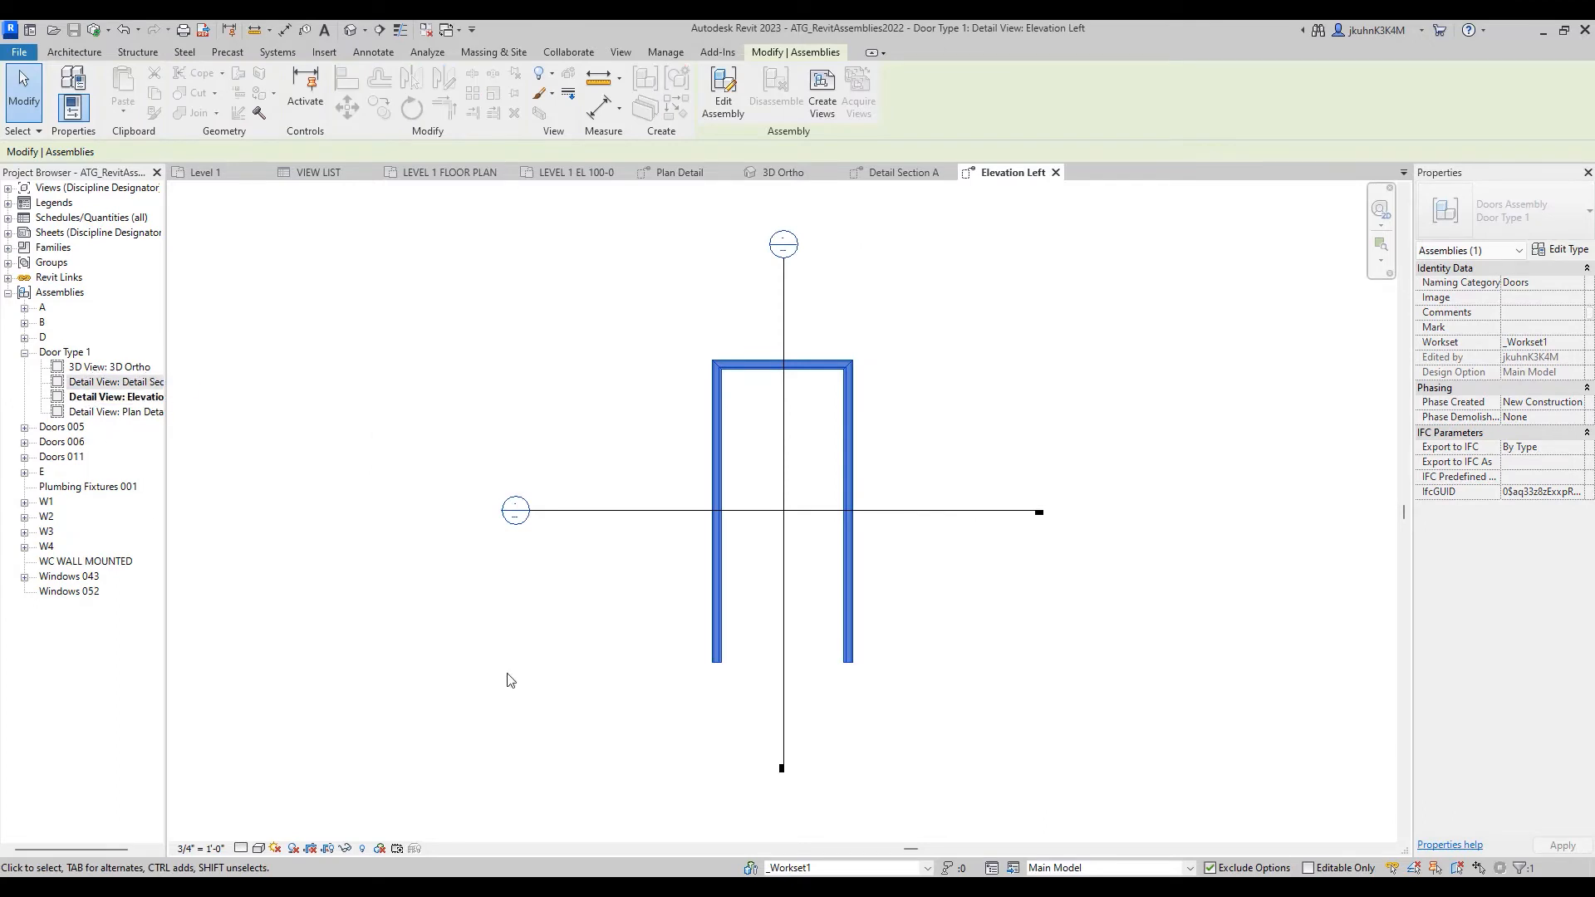
- Duplicate Elevation Left and apply the DOOR ELEV template to Elevation Left Copy 1
click(115, 397)
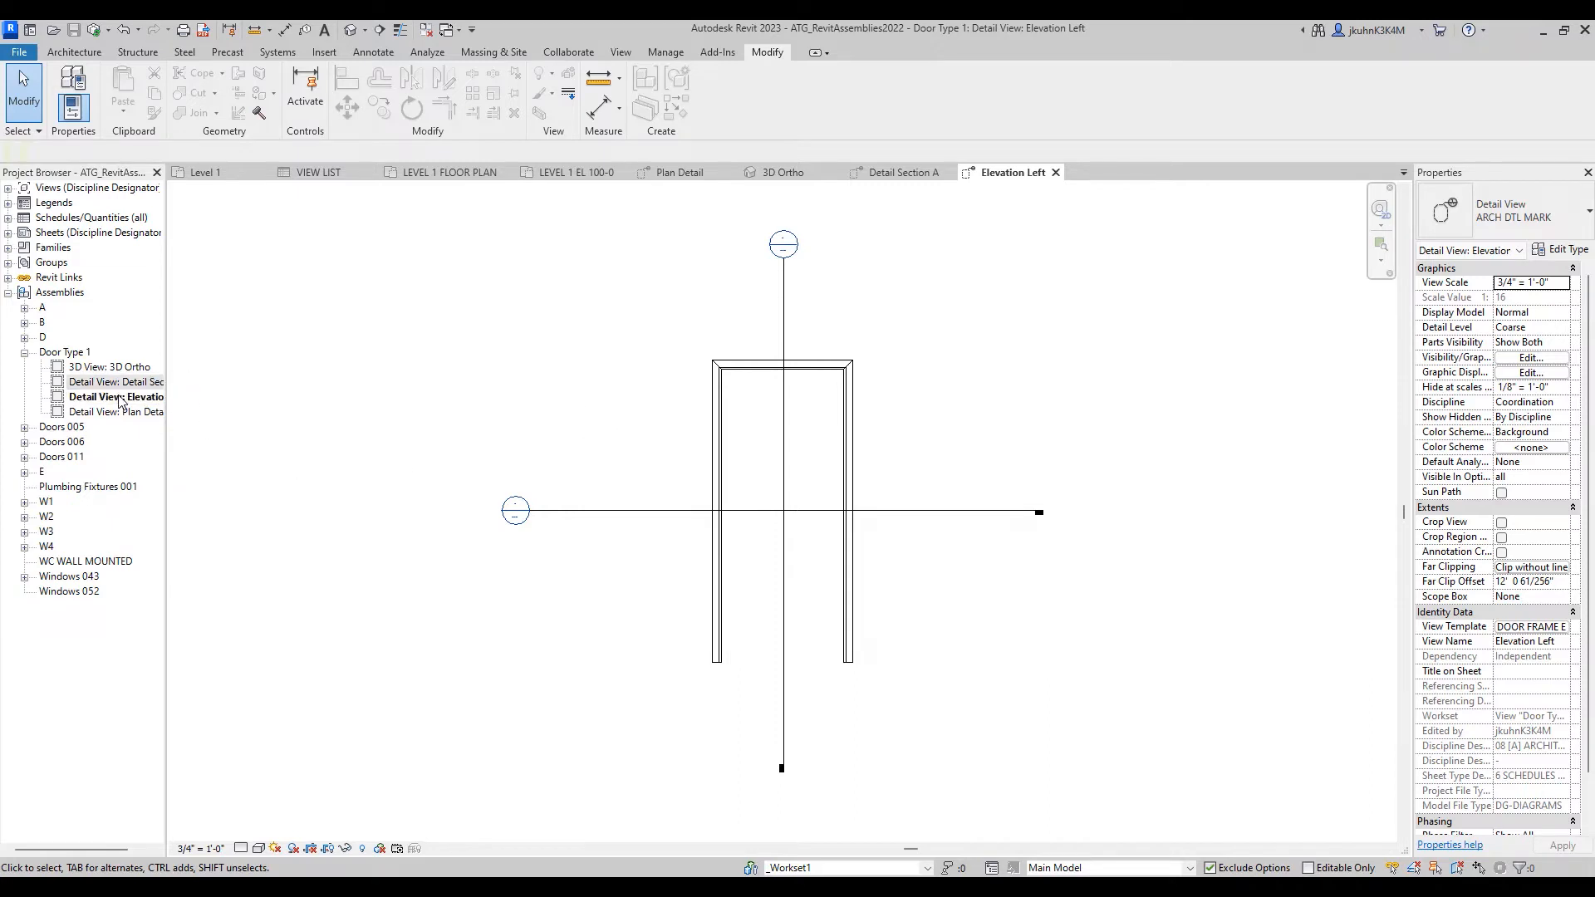
right_click(115, 397)
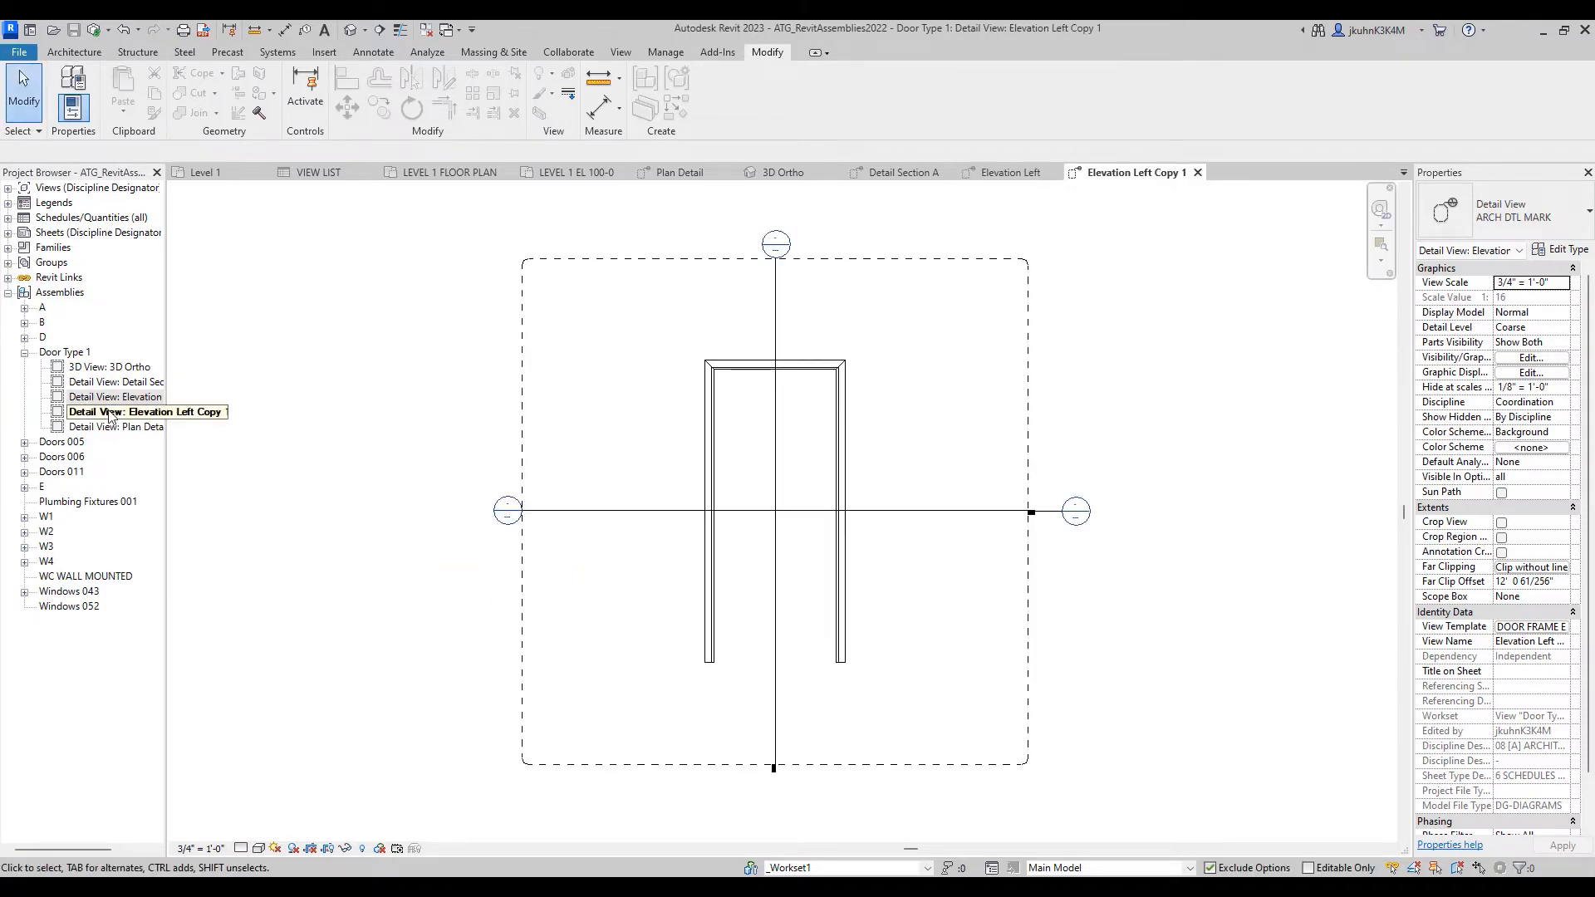
right_click(146, 412)
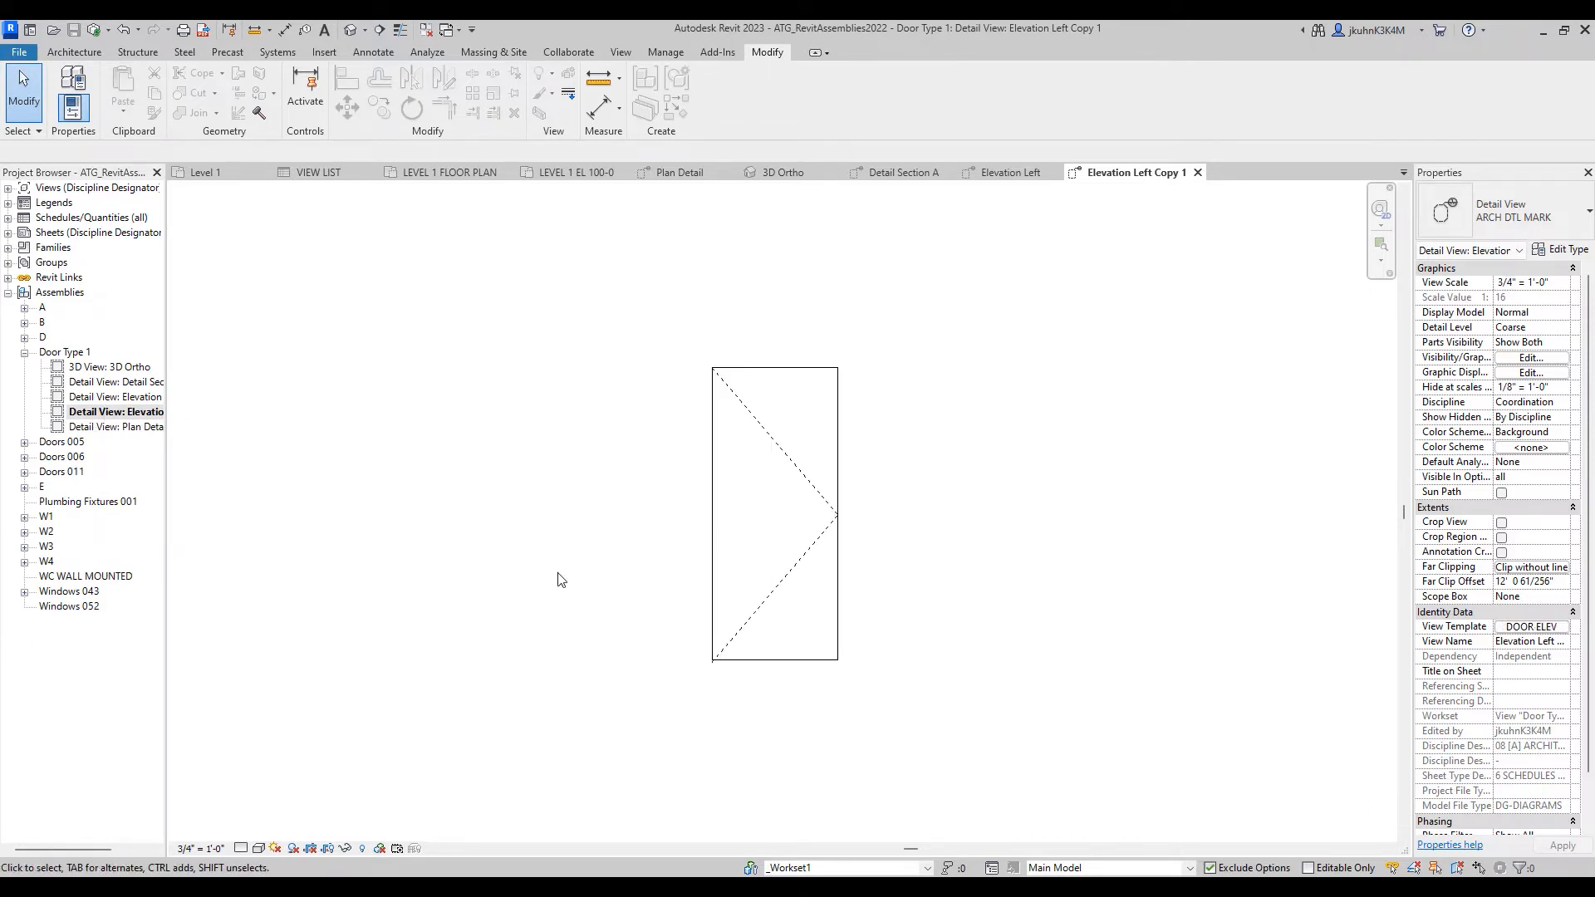
mouse_move(648, 640)
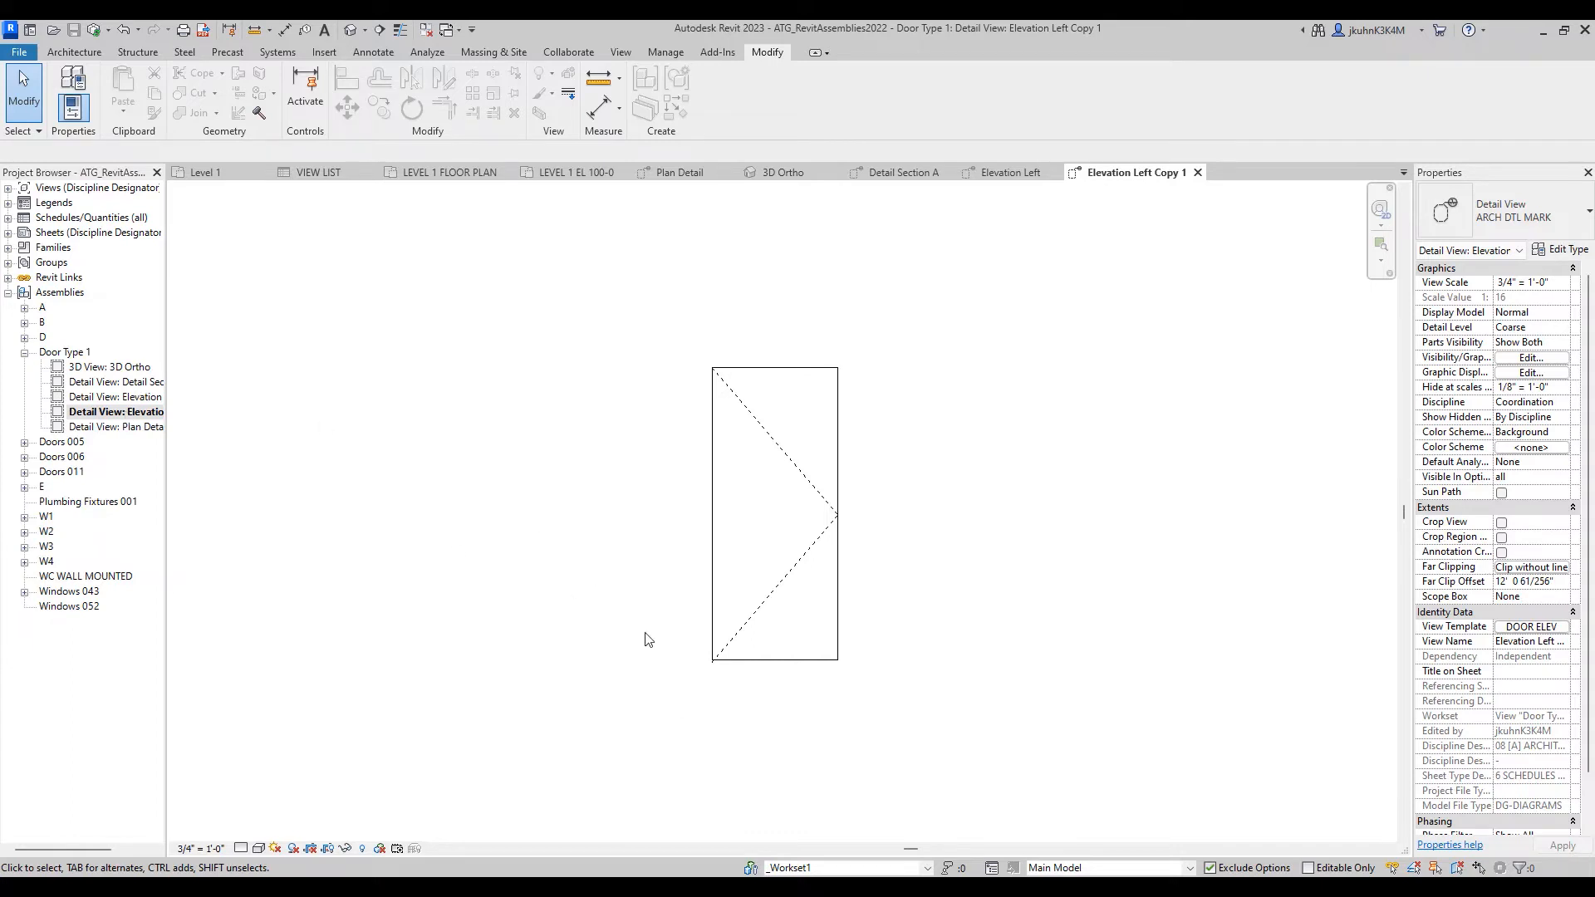
click(768, 657)
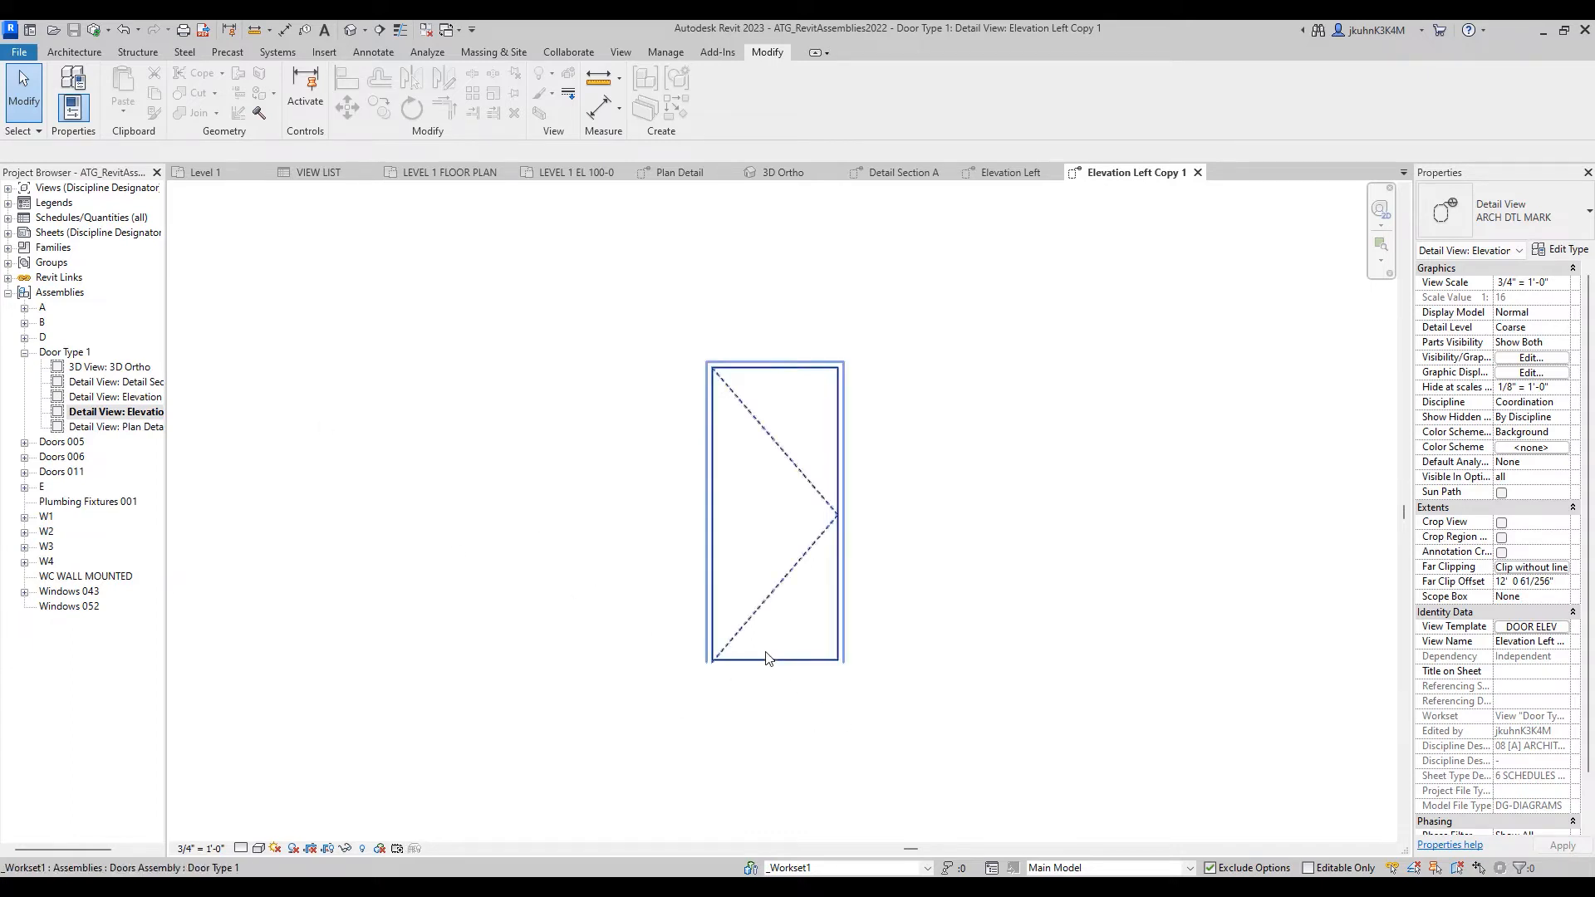
click(114, 397)
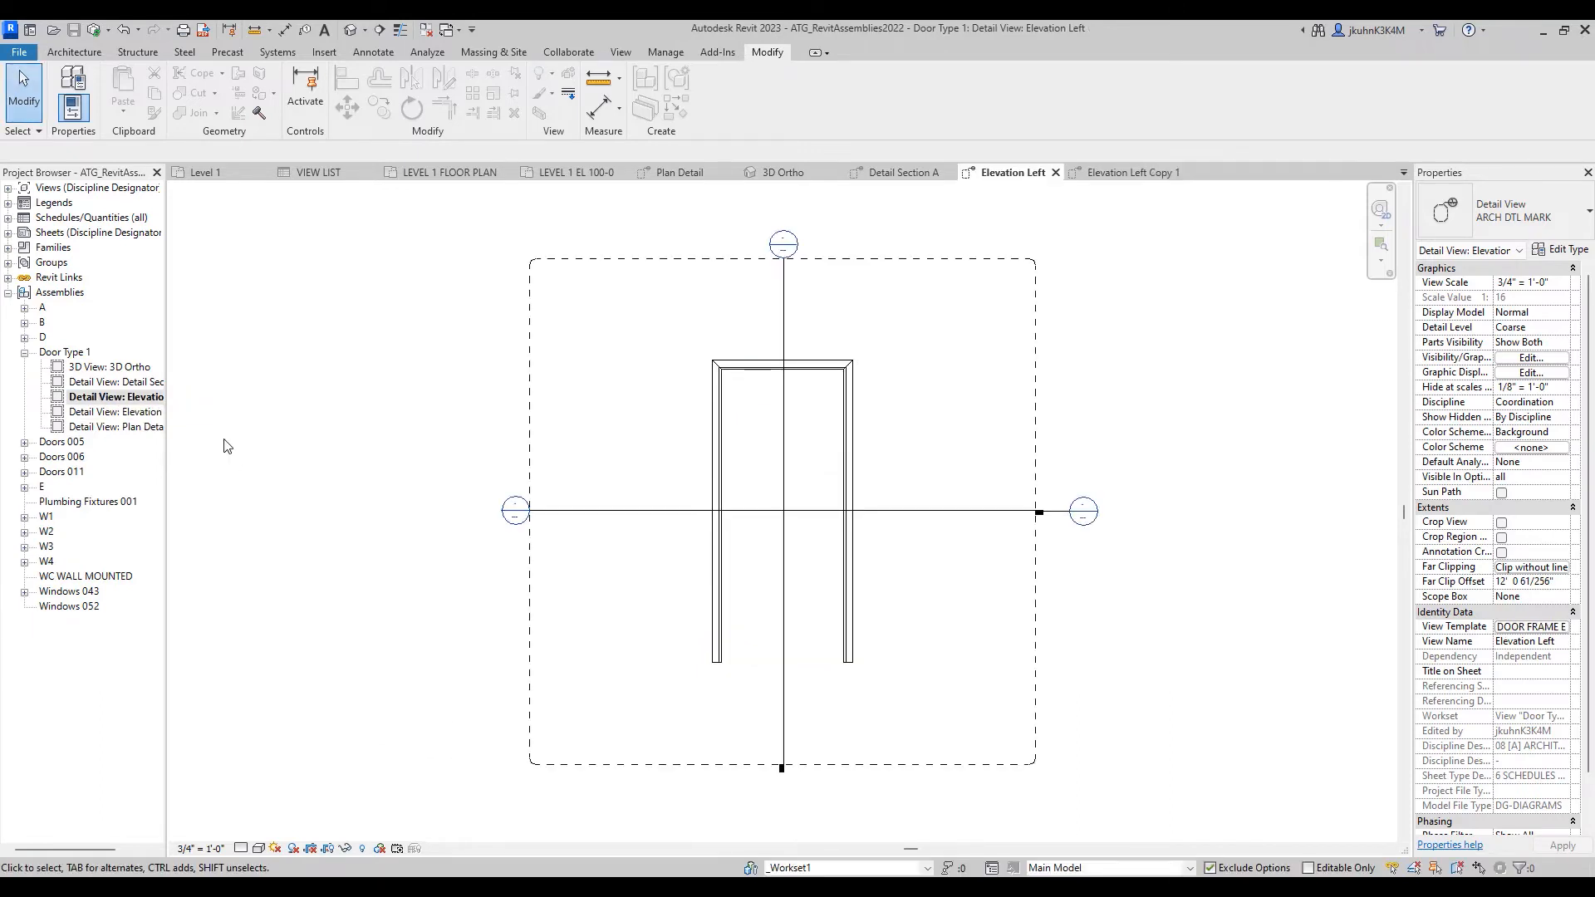
mouse_move(303, 509)
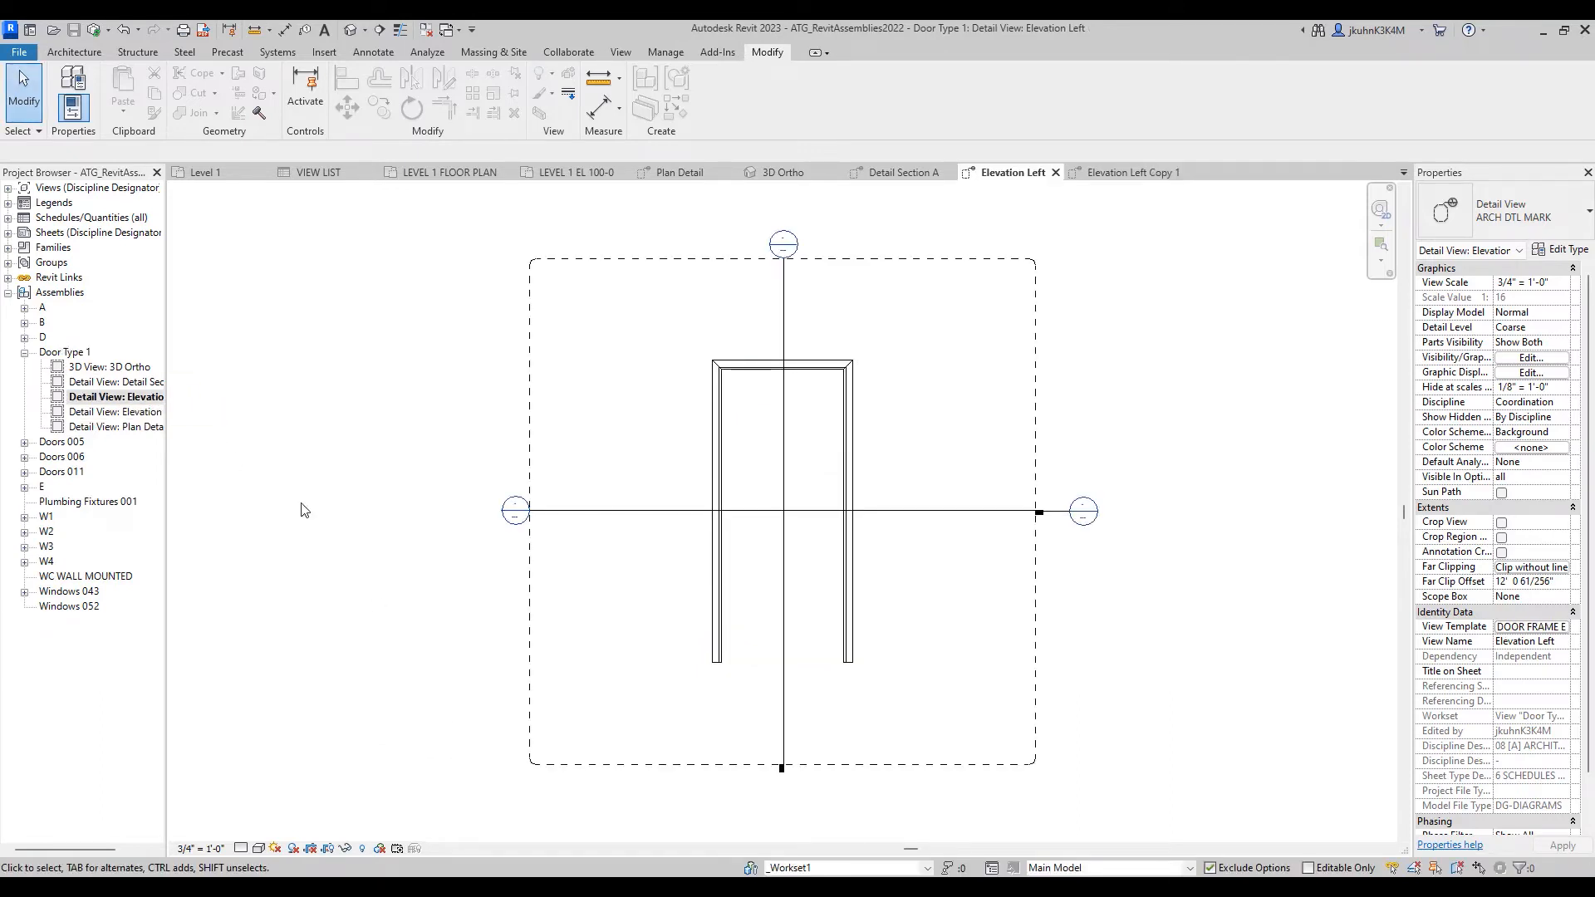
double_click(116, 381)
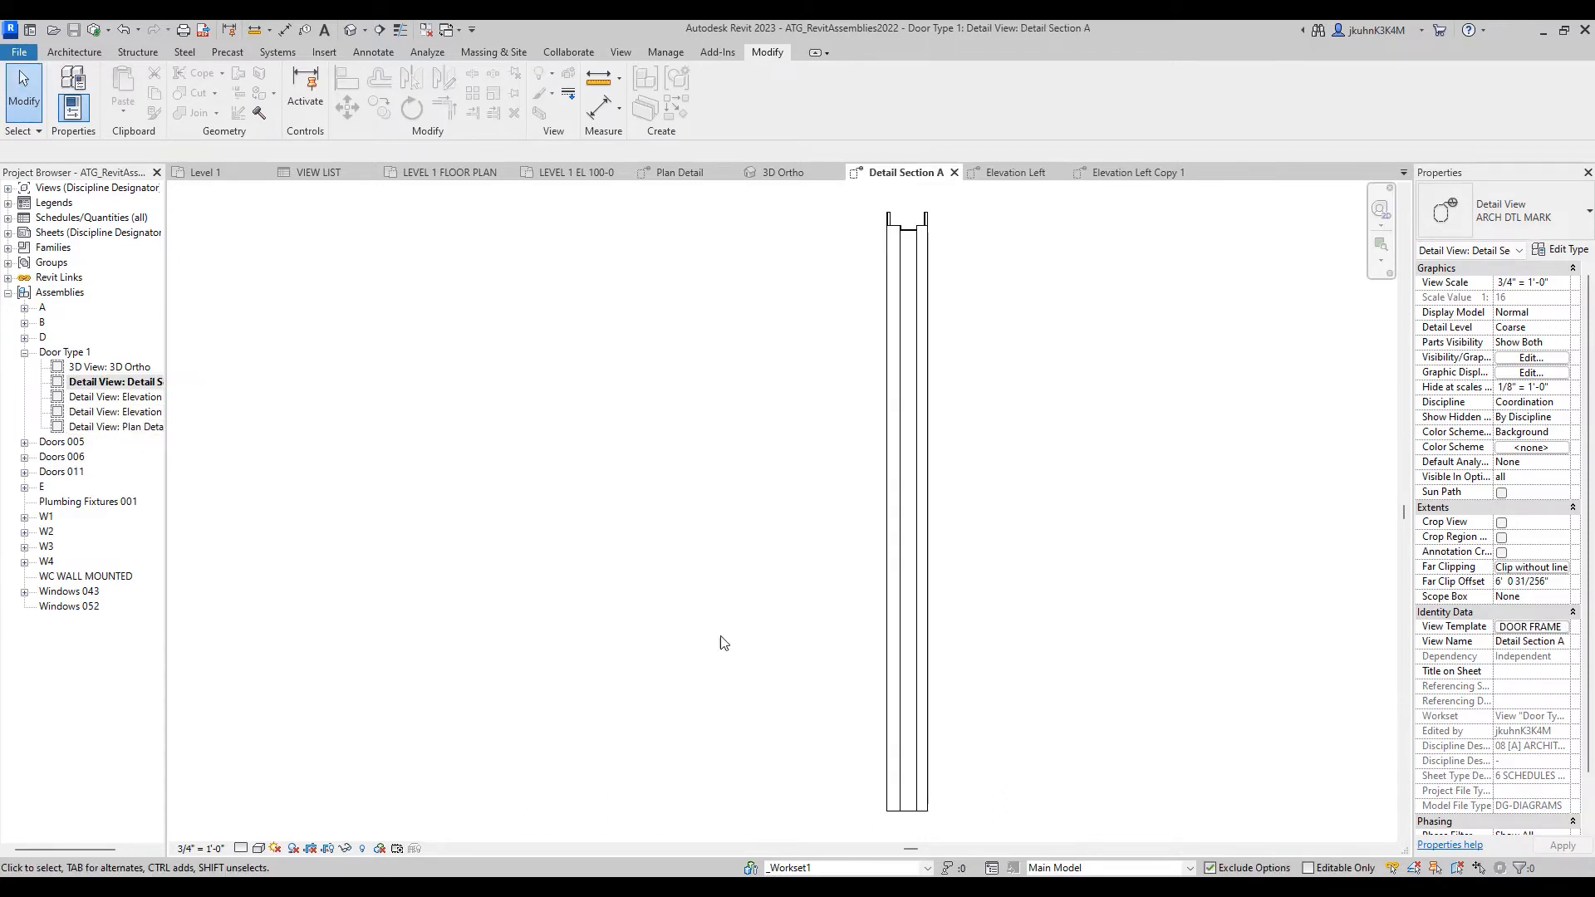
- Set the Detail Section A and Plan Detail view scales to 3" = 1'-0"
click(201, 847)
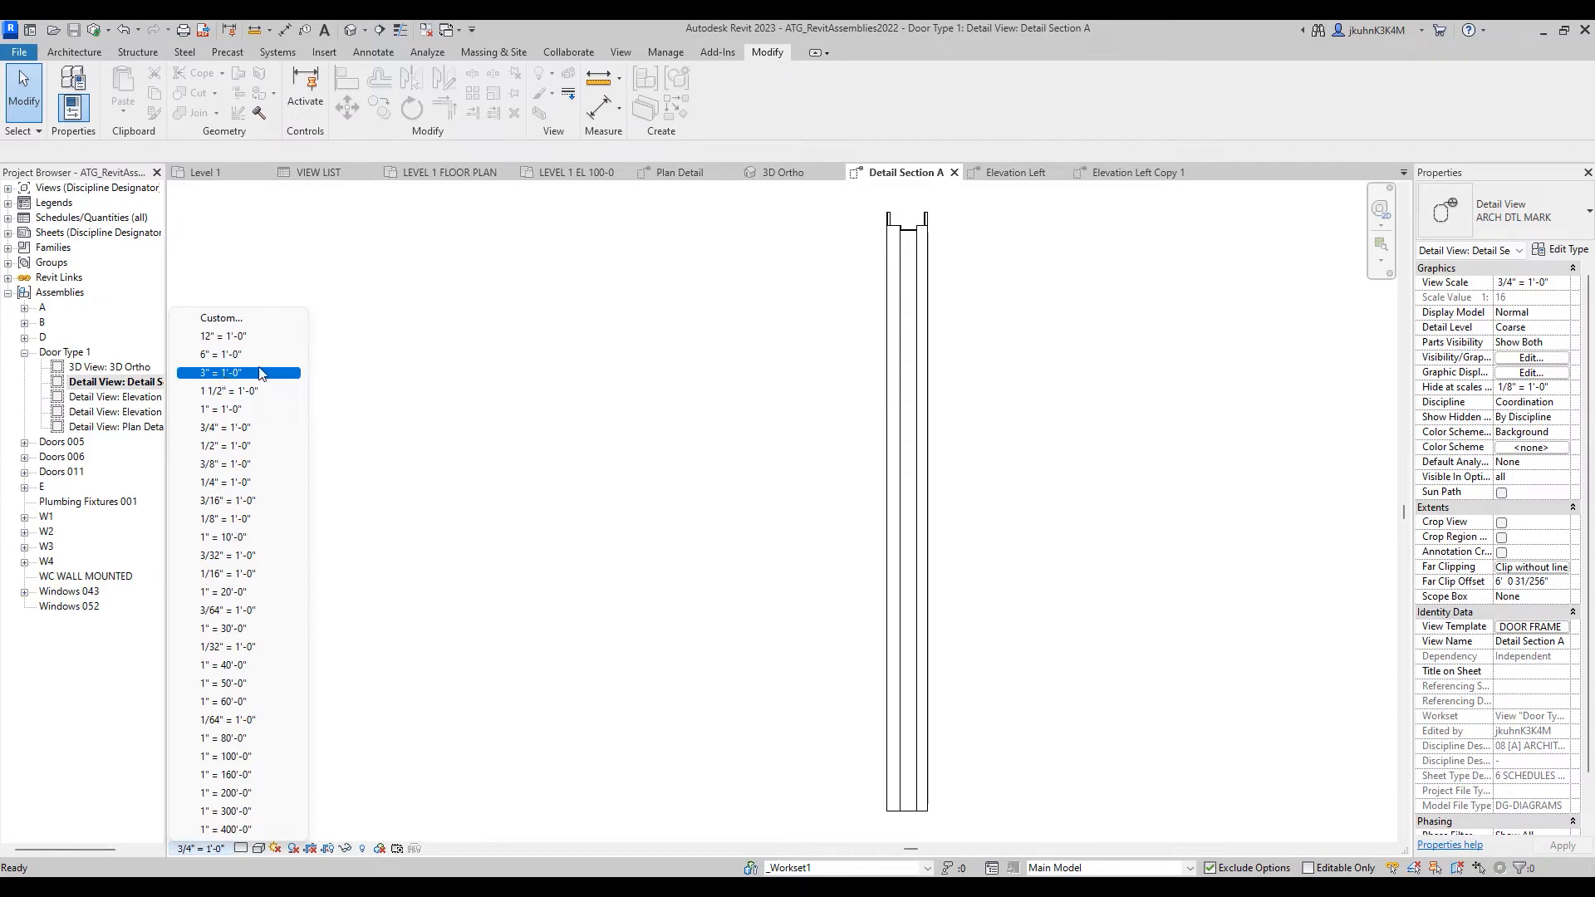
click(219, 372)
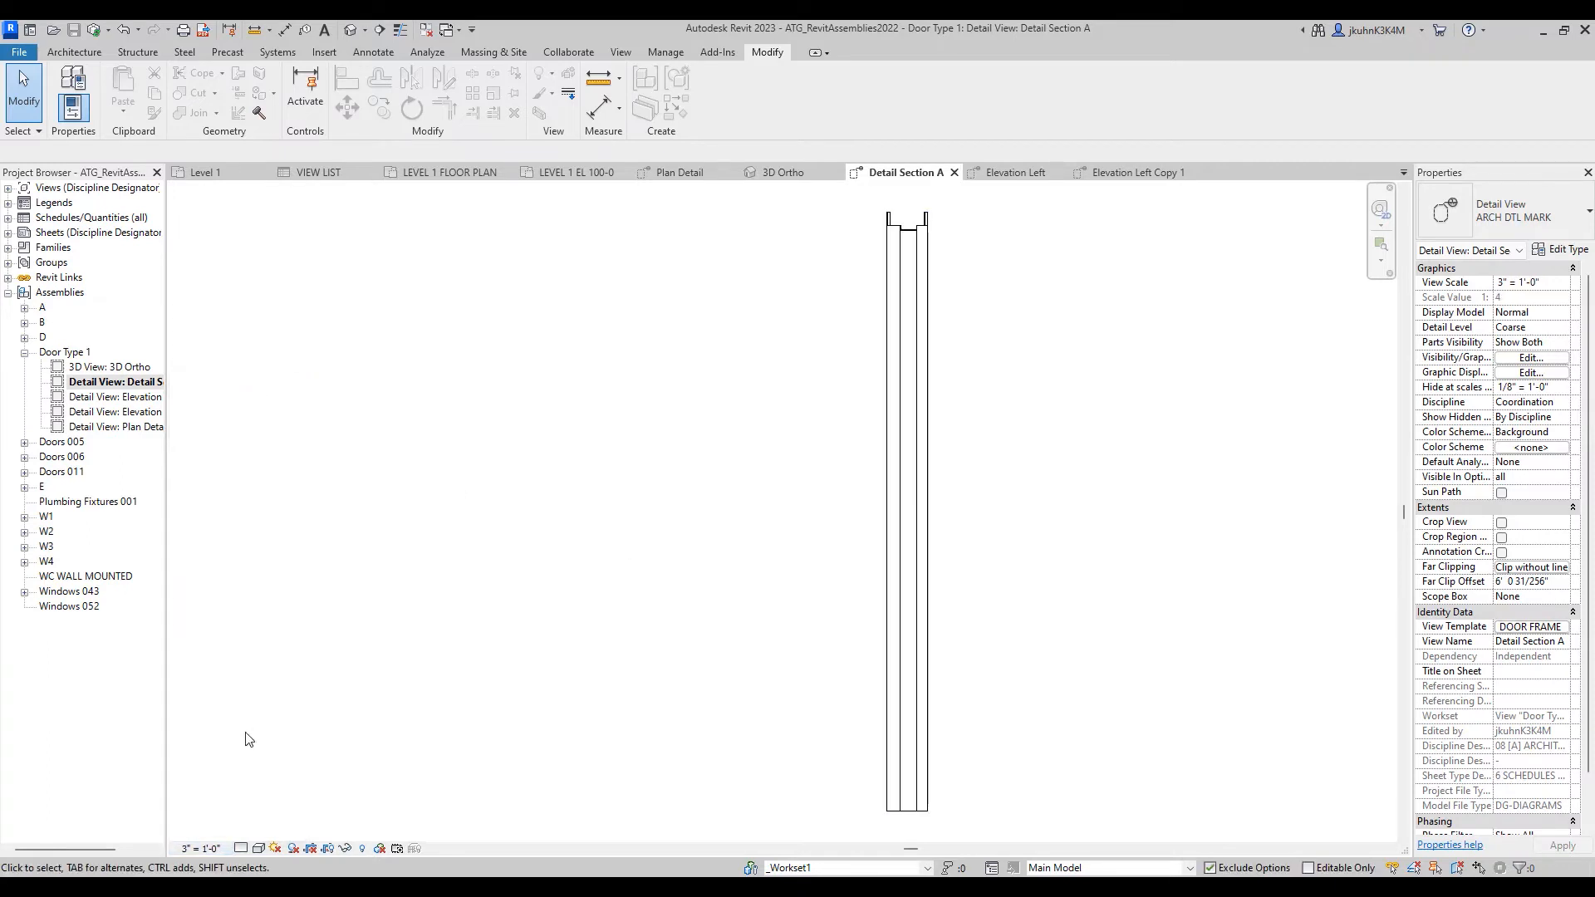
click(114, 426)
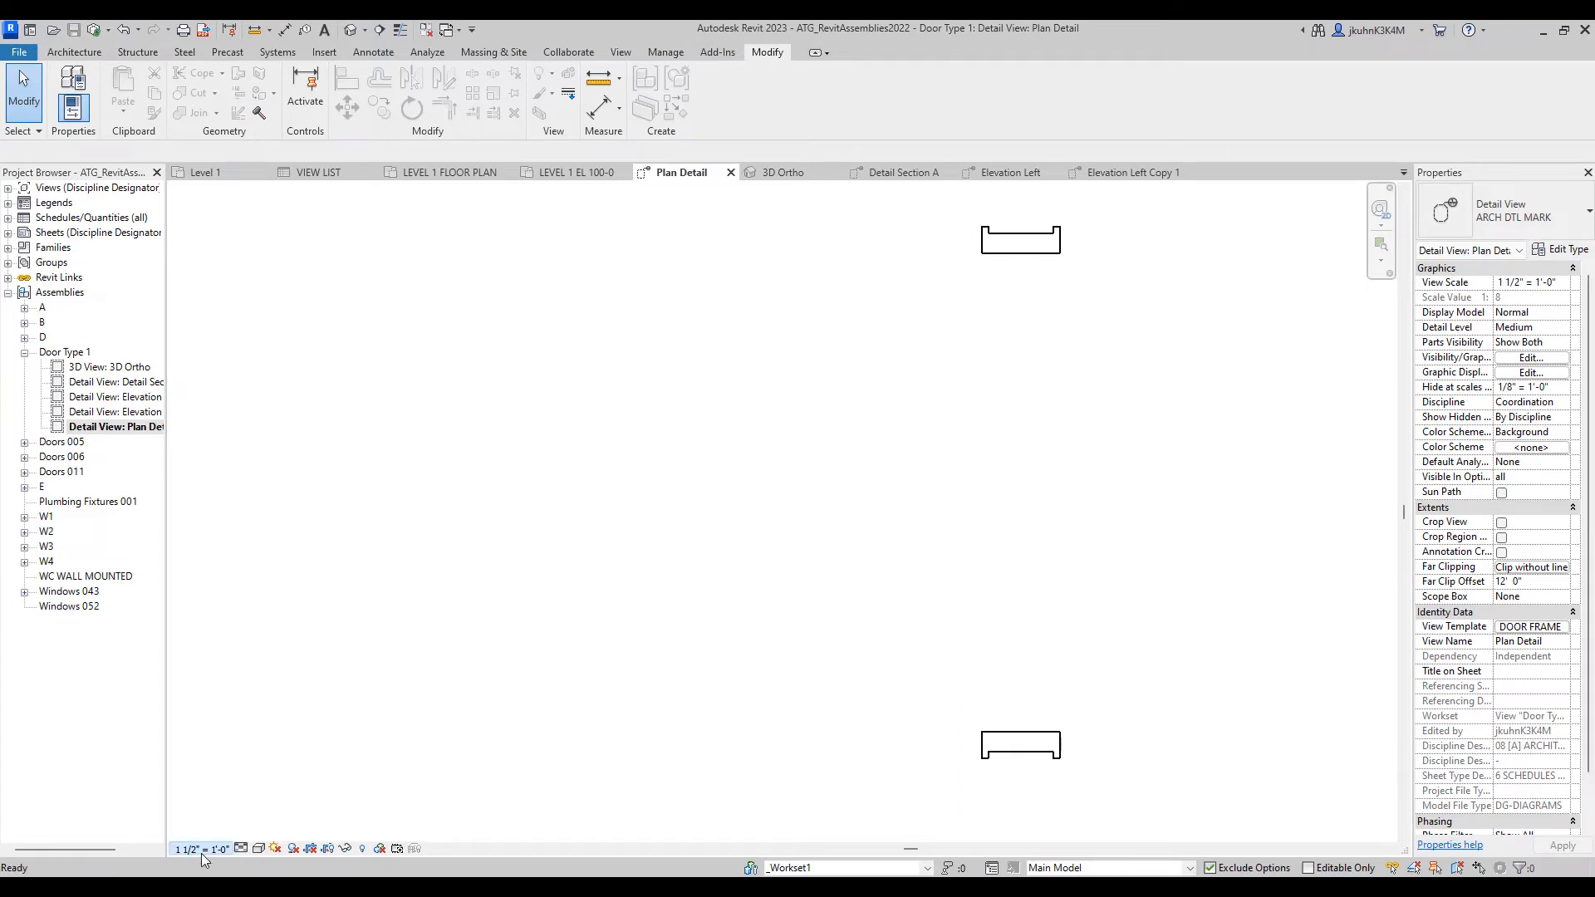
click(204, 849)
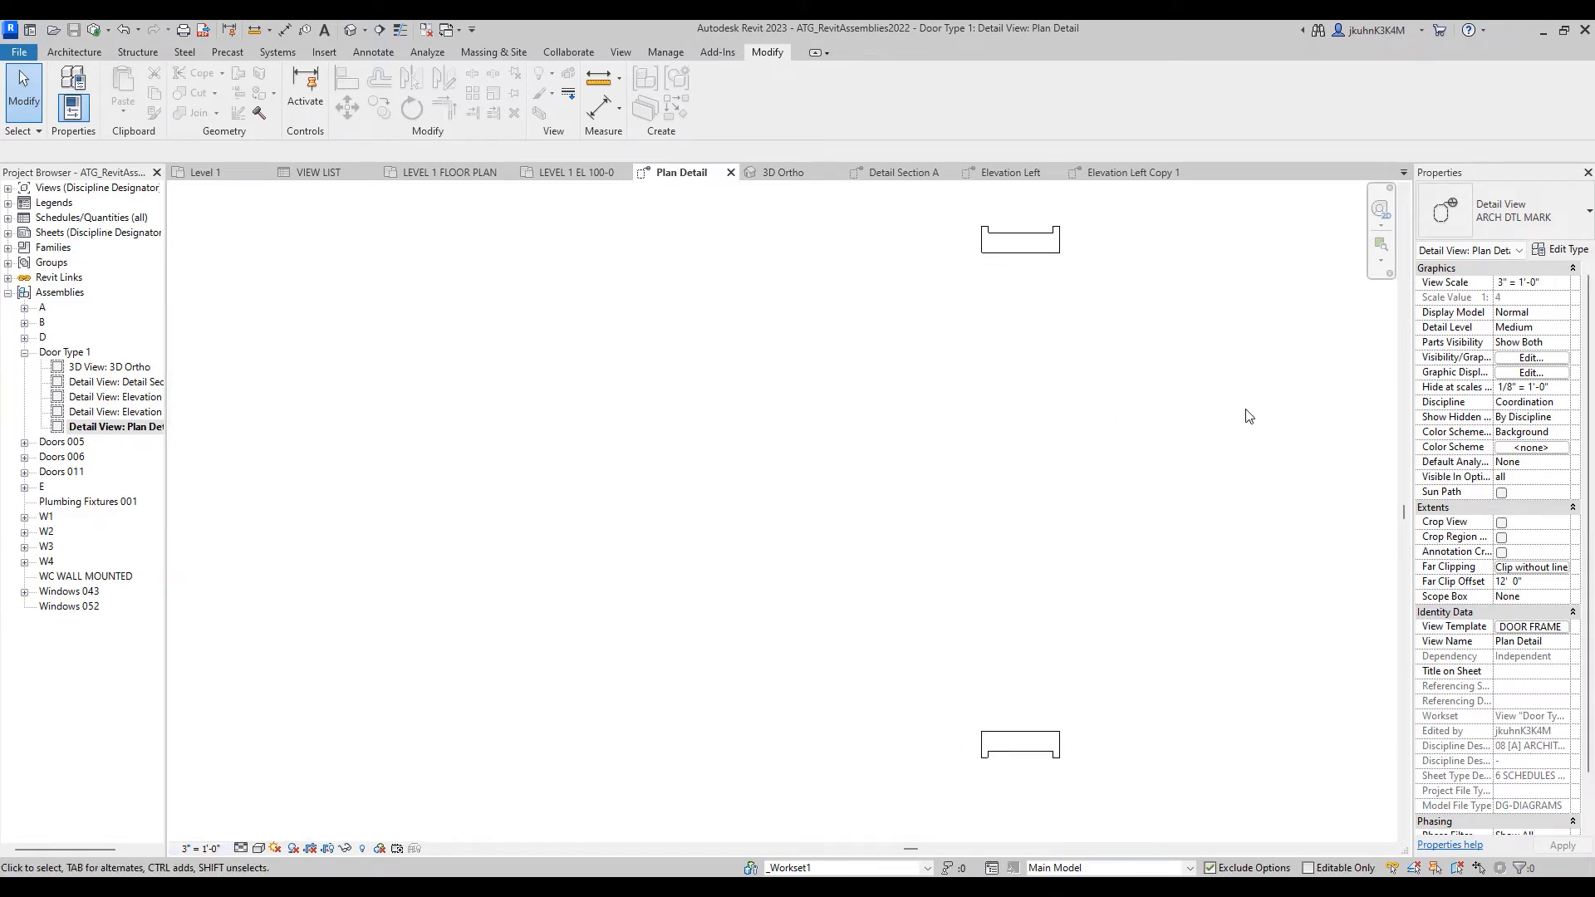
- Enable cropping on Plan Detail and tighten the crop boundary around the frame outline
click(1501, 521)
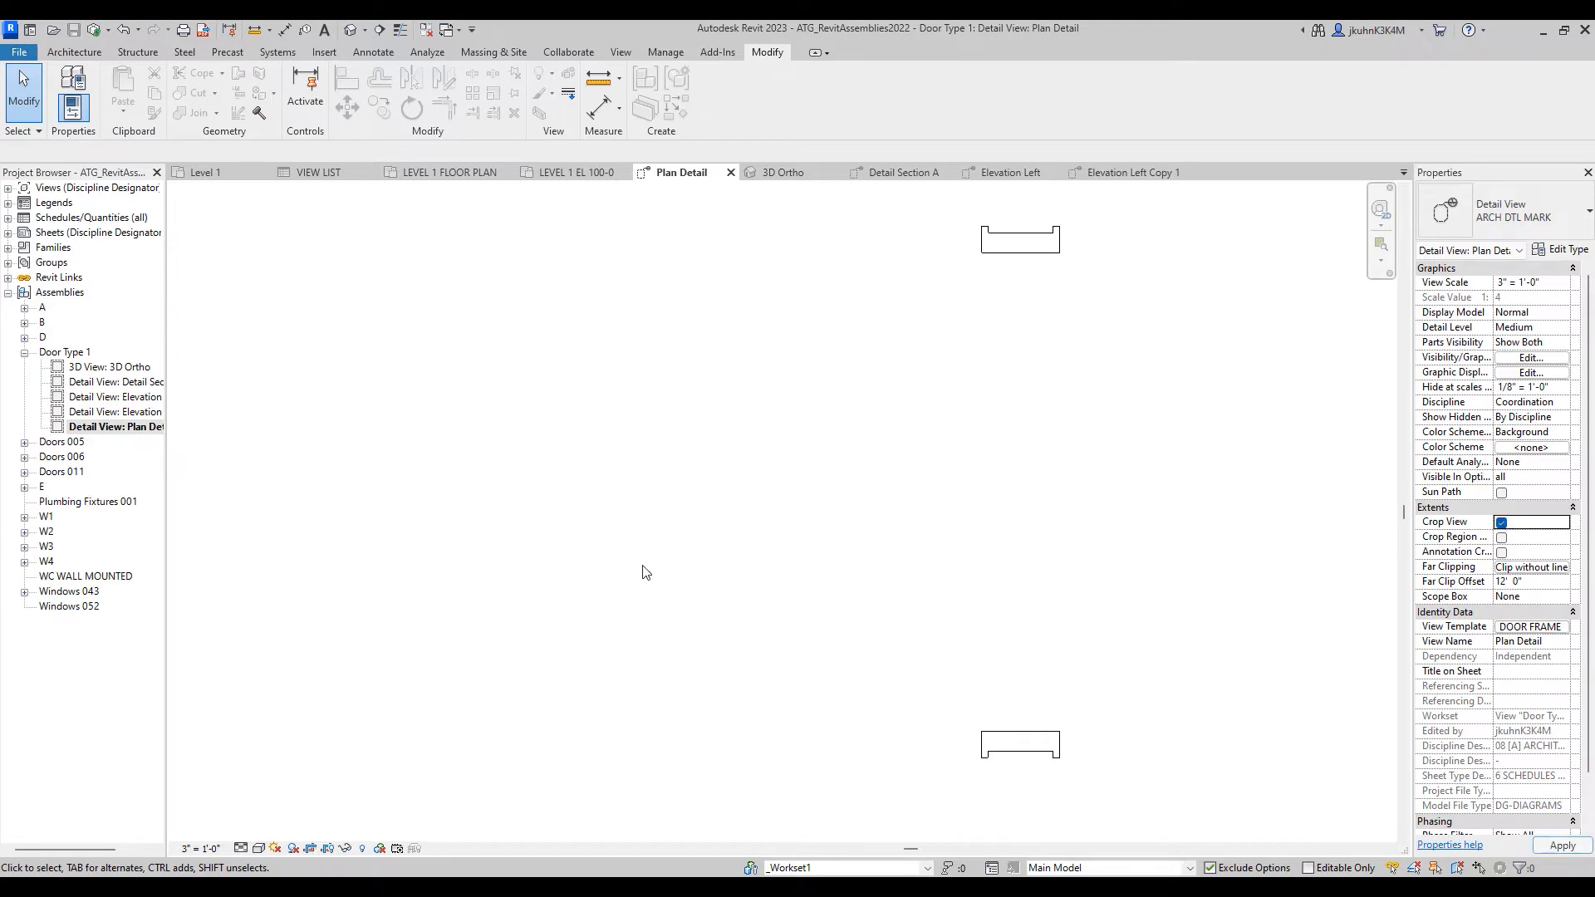
click(1502, 538)
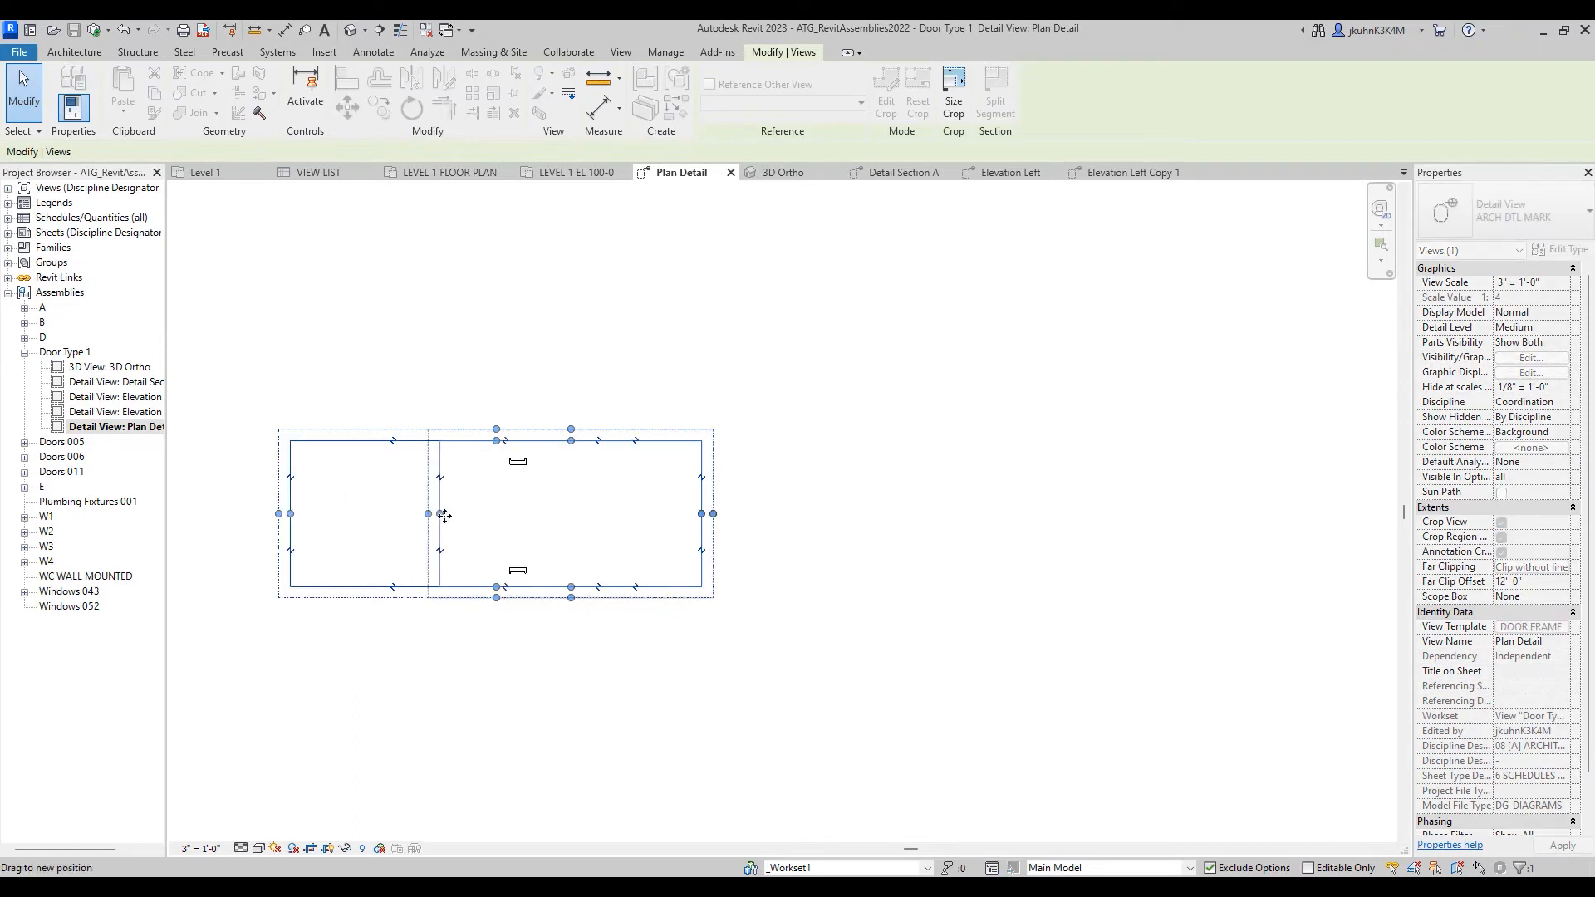
drag(444, 514, 549, 513)
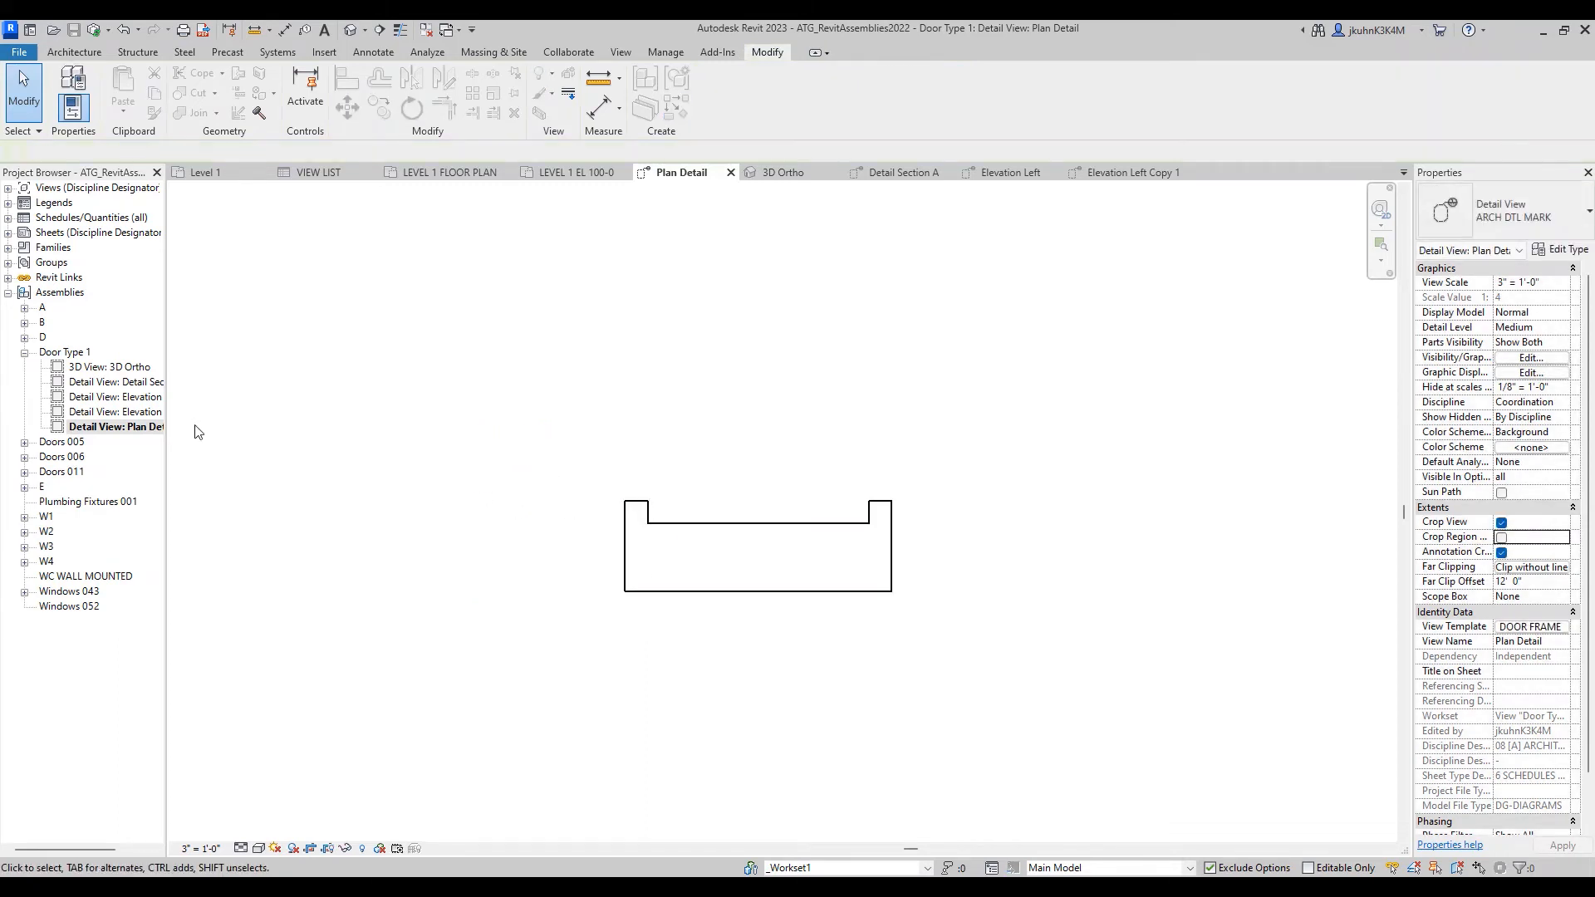
mouse_move(513, 449)
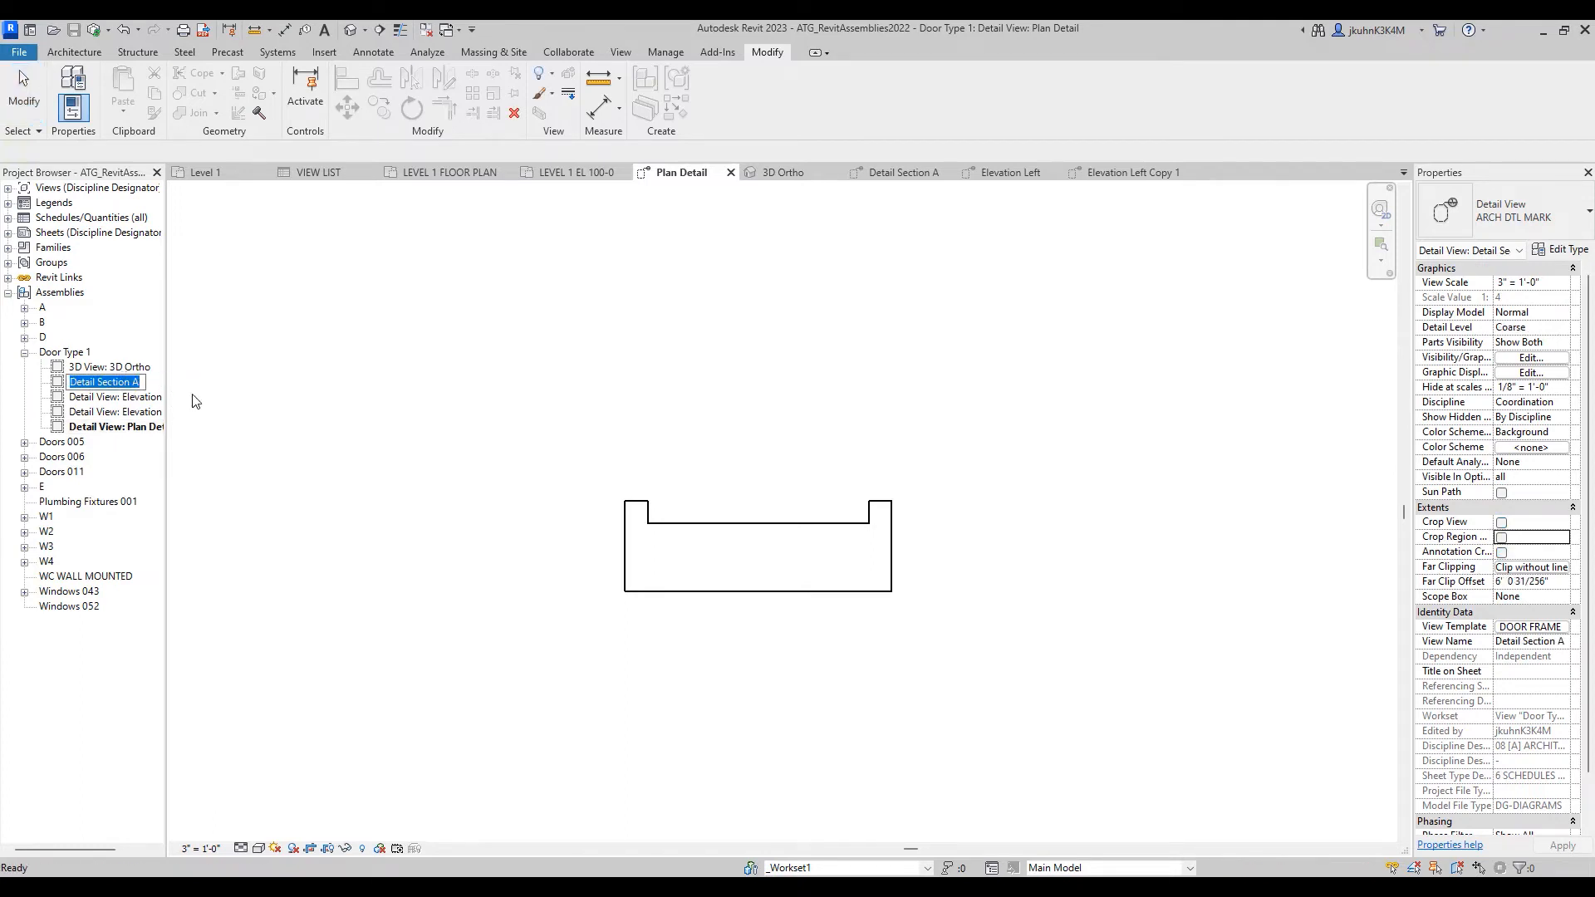
- Select Detail Section A, deselect the frame outline, and try the Annotate Detail Line tool
click(114, 398)
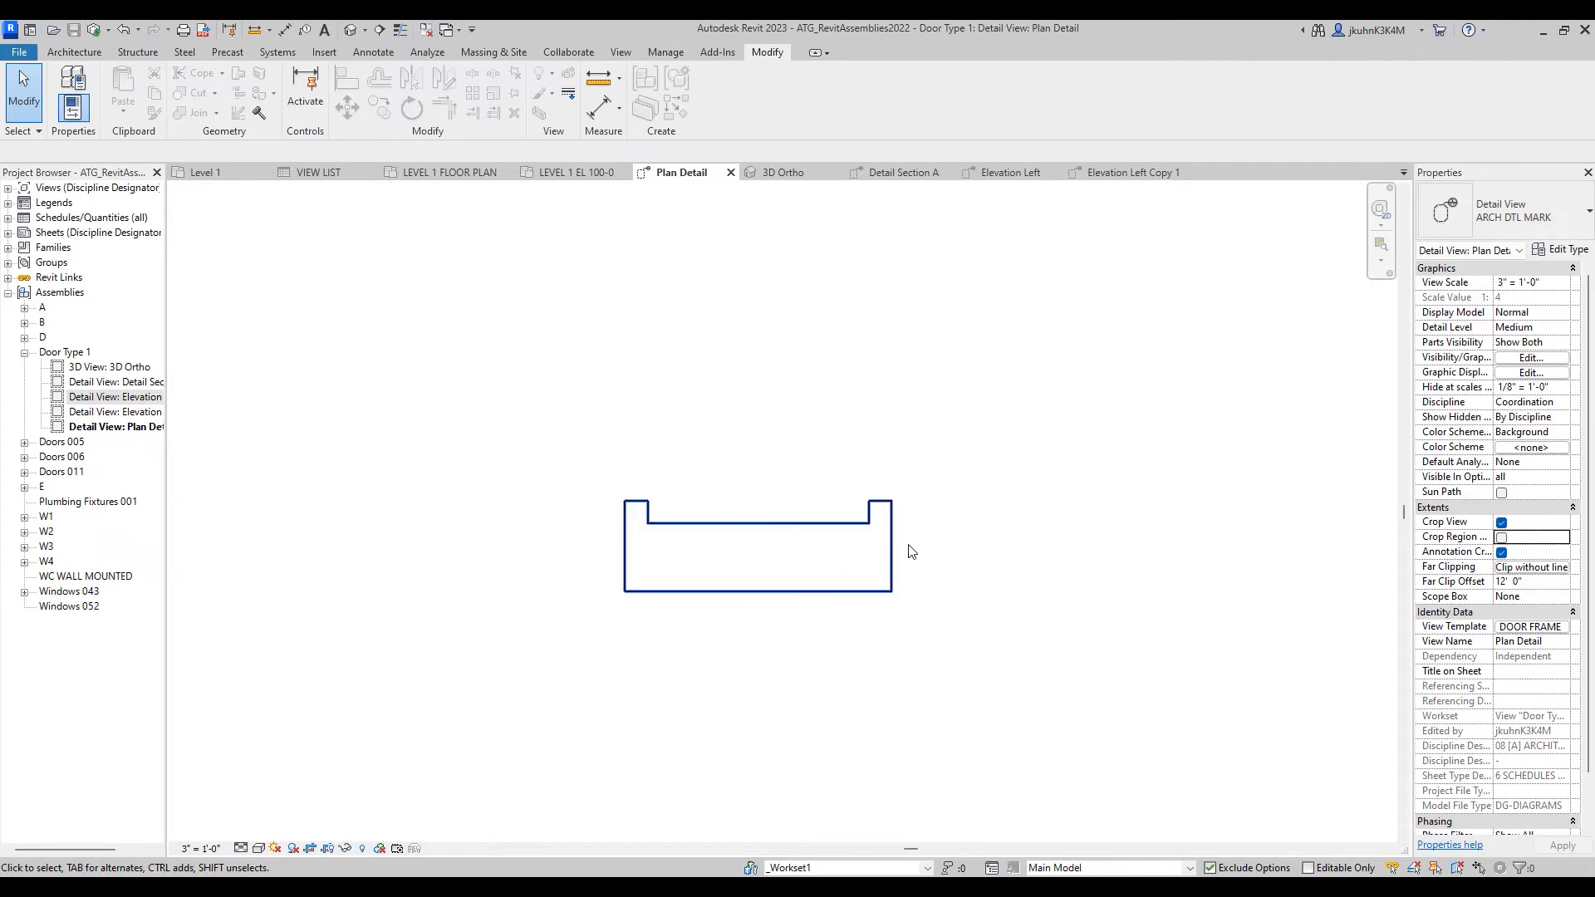
click(771, 195)
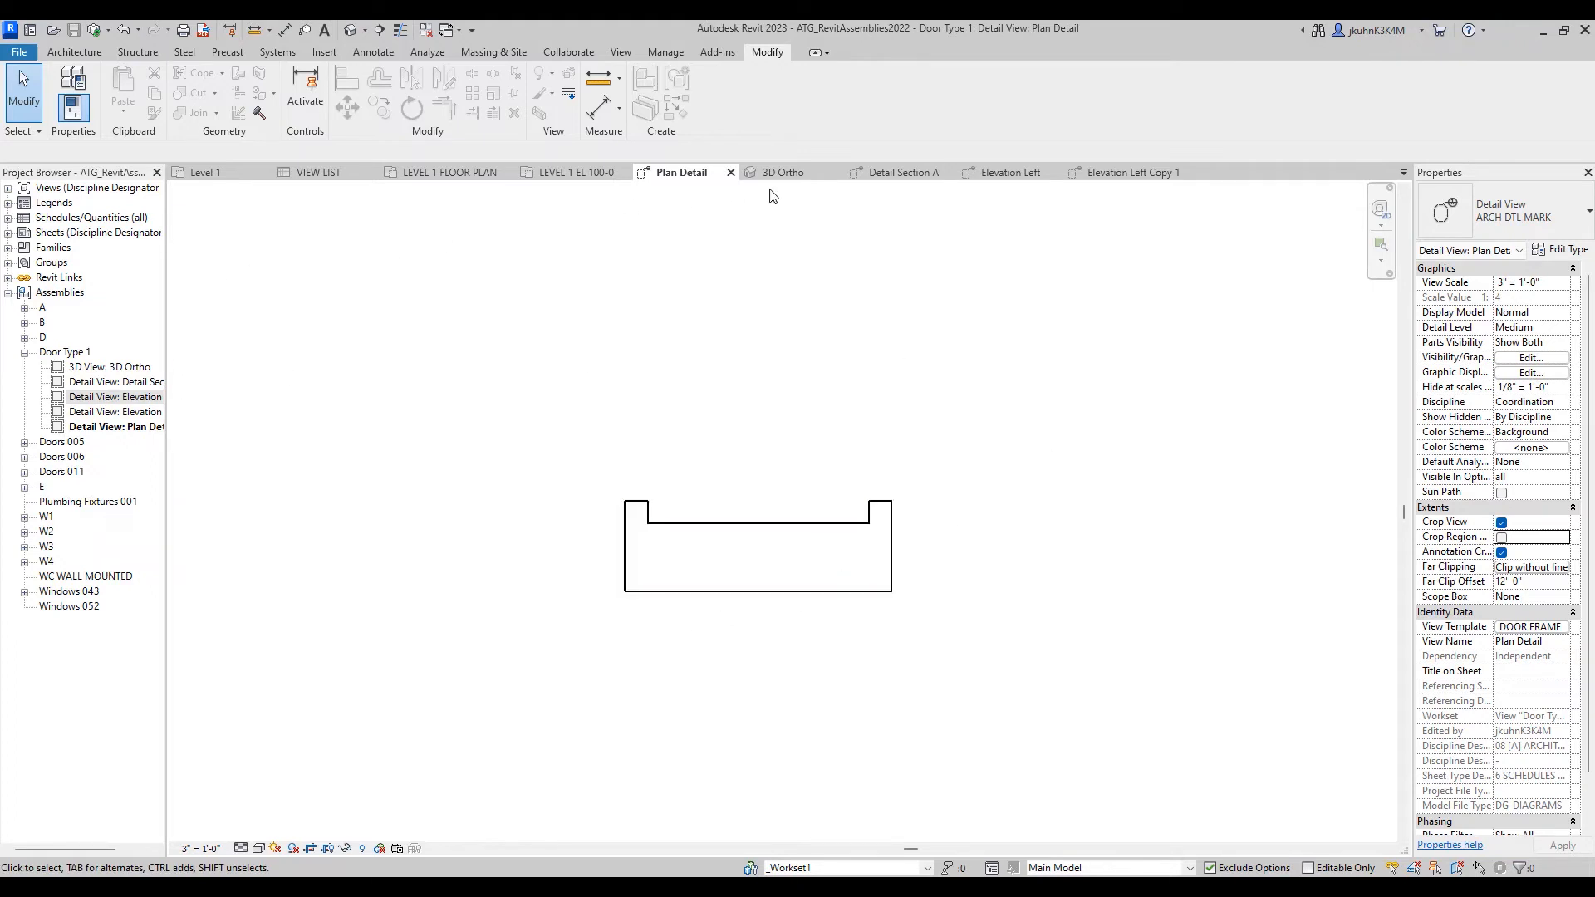
mouse_move(603, 353)
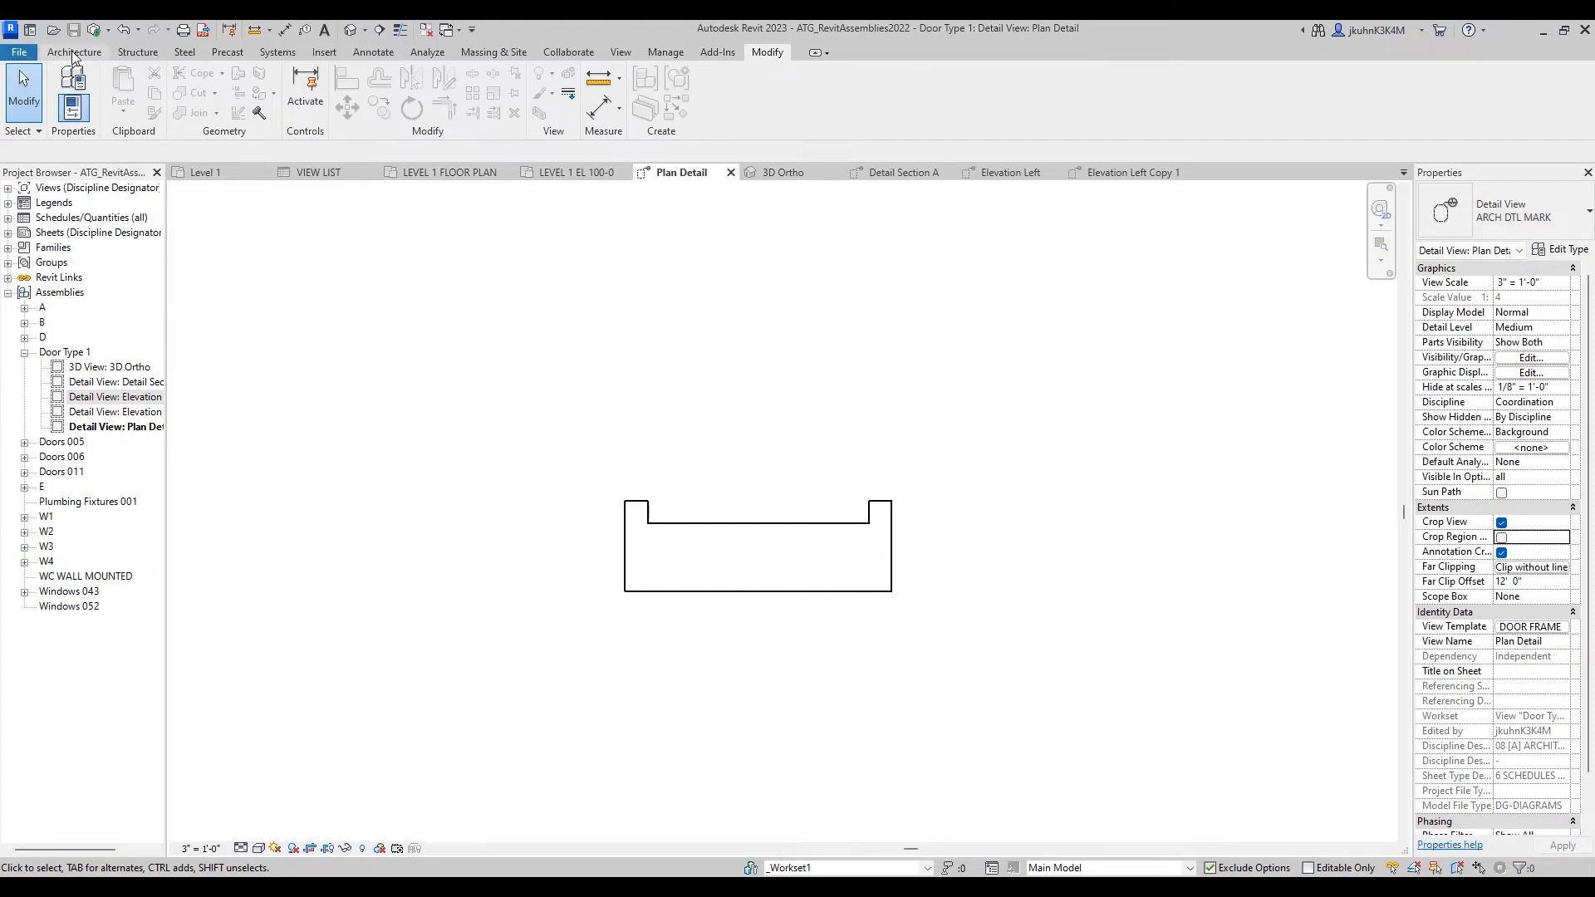
click(373, 52)
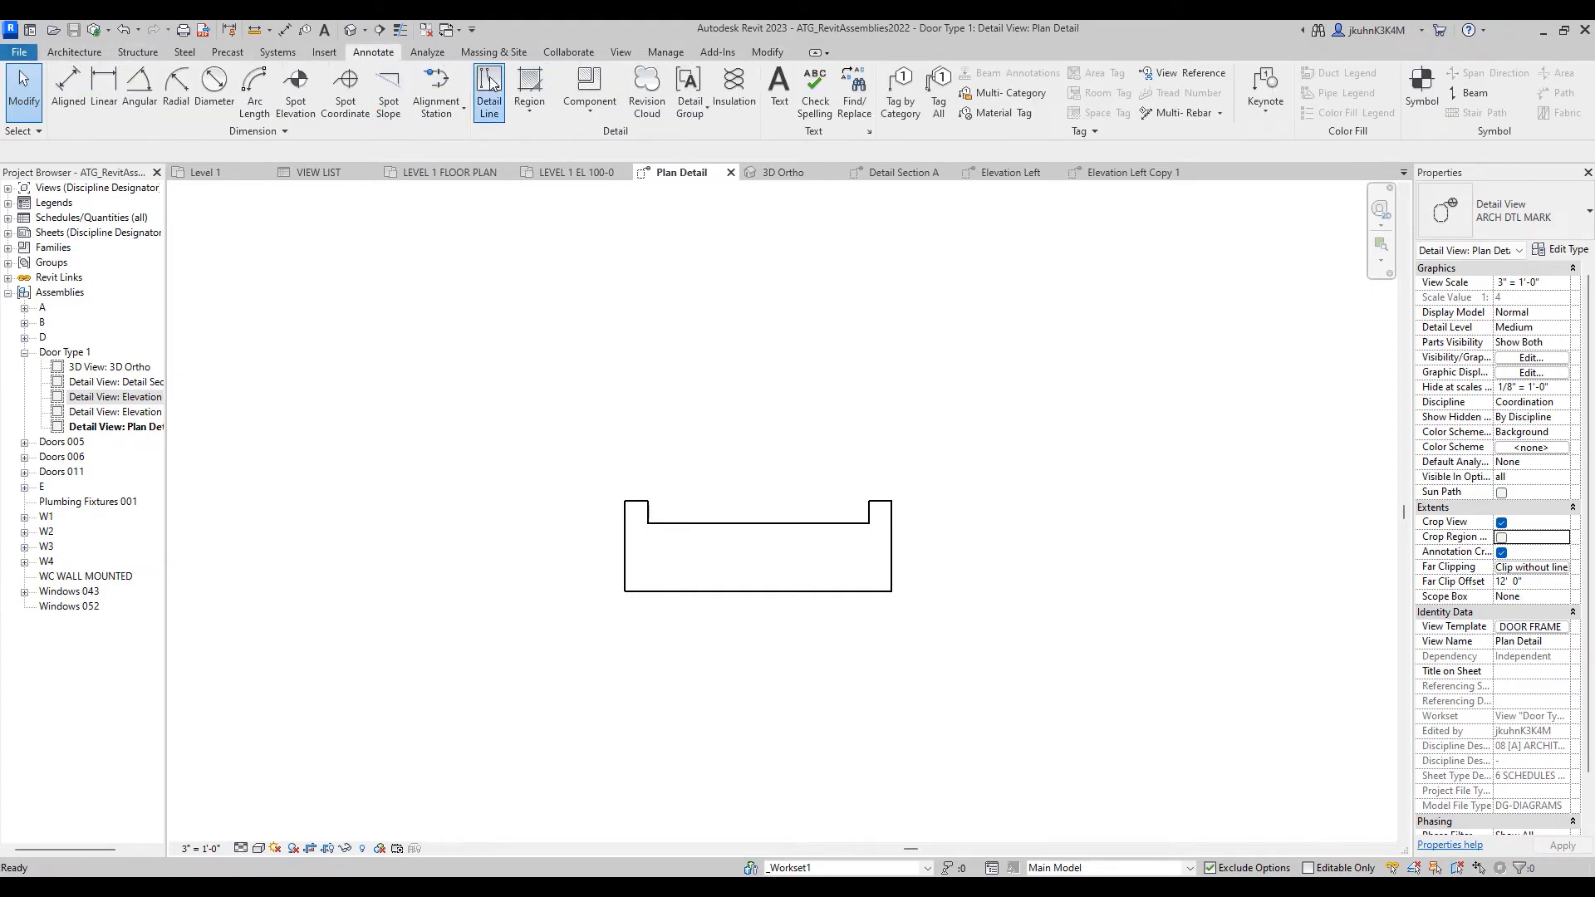
click(490, 91)
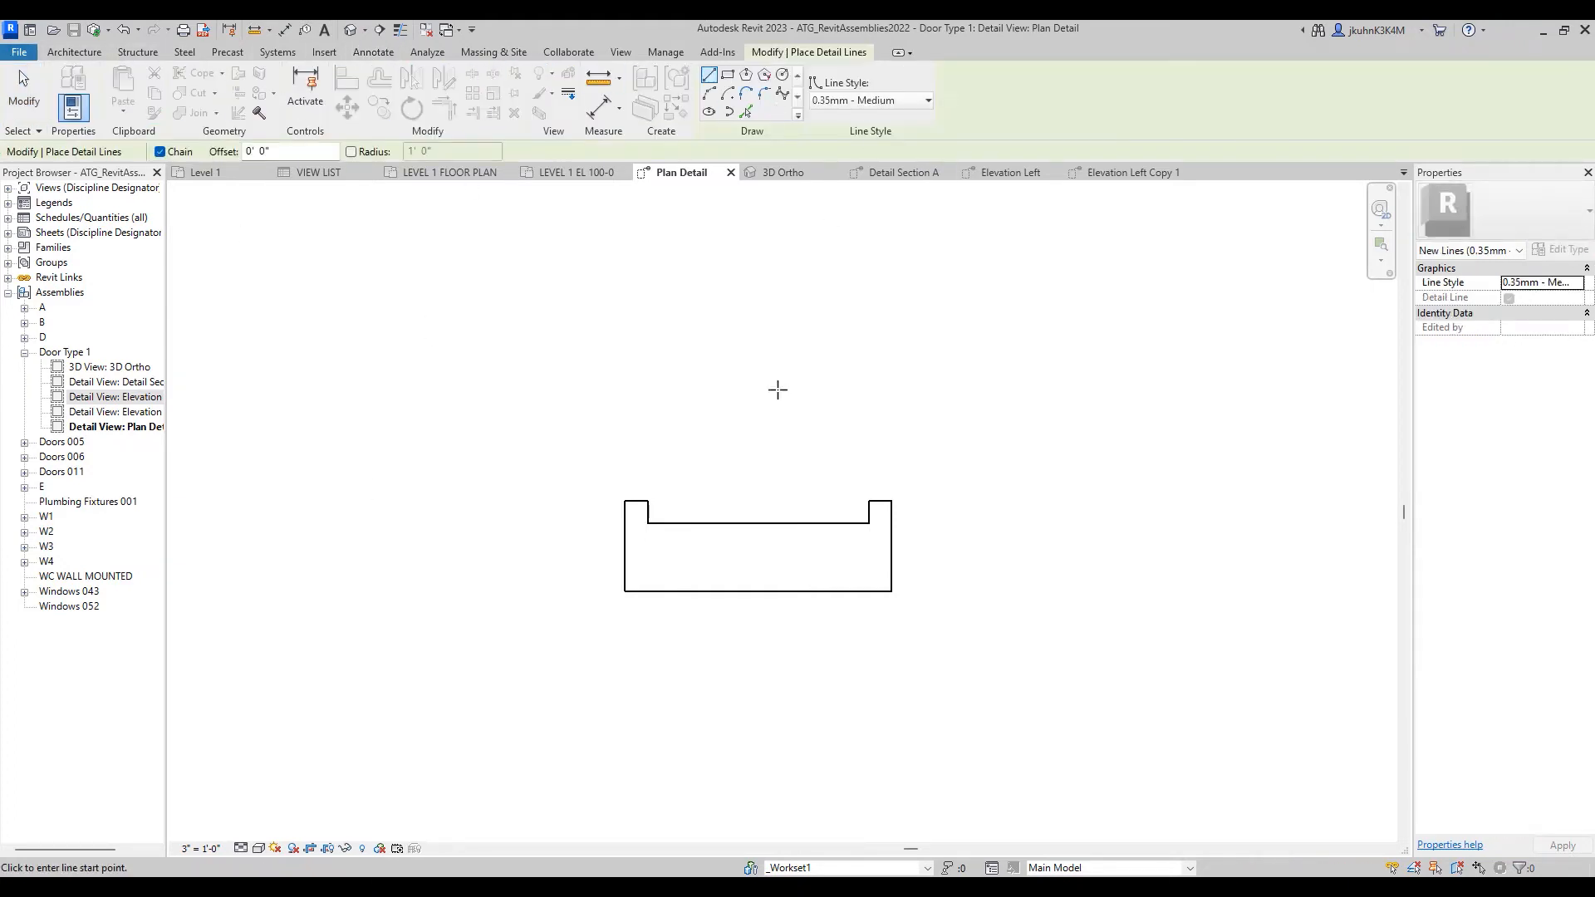
click(870, 100)
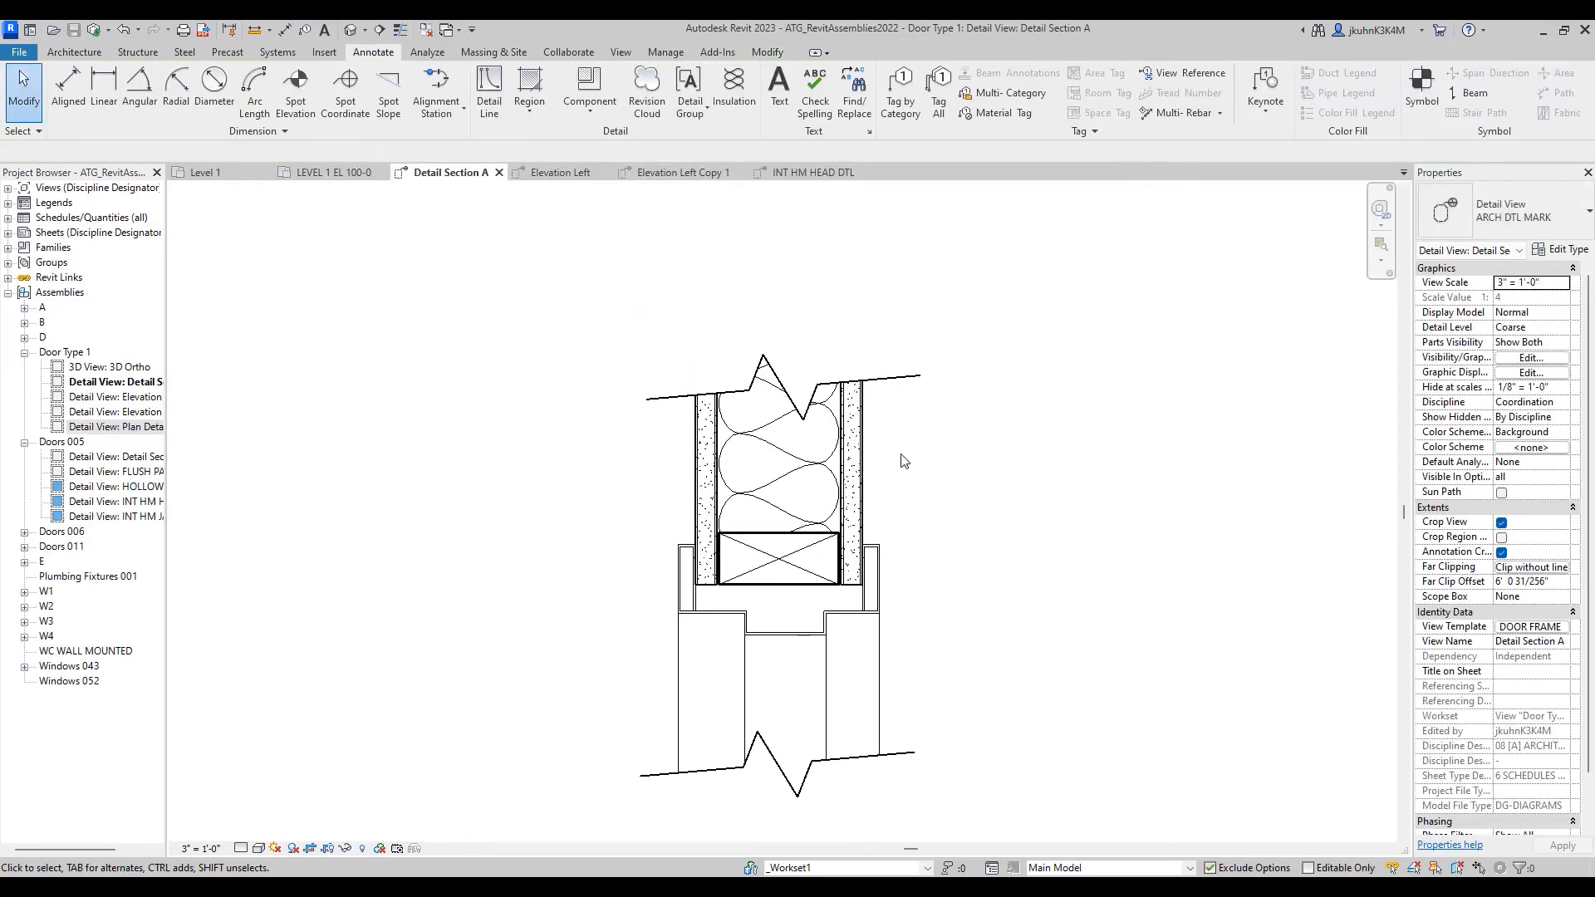
mouse_move(737, 608)
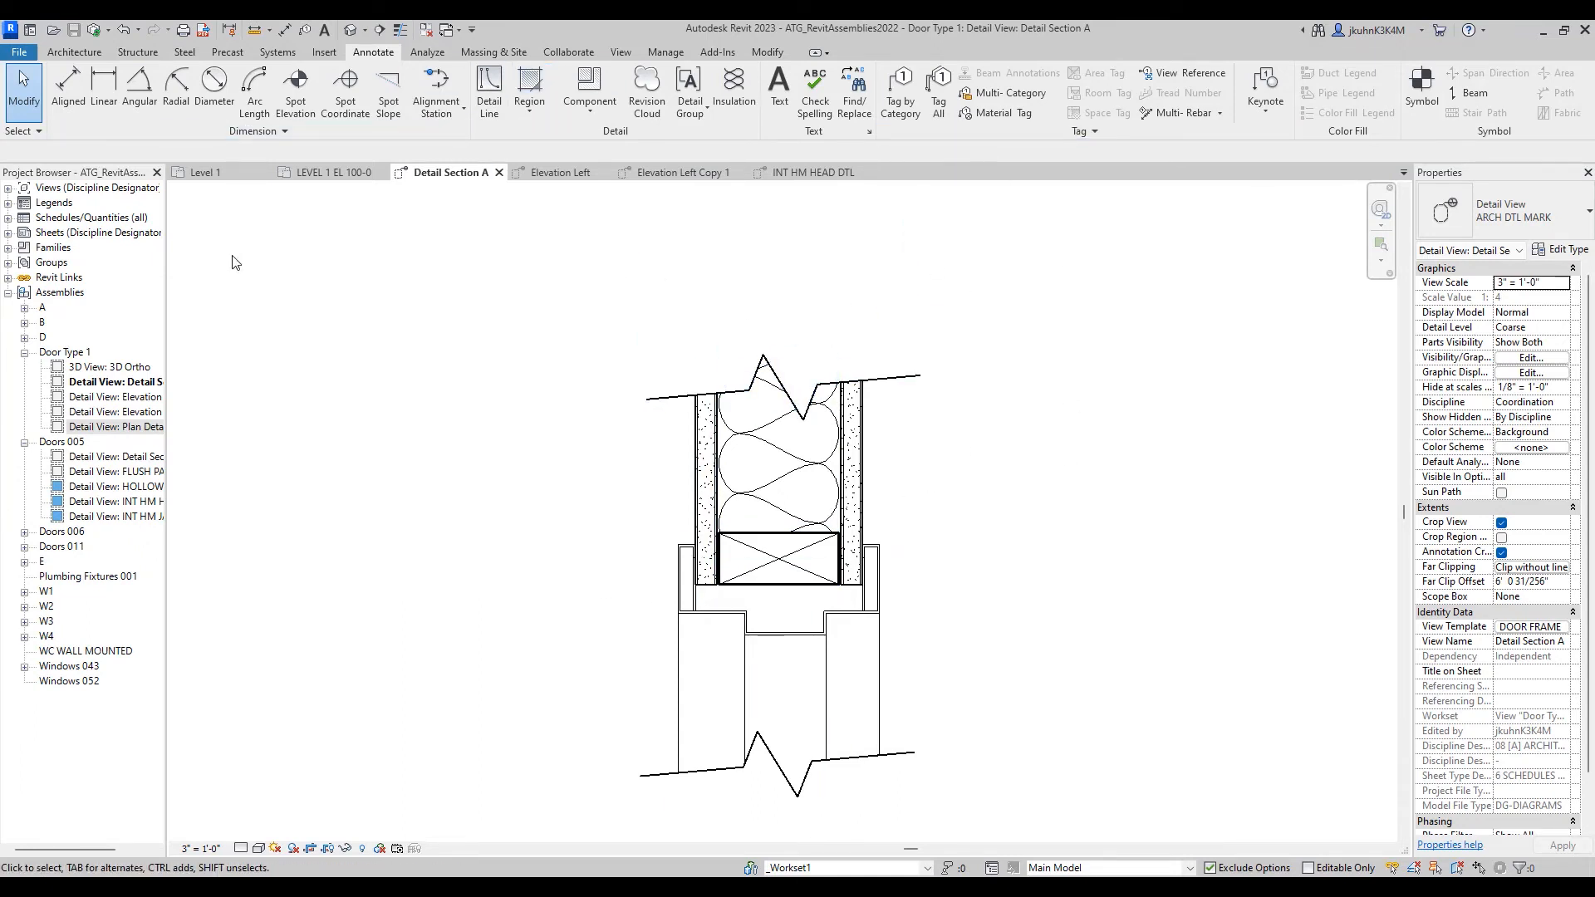
- Add a leadered text note '5/8 GYP WALL BOARD' pointing at the gypsum board
click(779, 91)
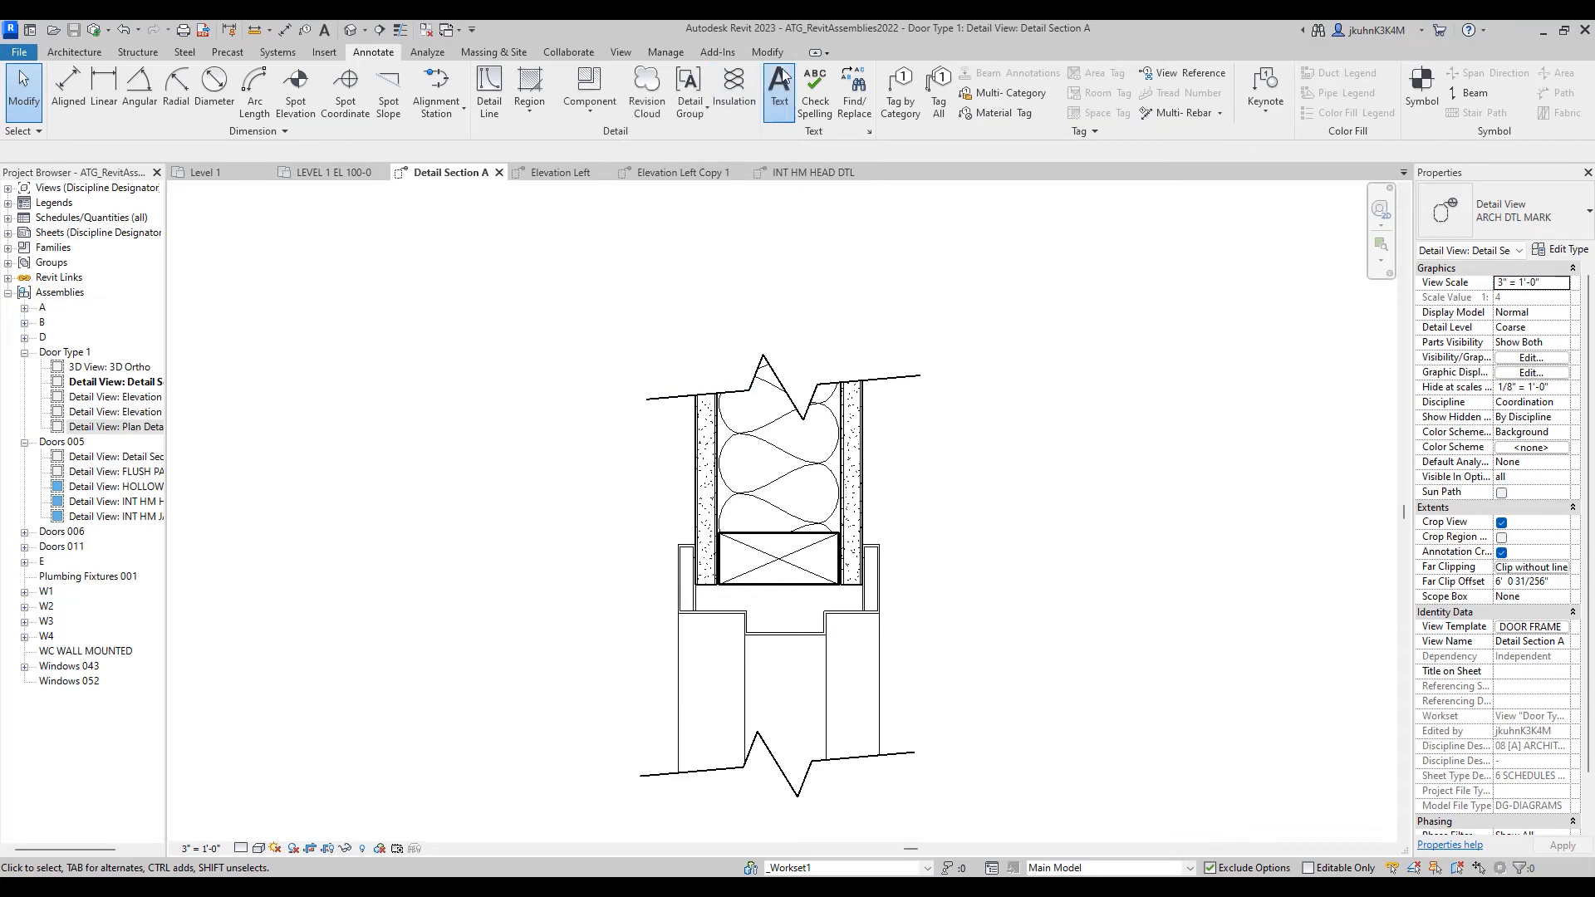
click(778, 89)
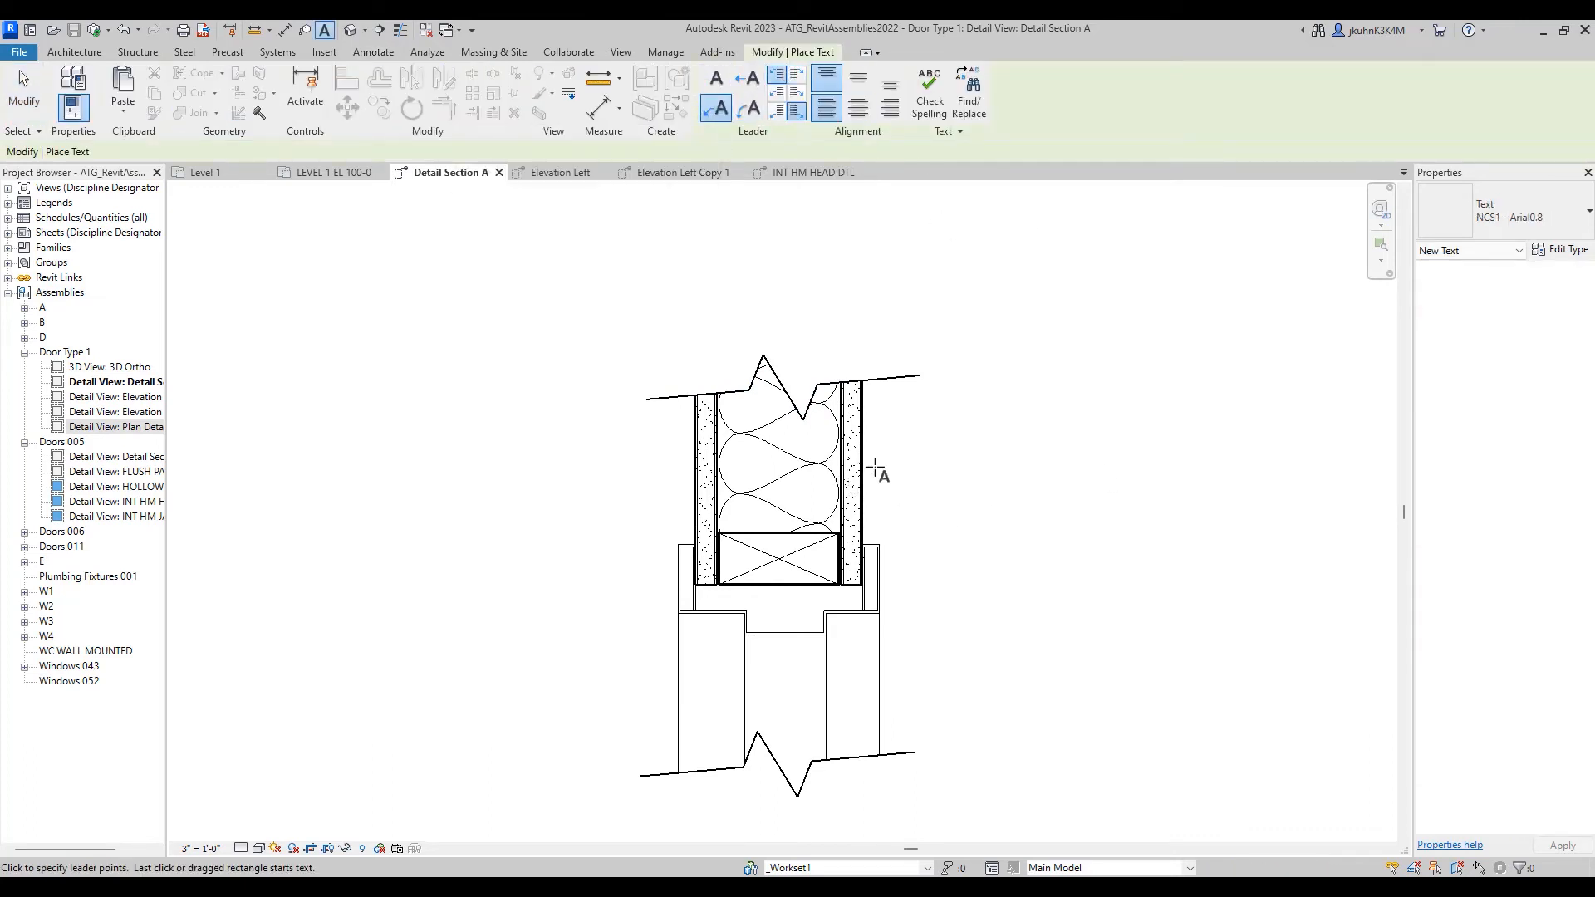
click(855, 473)
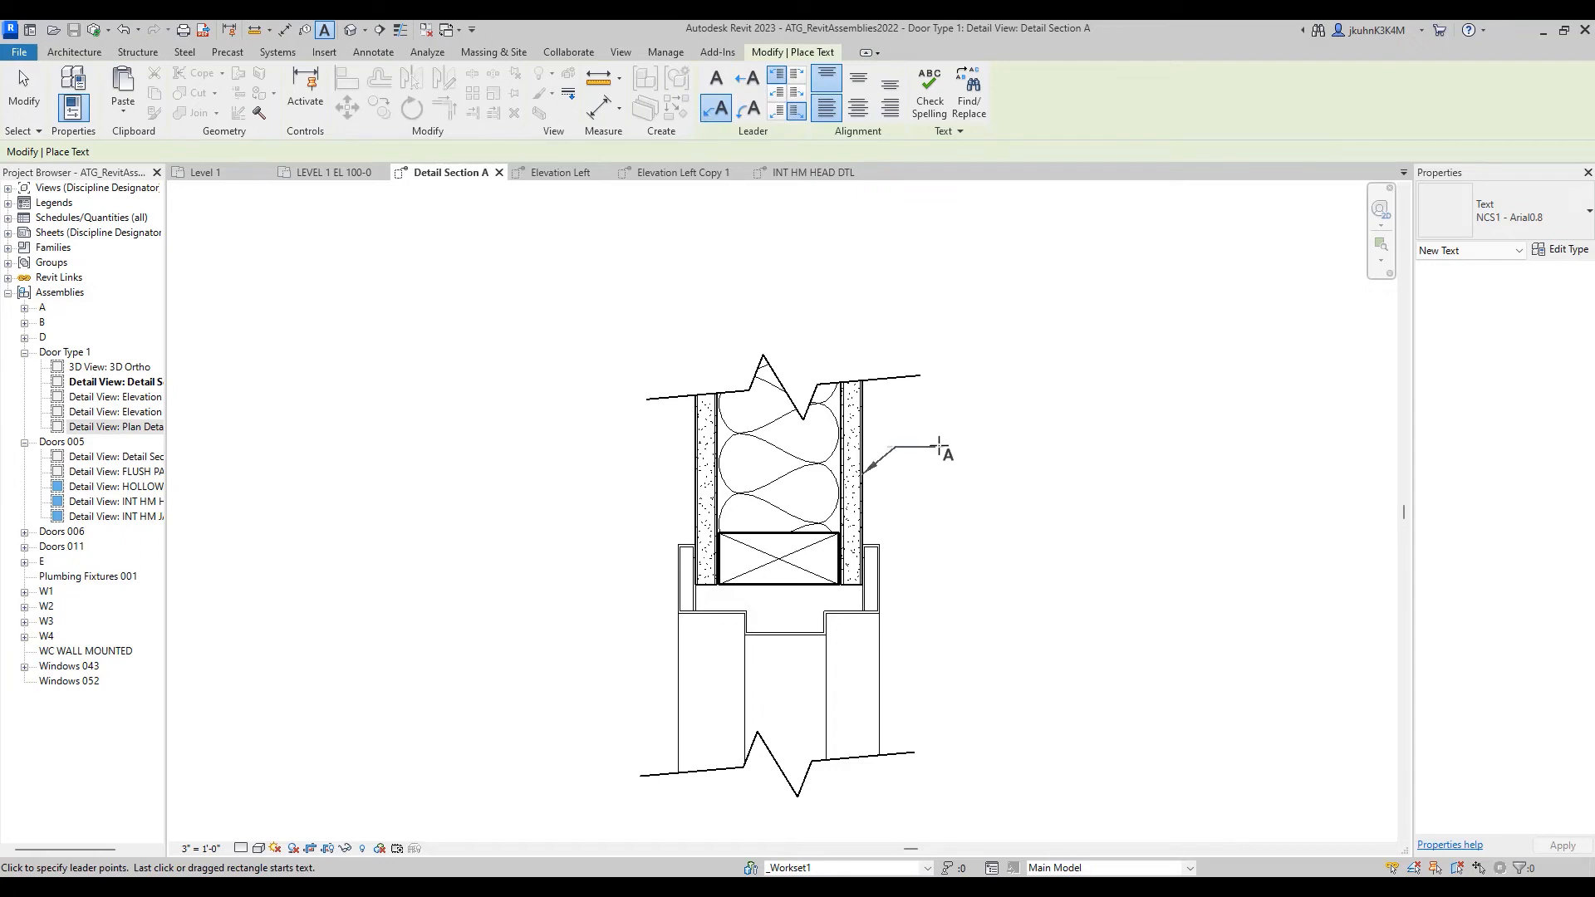
text(5/8")
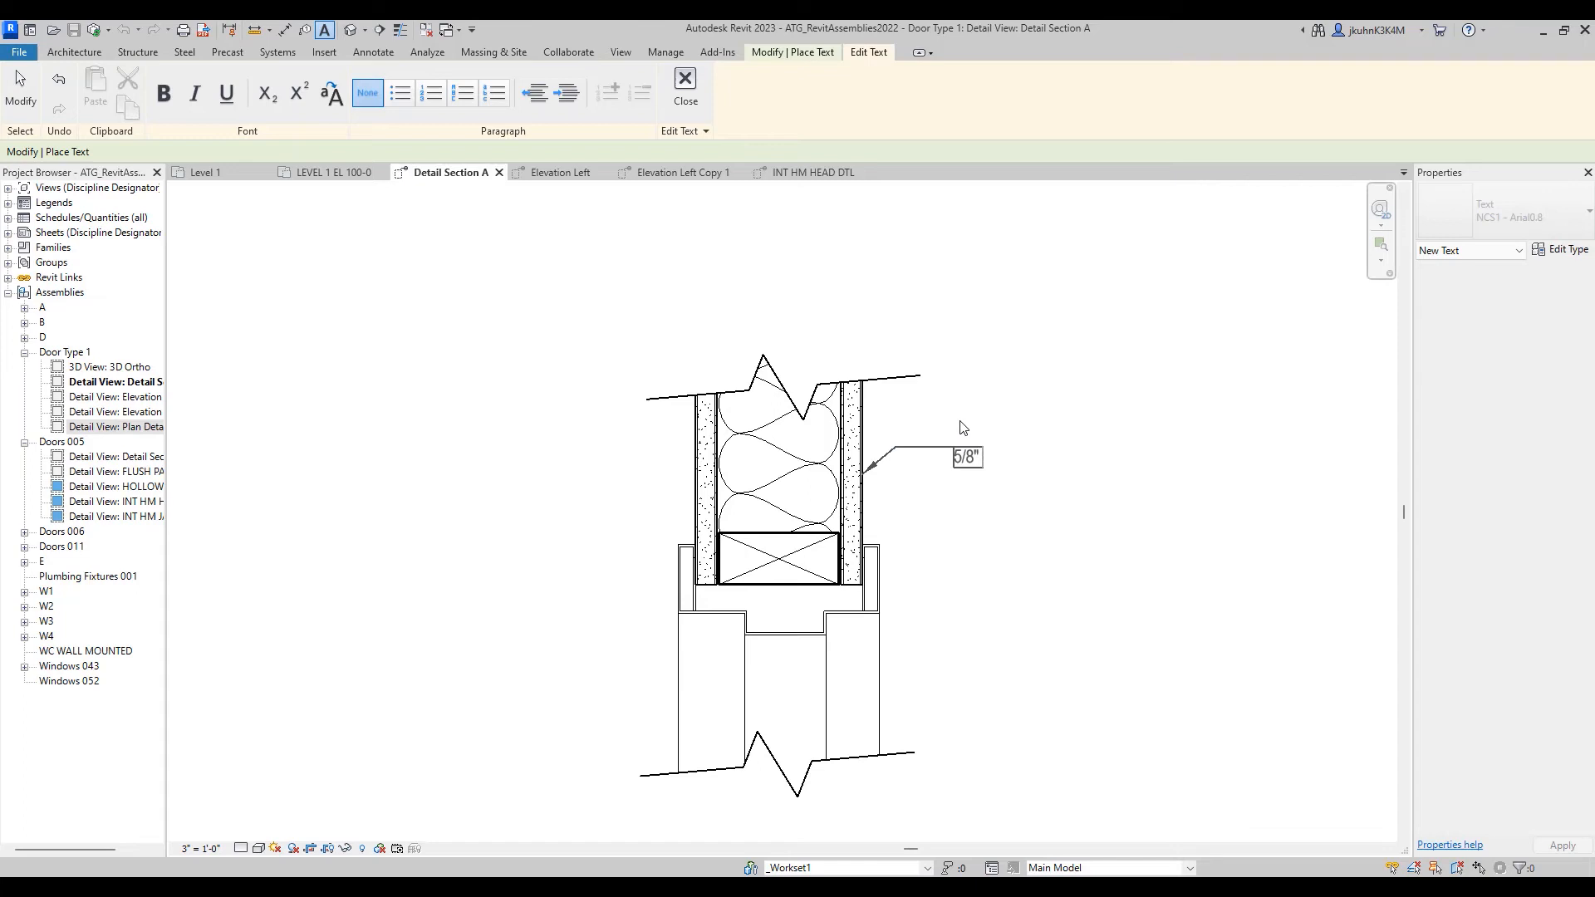
text(GYP)
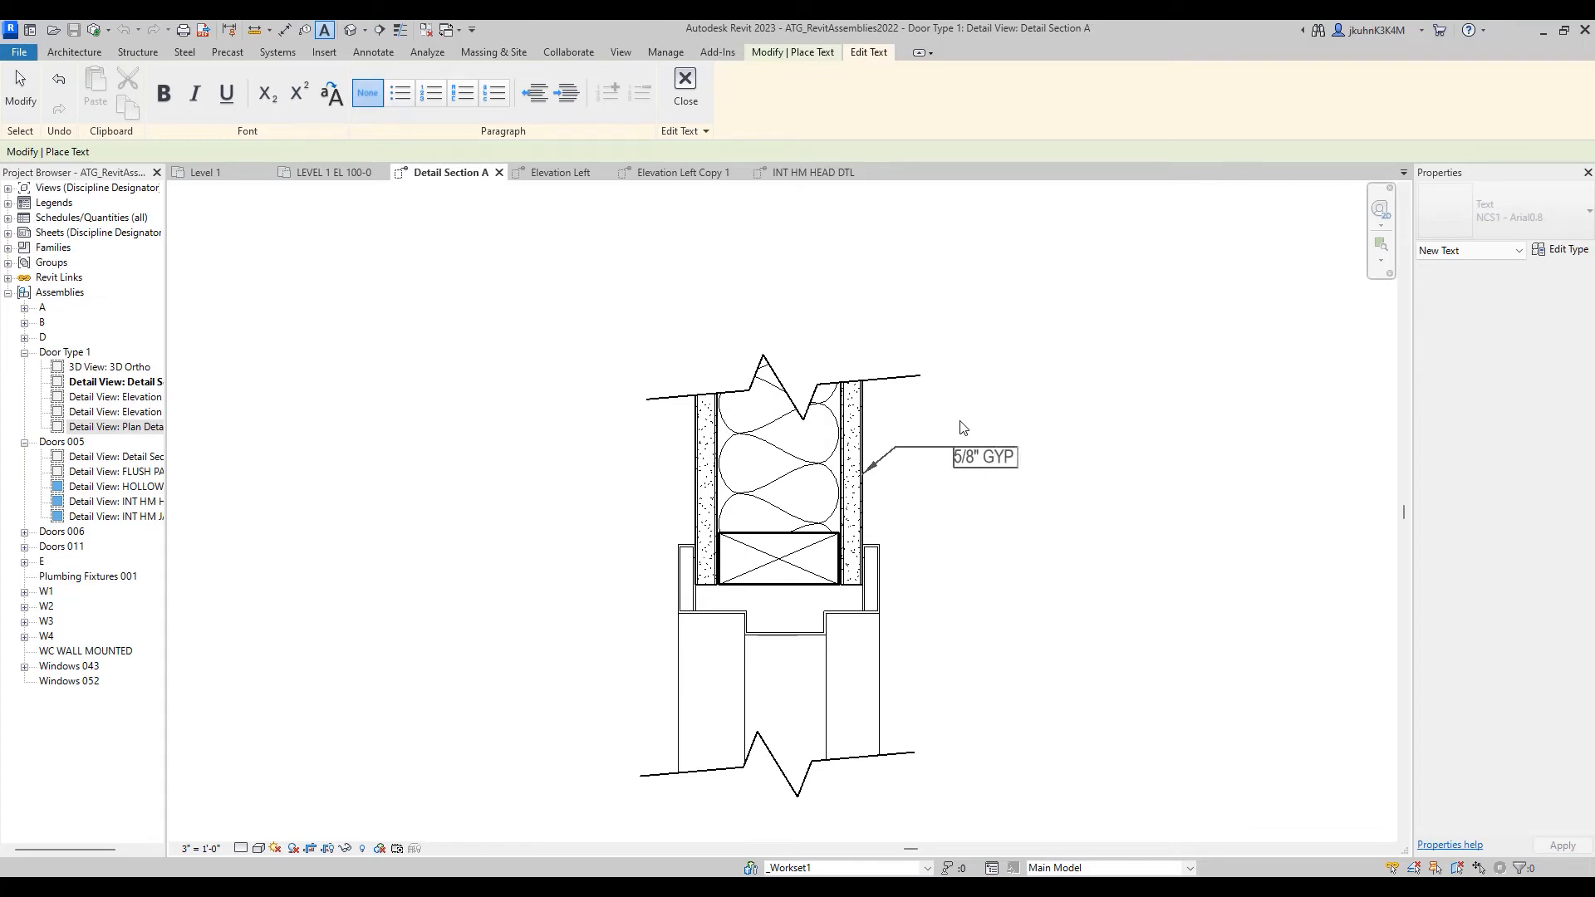
text(WALL)
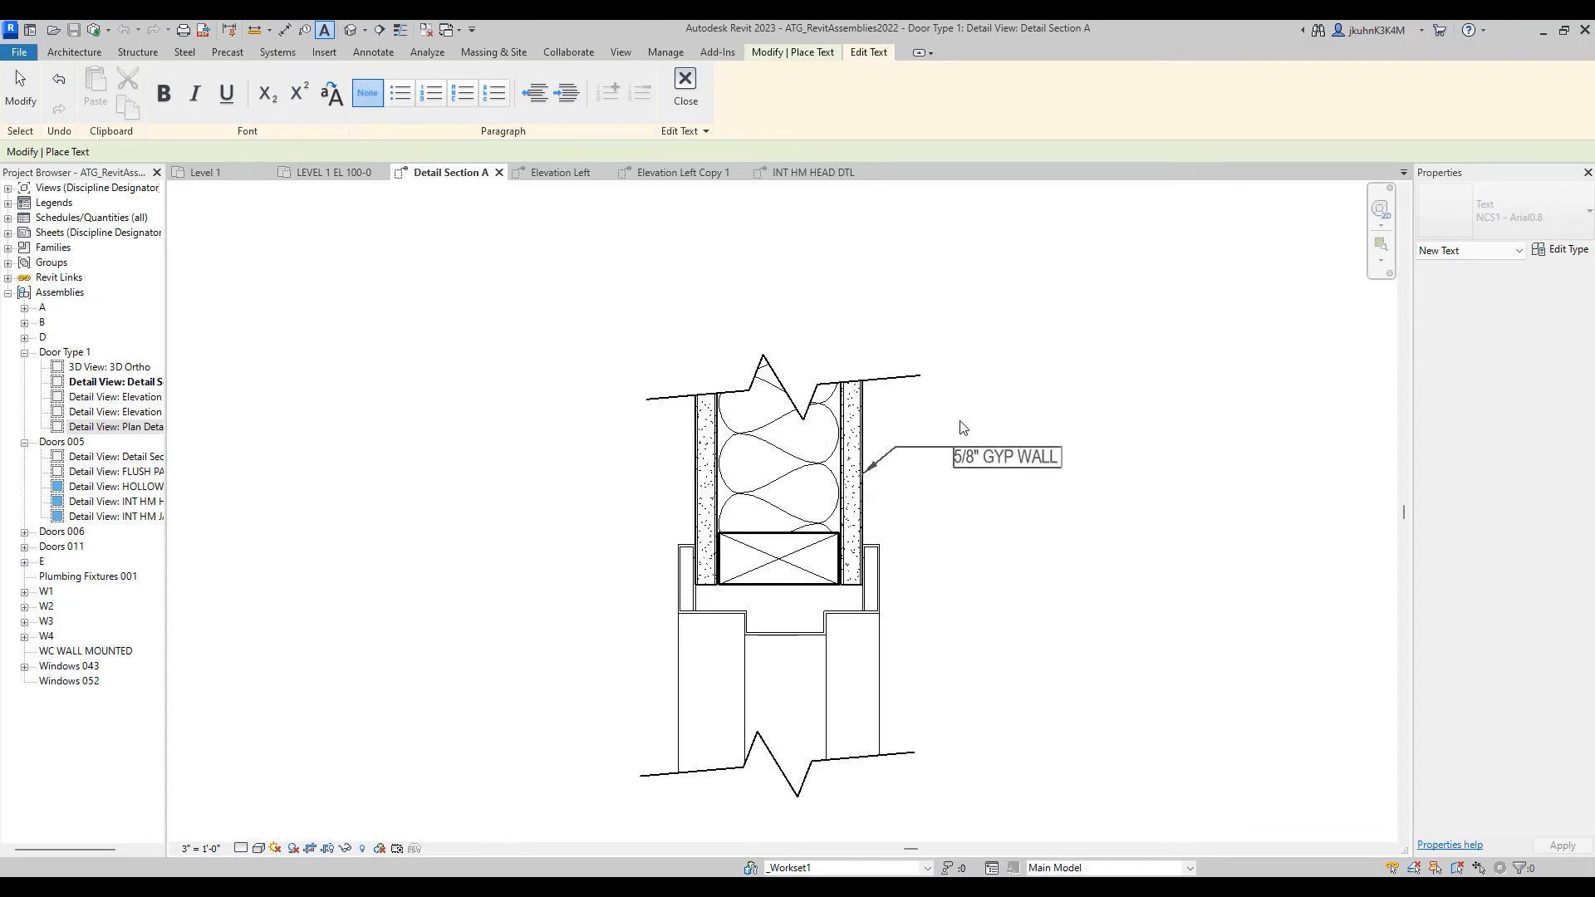
text(BO)
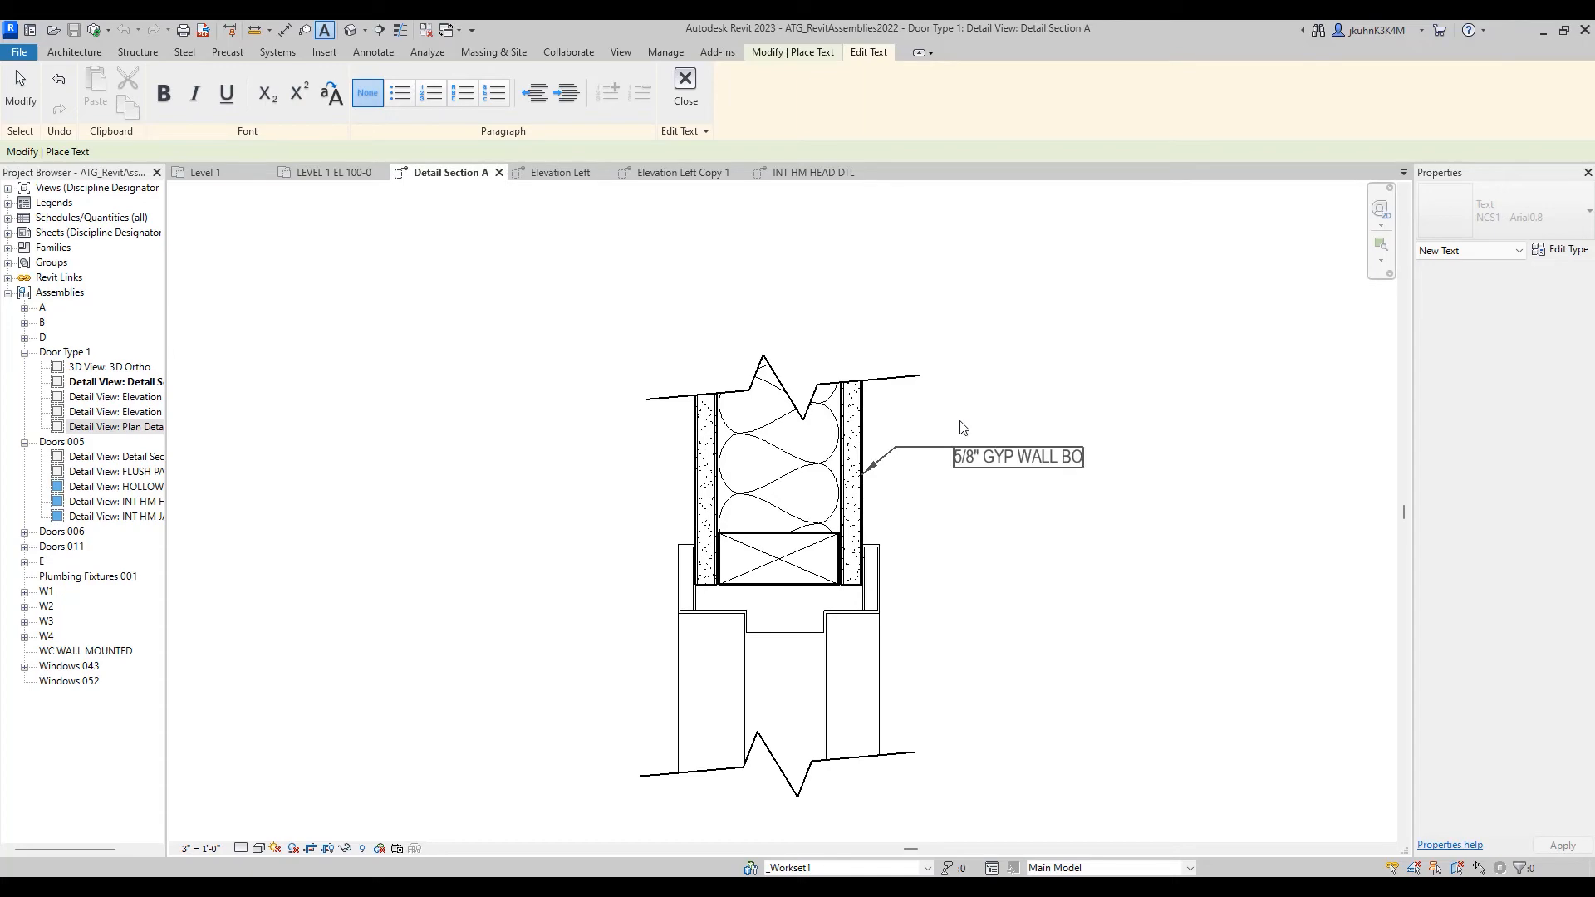
text(ARD)
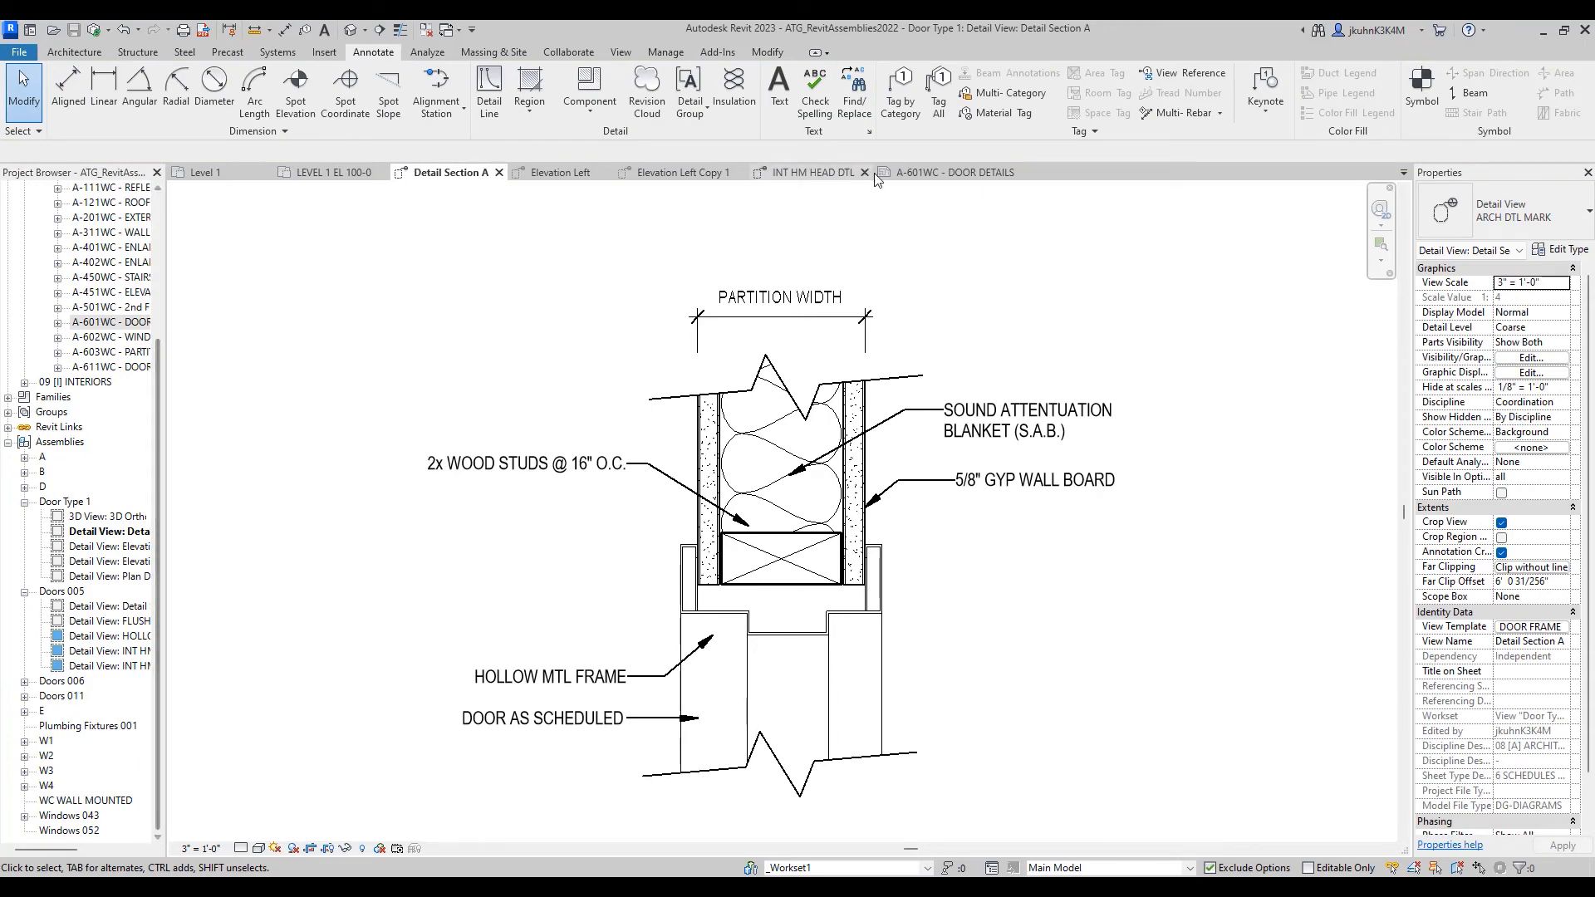
- Place Detail Section A on sheet A-601WC, then select sheet A-611WC in the browser
click(951, 172)
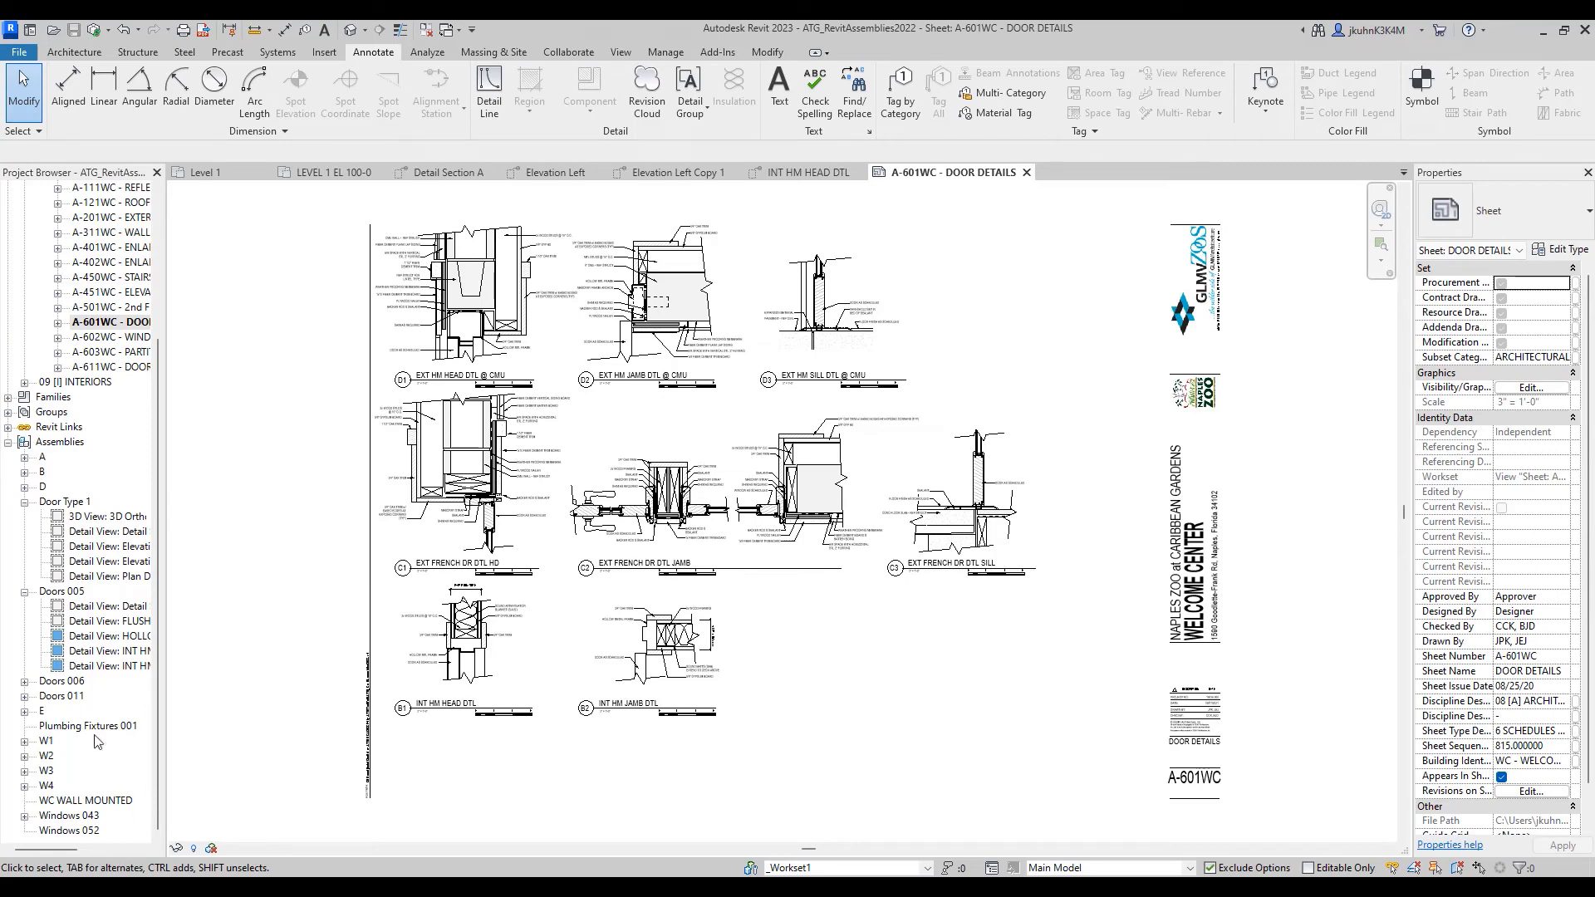
mouse_move(139, 479)
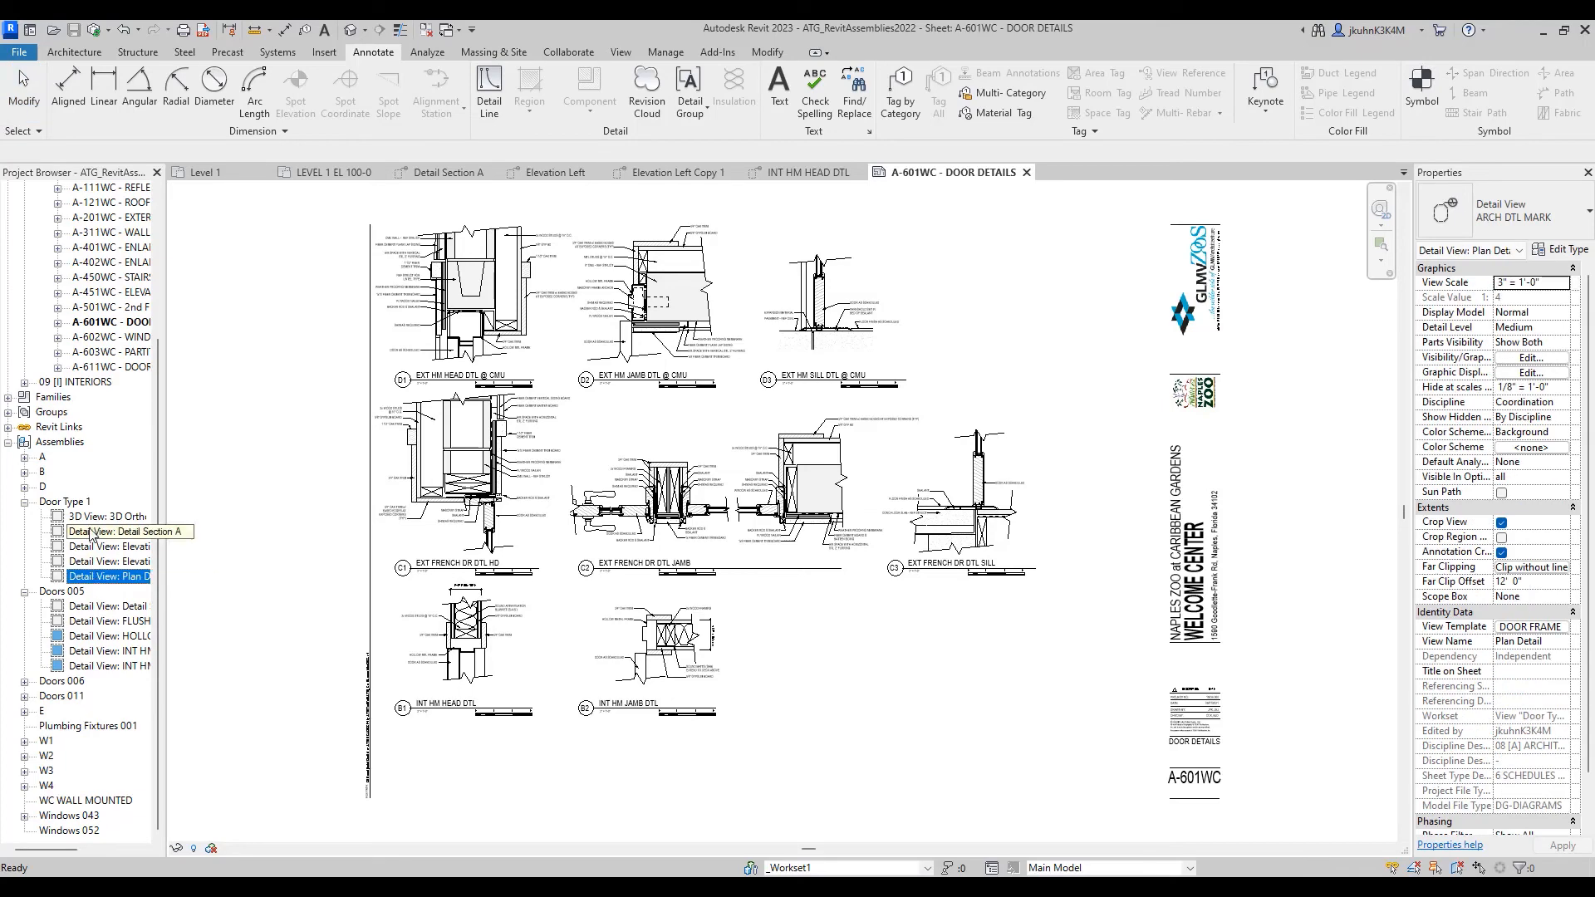
click(109, 530)
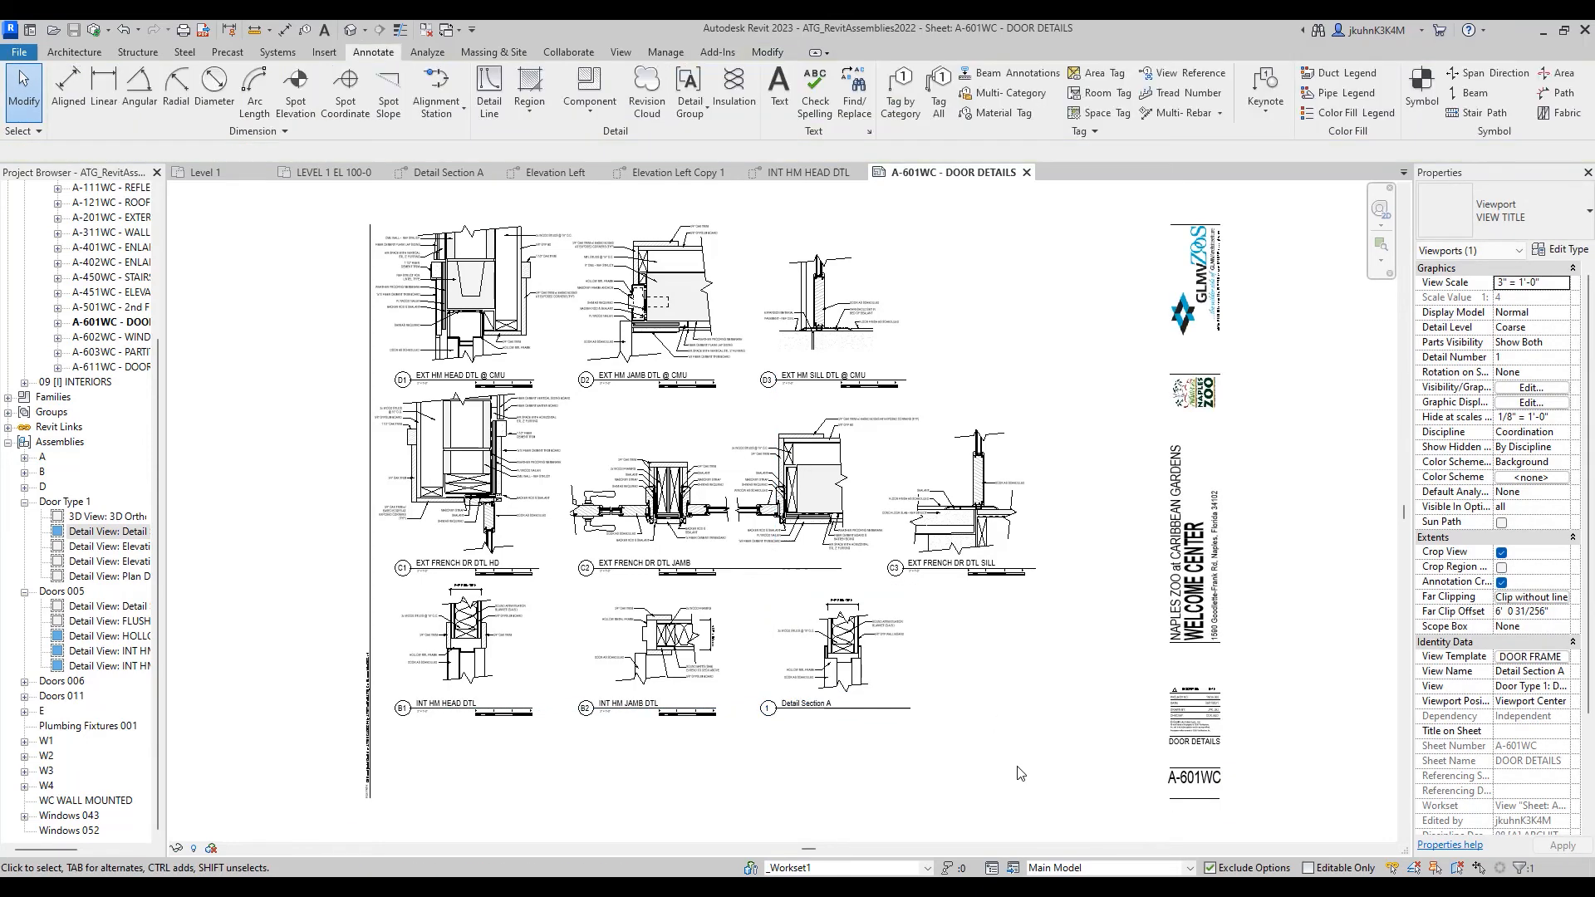
click(244, 616)
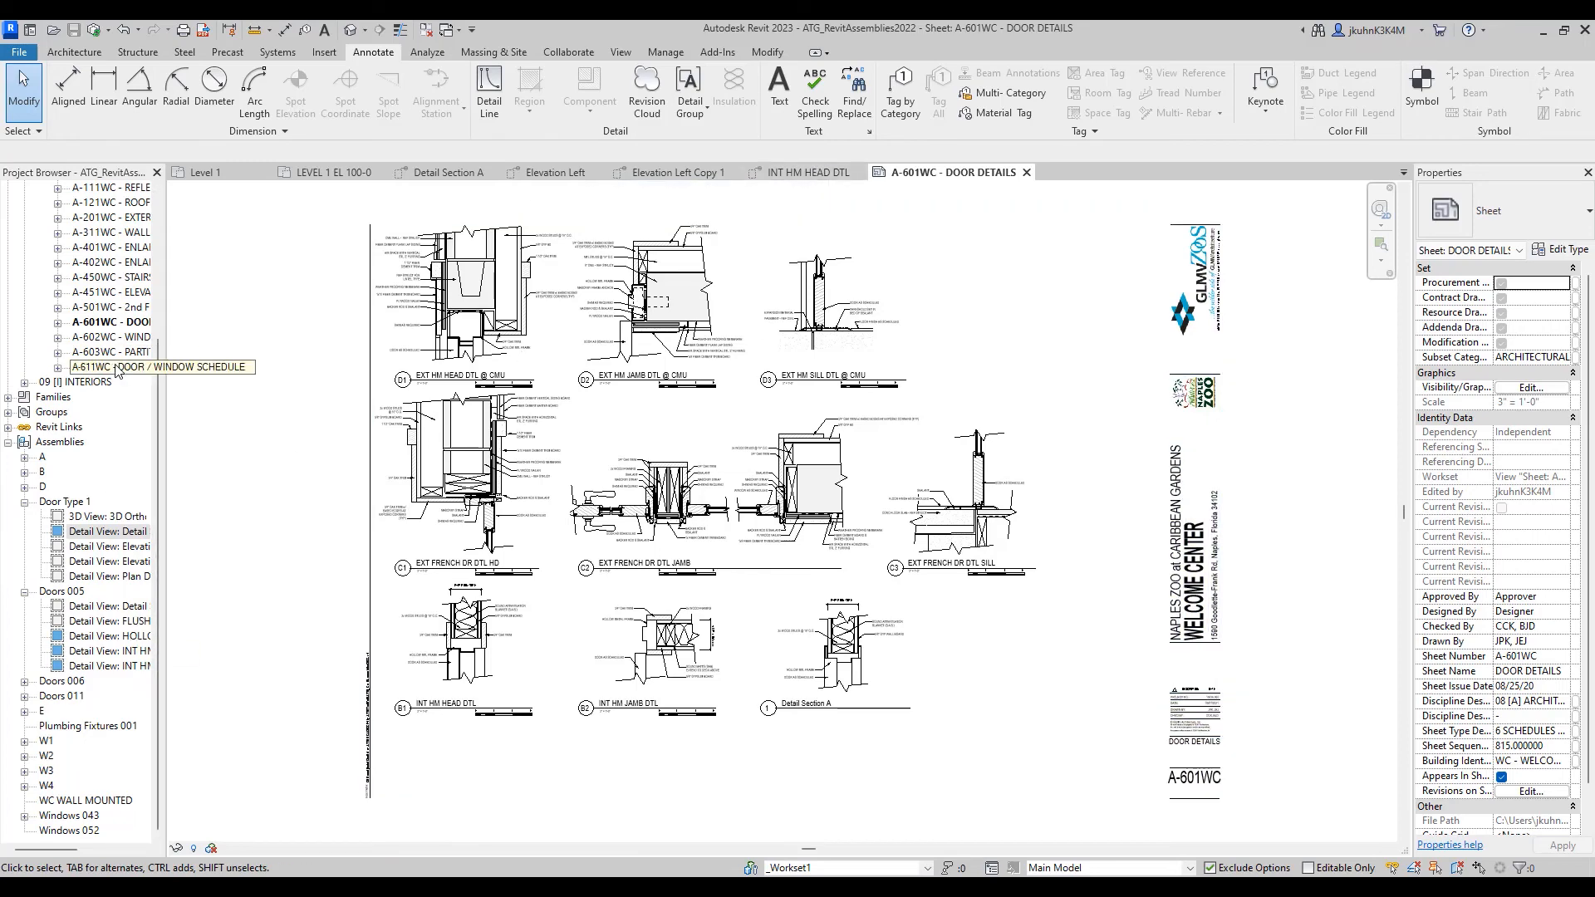
click(158, 367)
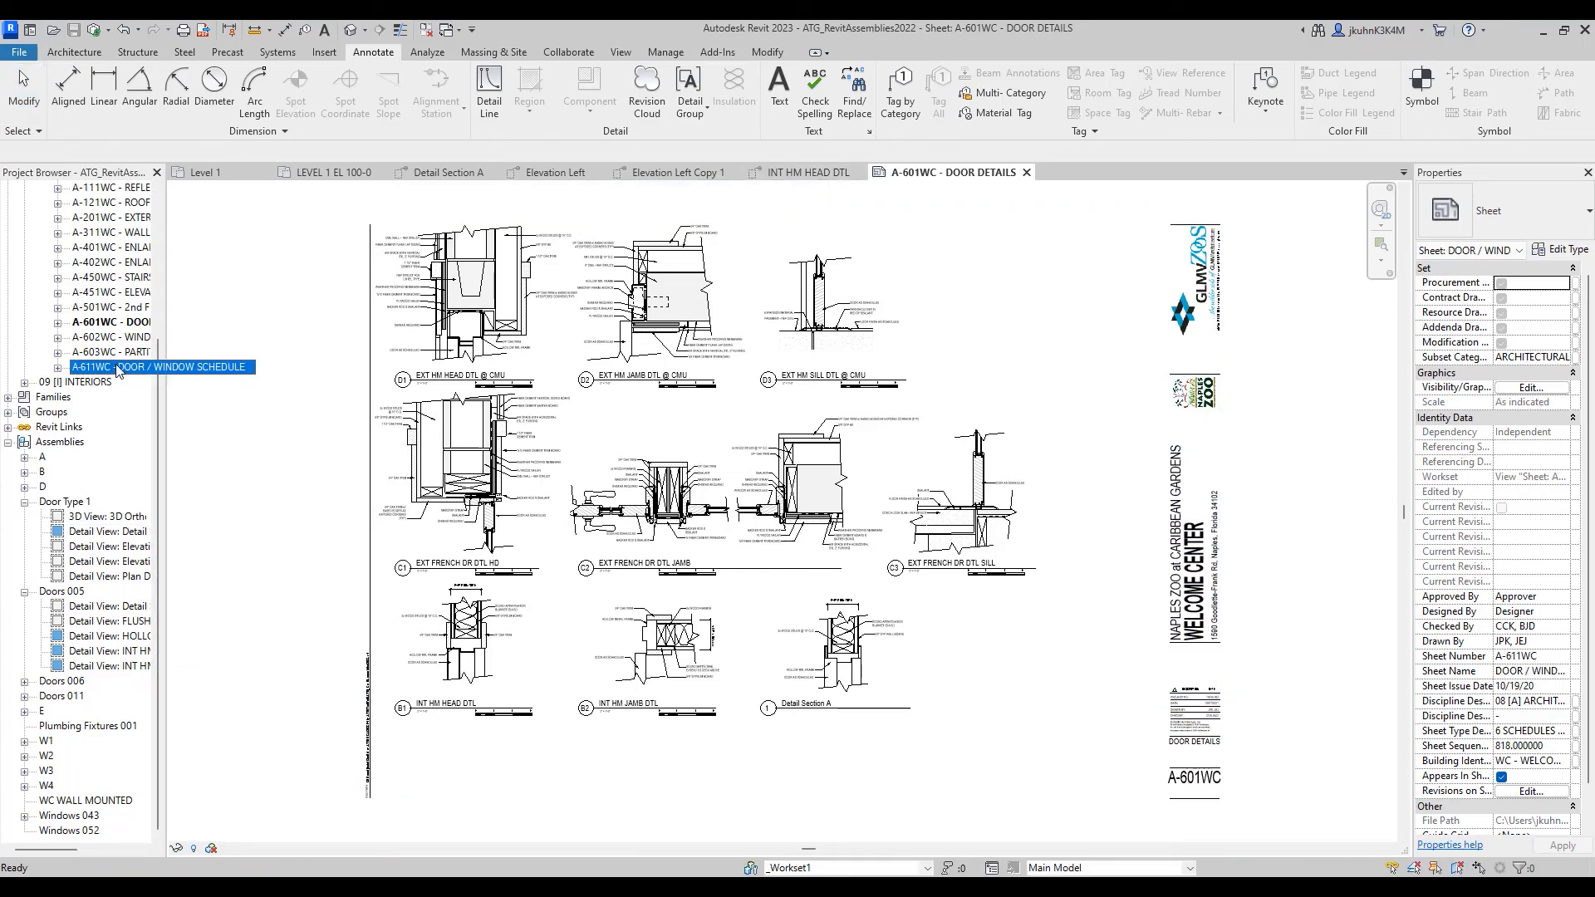
- Open sheet A-611WC Door / Window Schedule from the Project Browser Sheets list
double_click(158, 368)
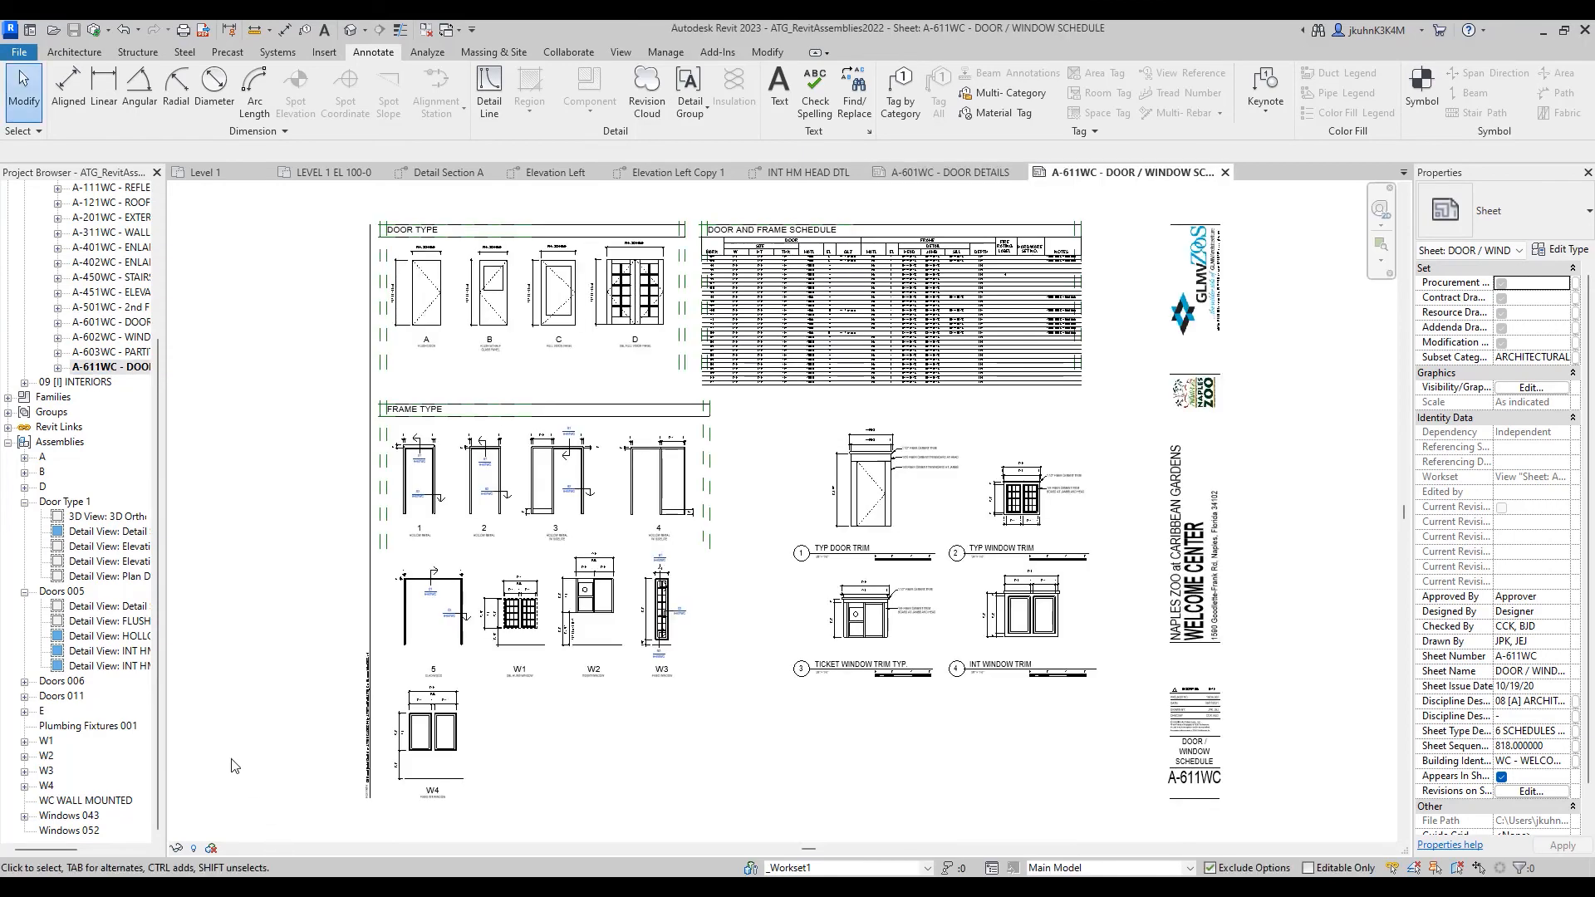
click(426, 473)
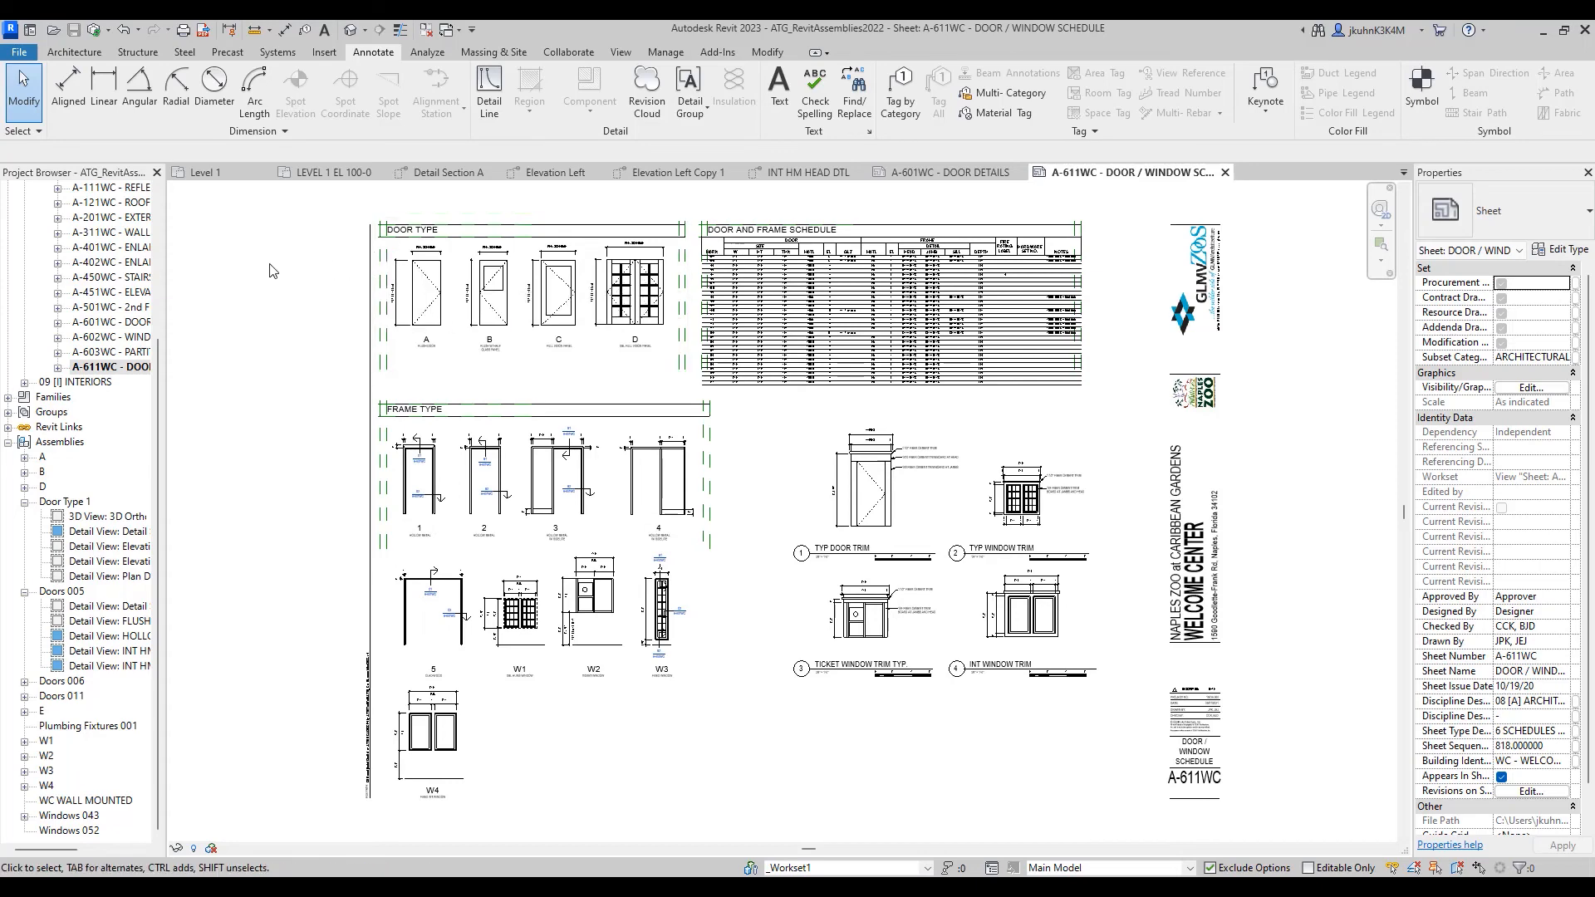
mouse_move(268, 272)
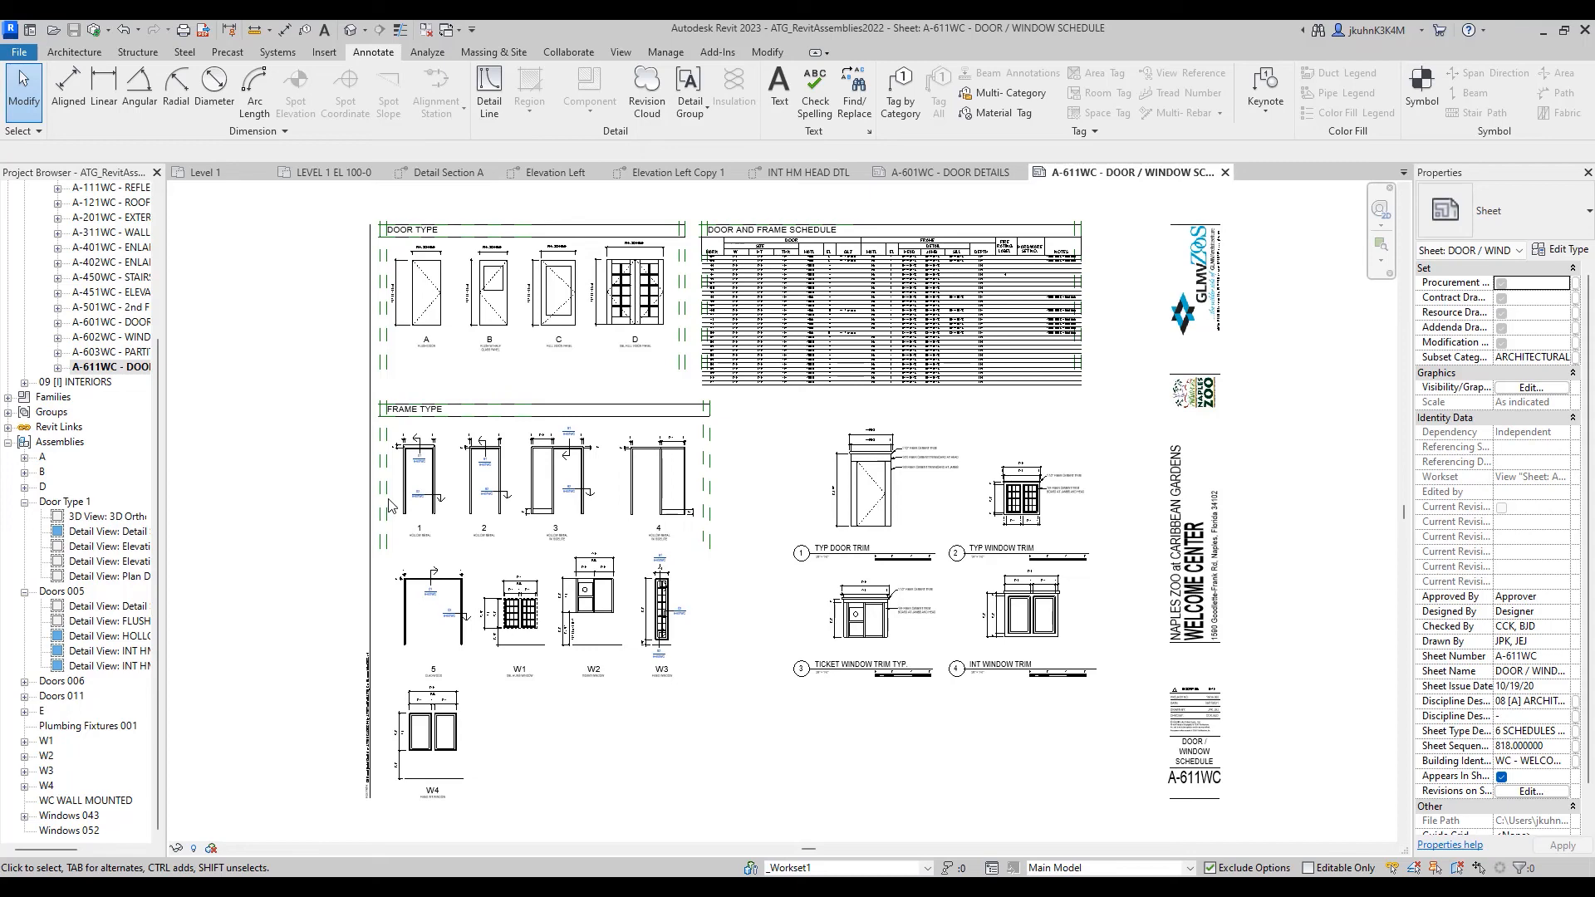
mouse_move(803, 734)
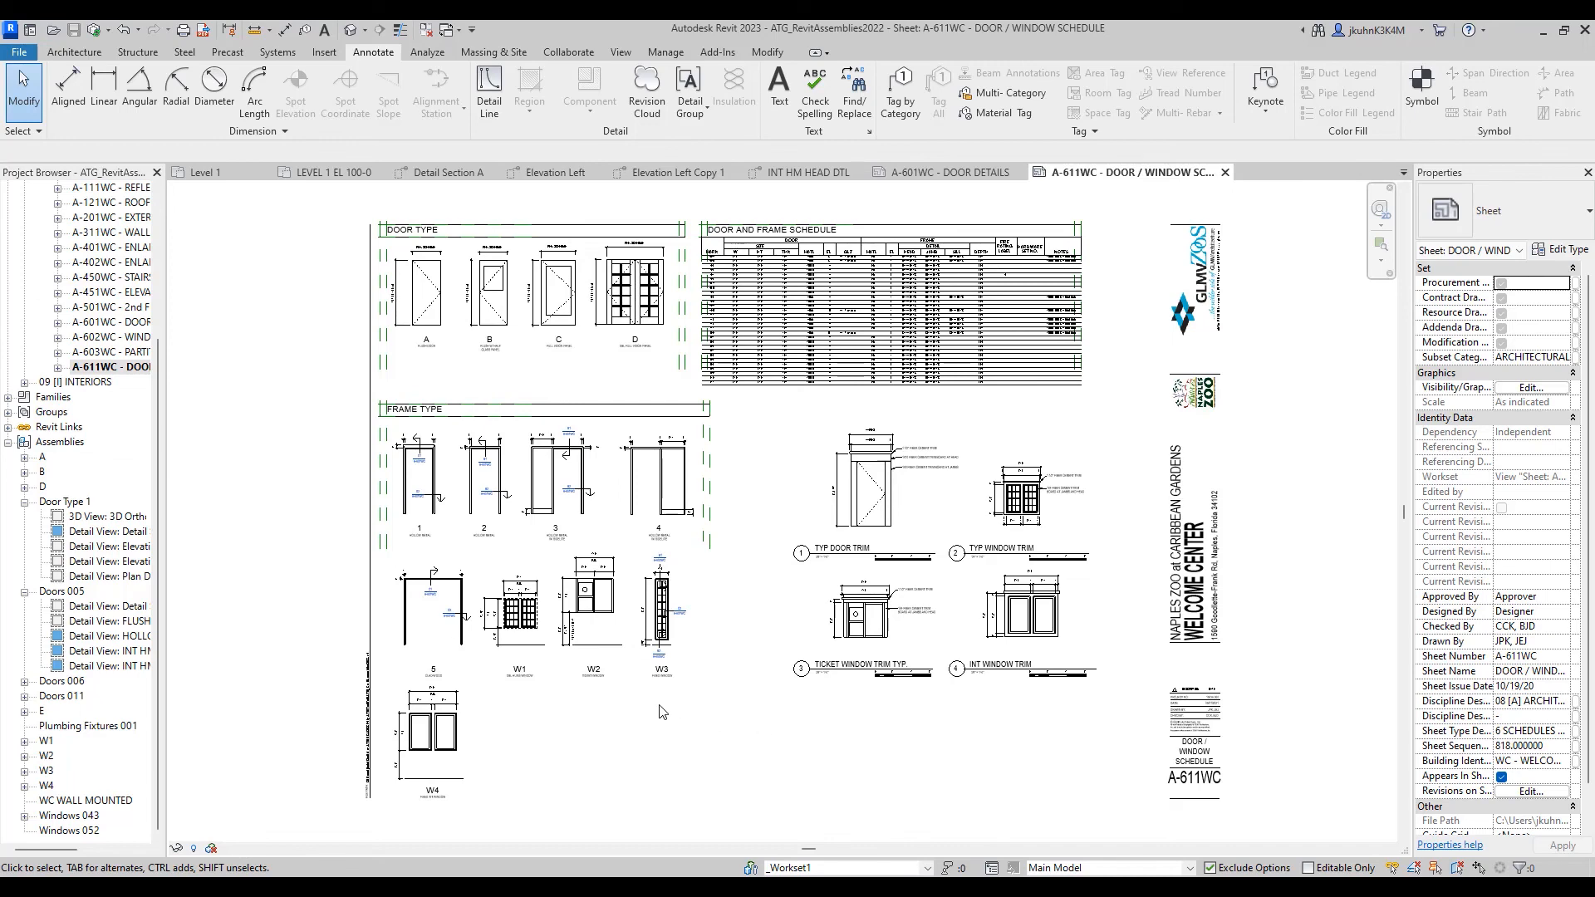
mouse_move(689, 699)
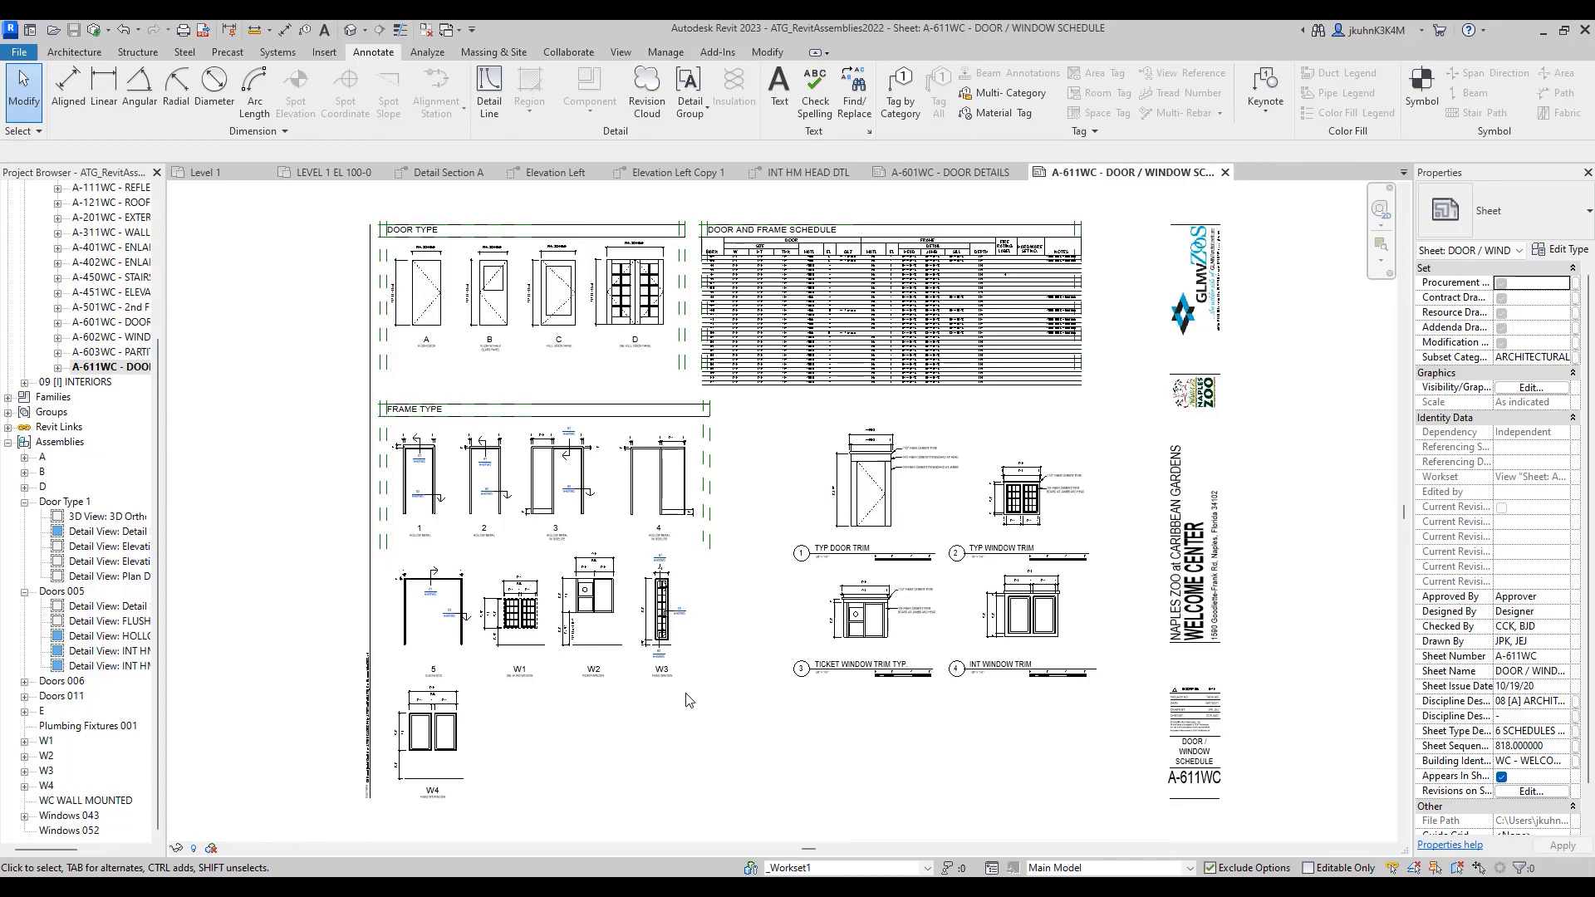